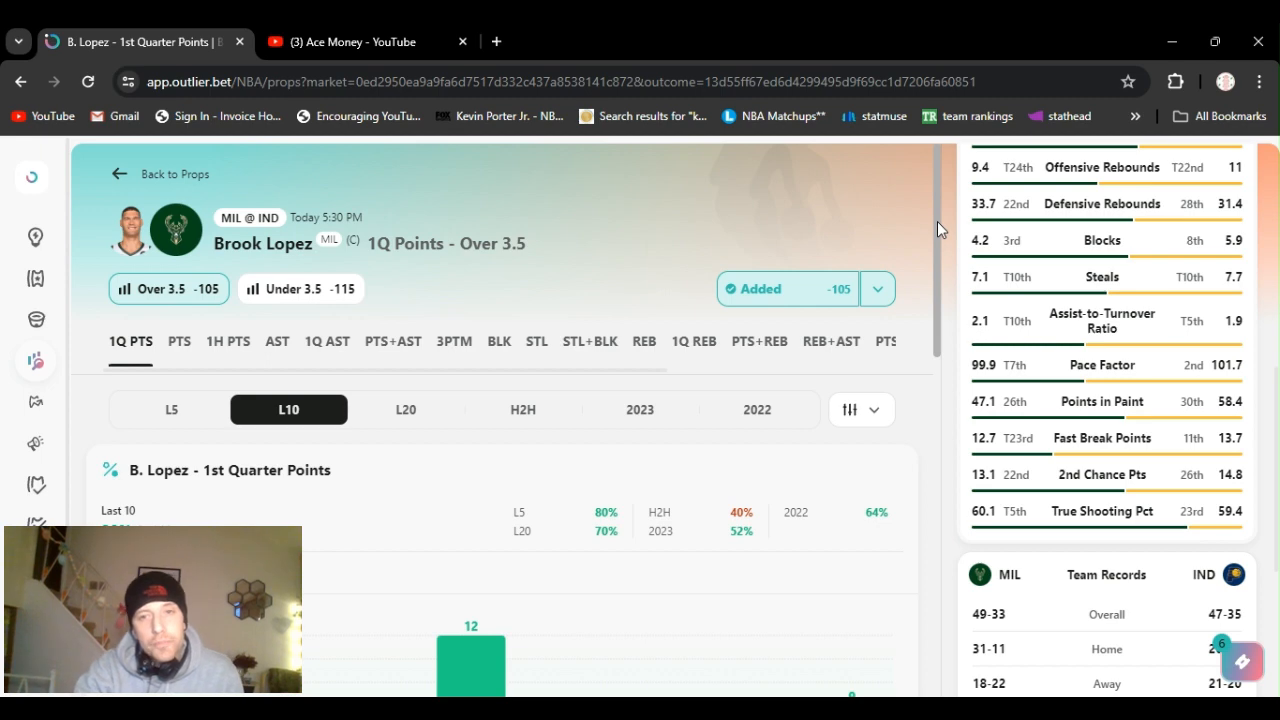
Scroll through the props list to locate Ivica Zubac's Points + Rebounds Over 22.5 prop
scroll("down", 3)
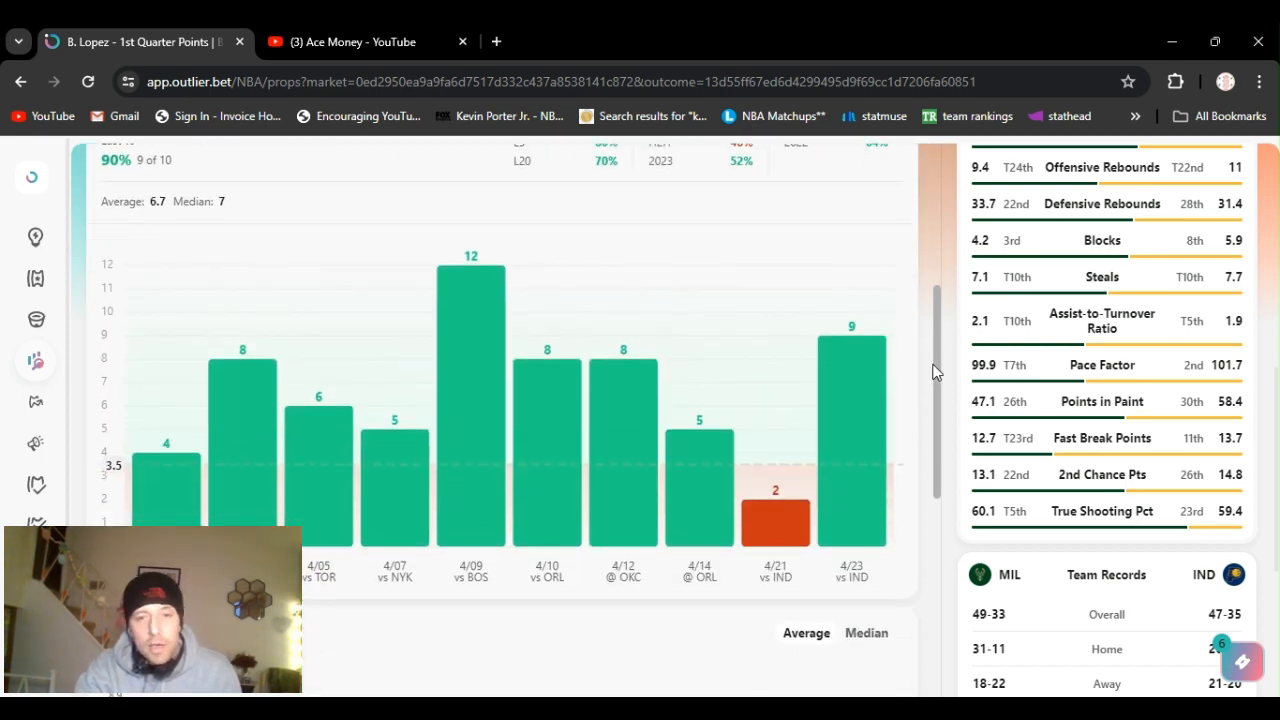
scroll("down", 3)
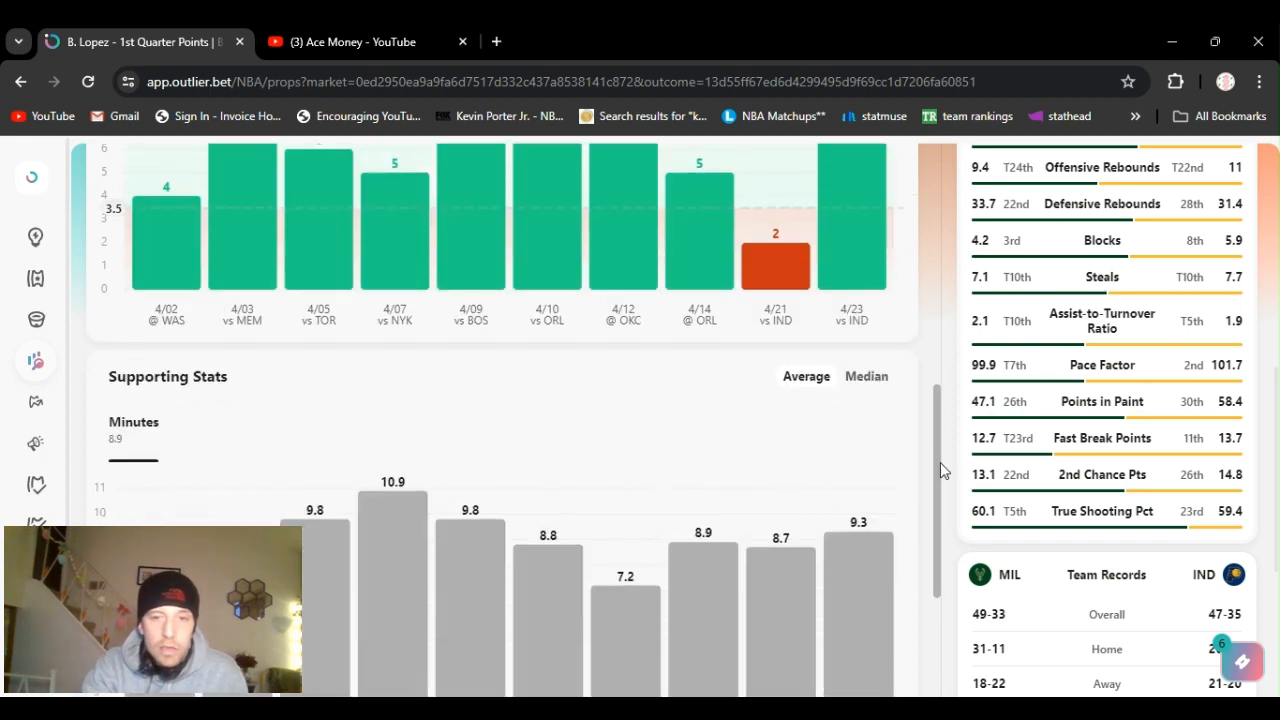
scroll("down", 3)
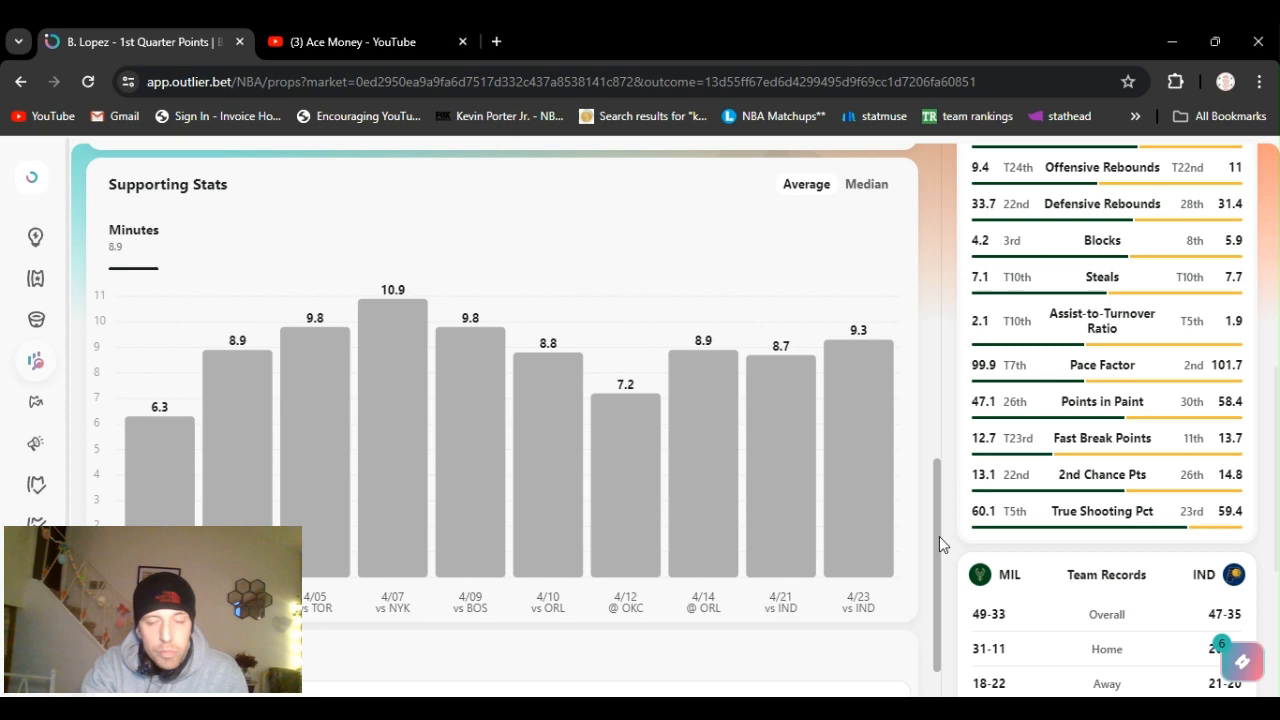
scroll("up", 3)
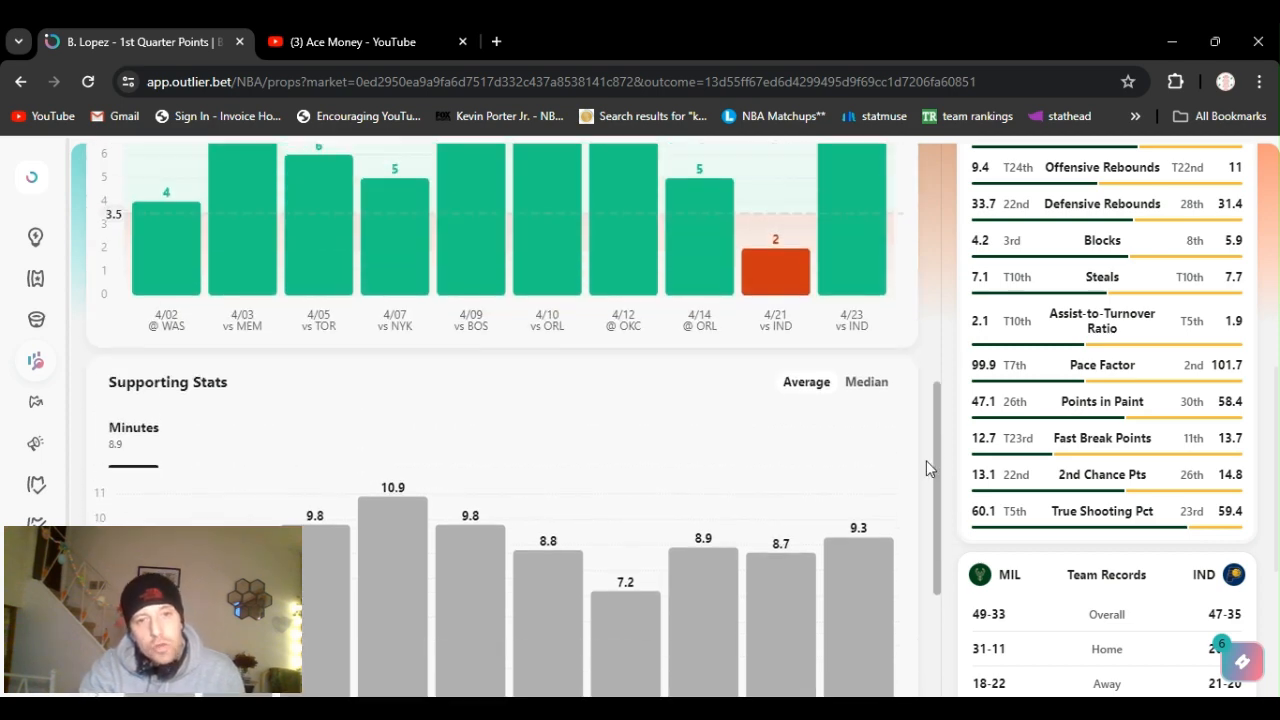
scroll("up", 3)
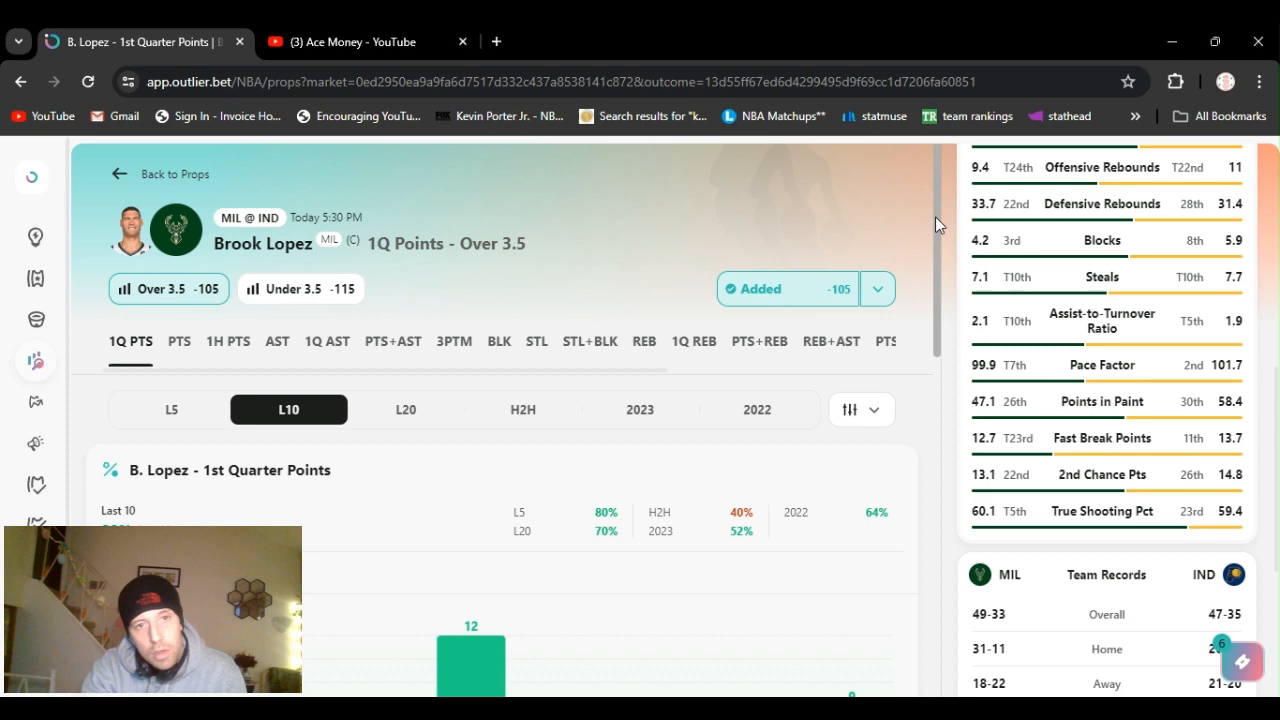
scroll("down", 3)
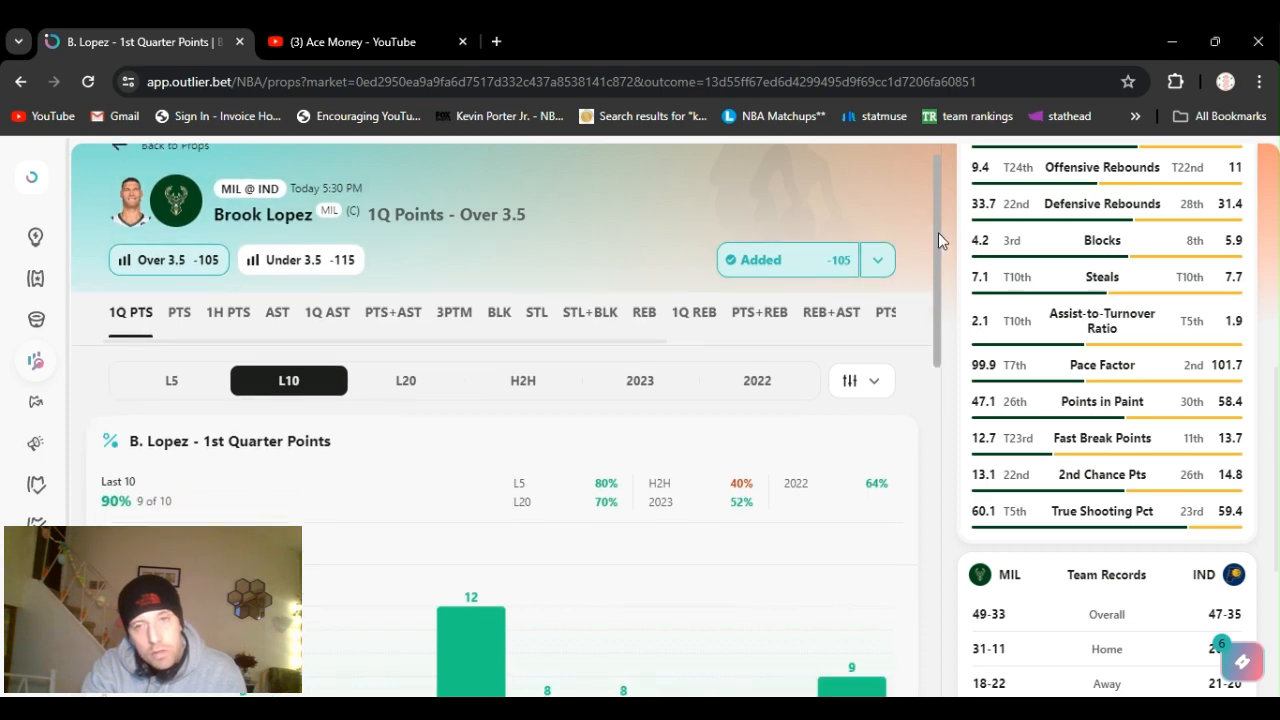
scroll("down", 3)
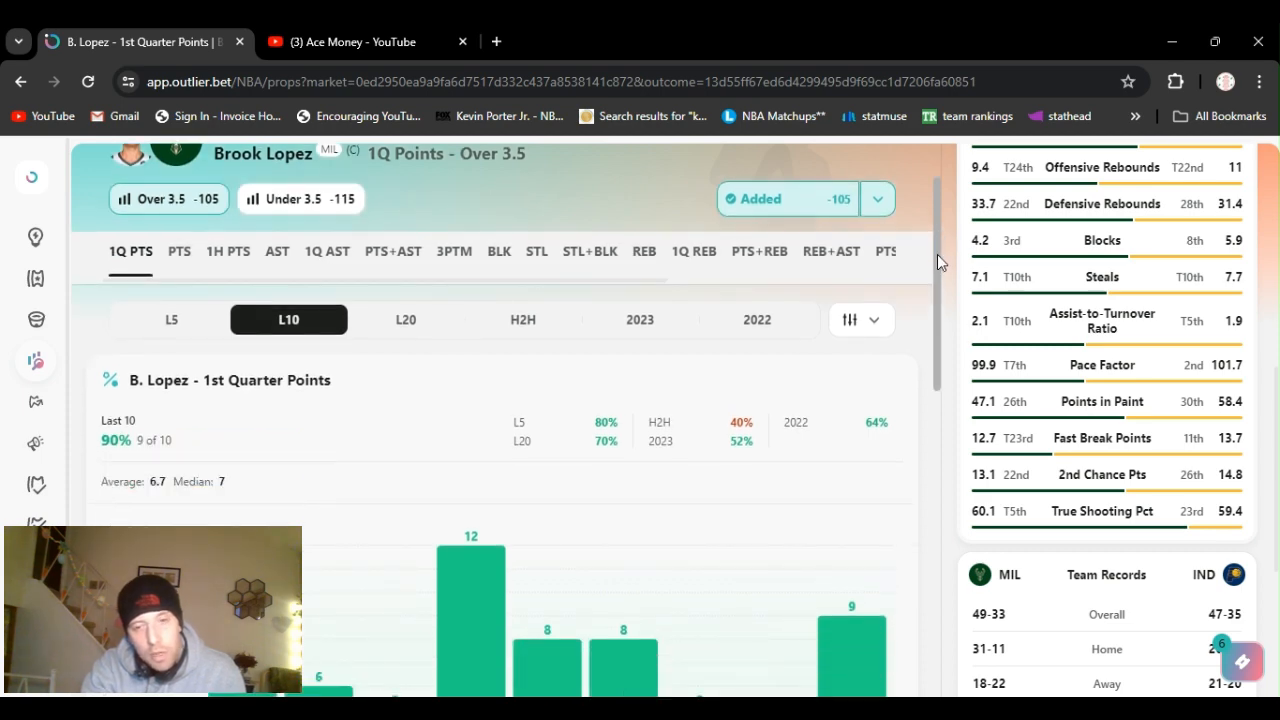
scroll("up", 3)
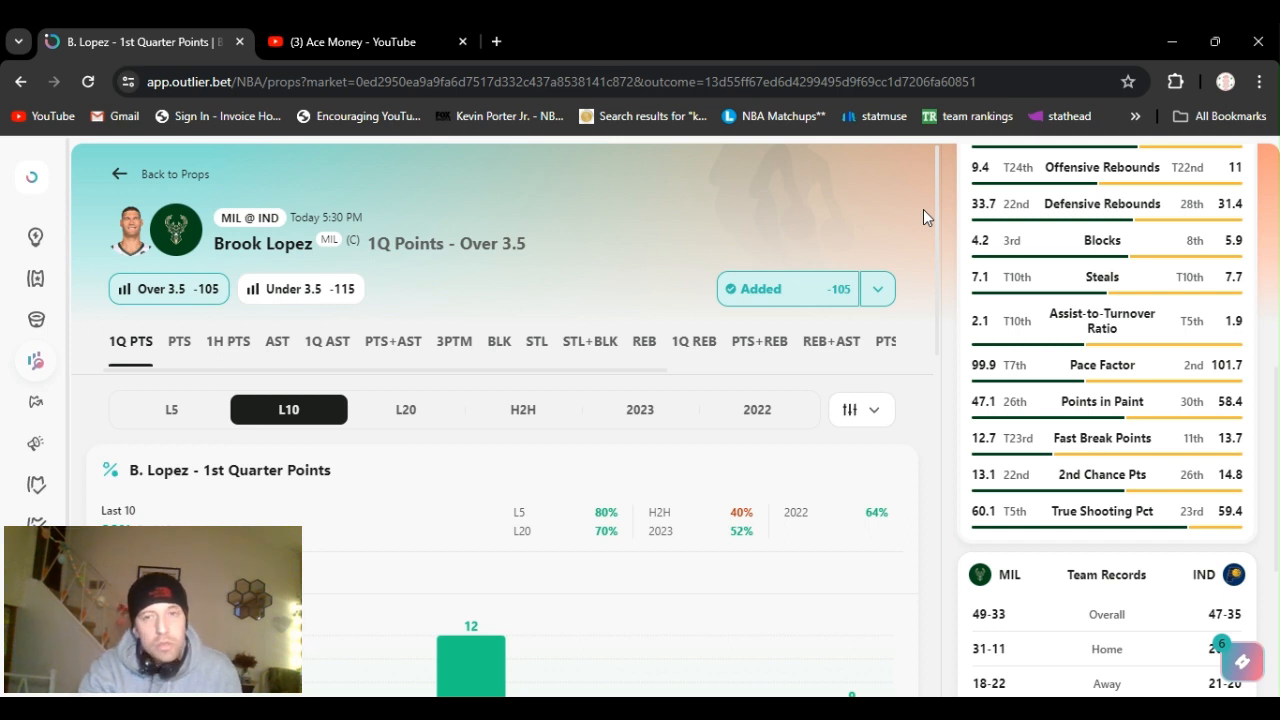
mouse_move(956, 198)
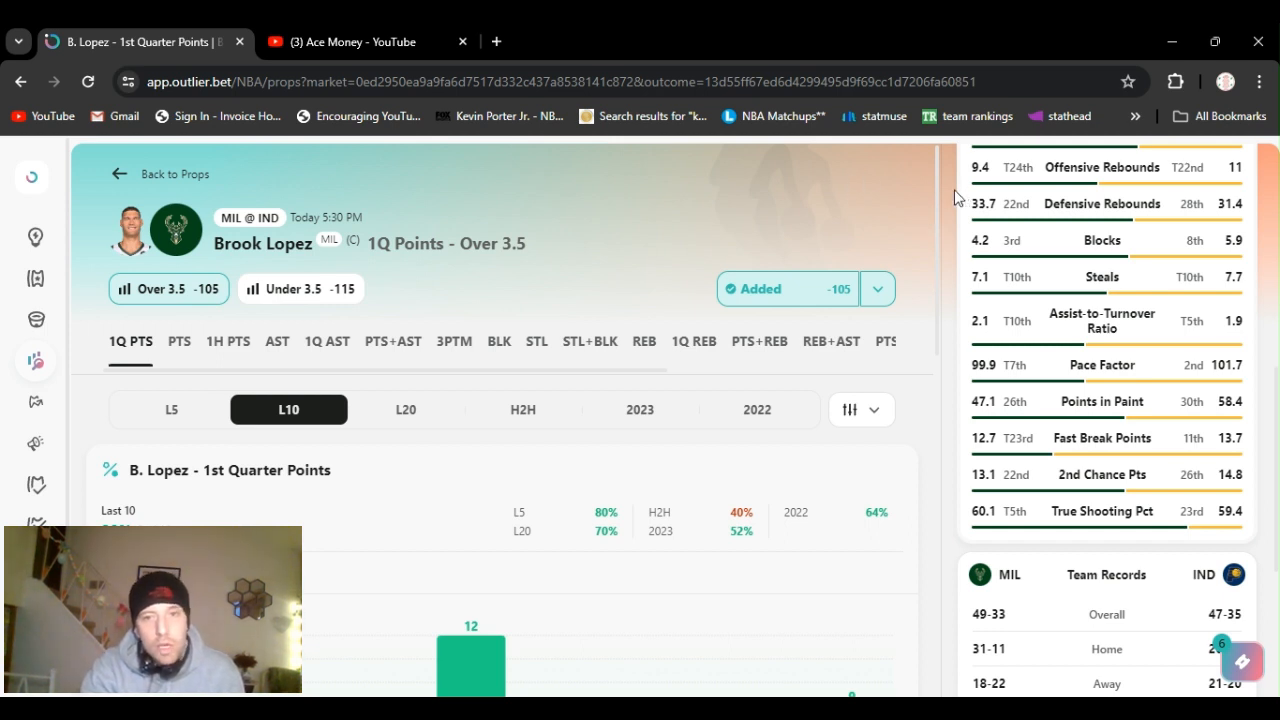
mouse_move(912, 198)
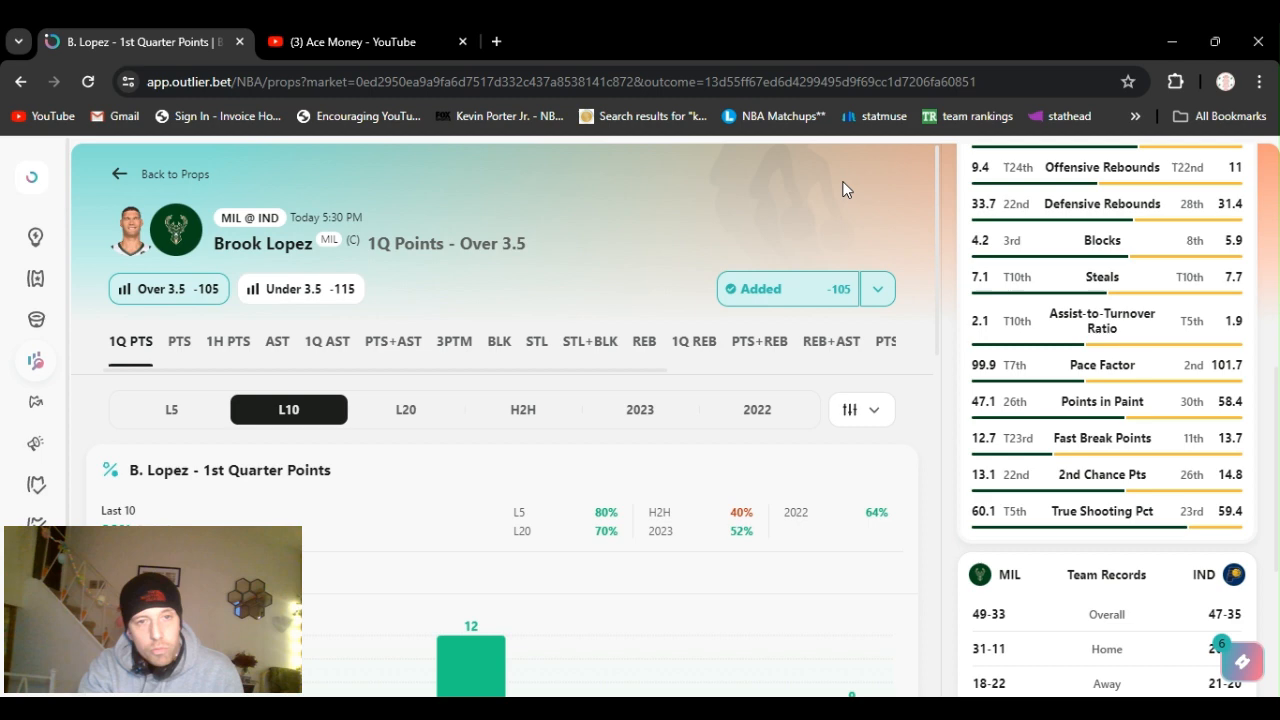
mouse_move(910, 194)
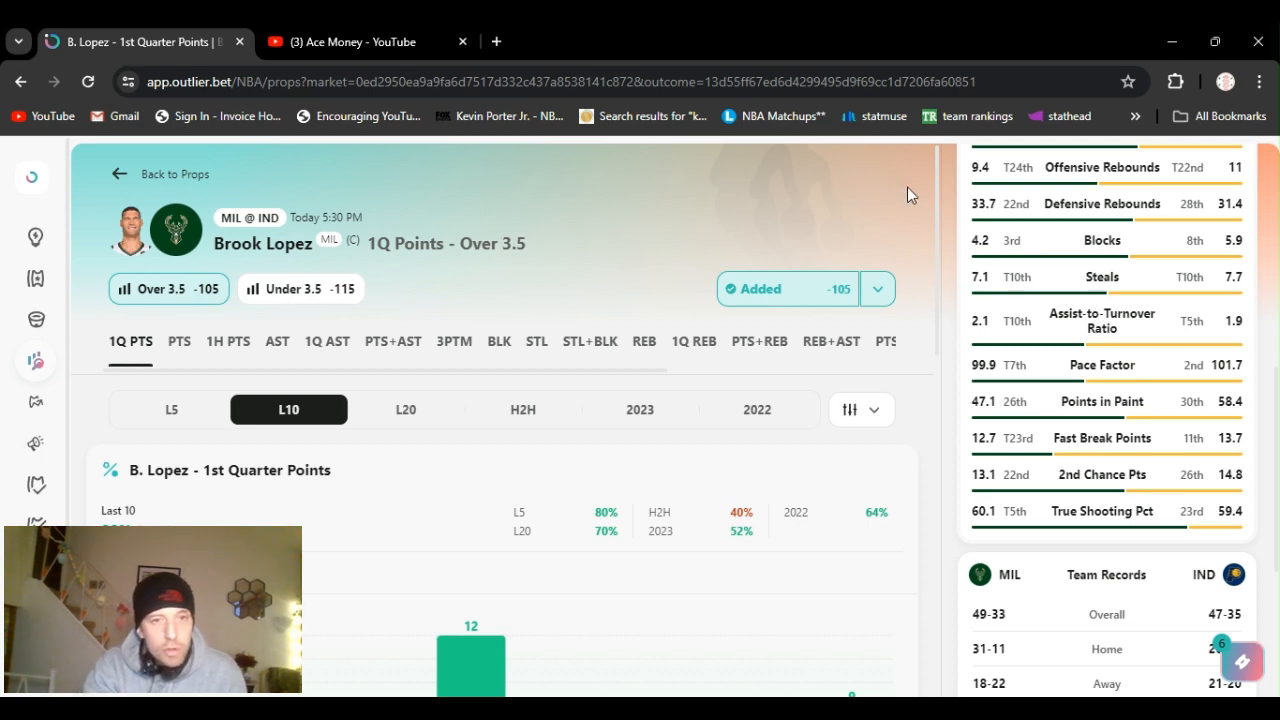
mouse_move(730, 646)
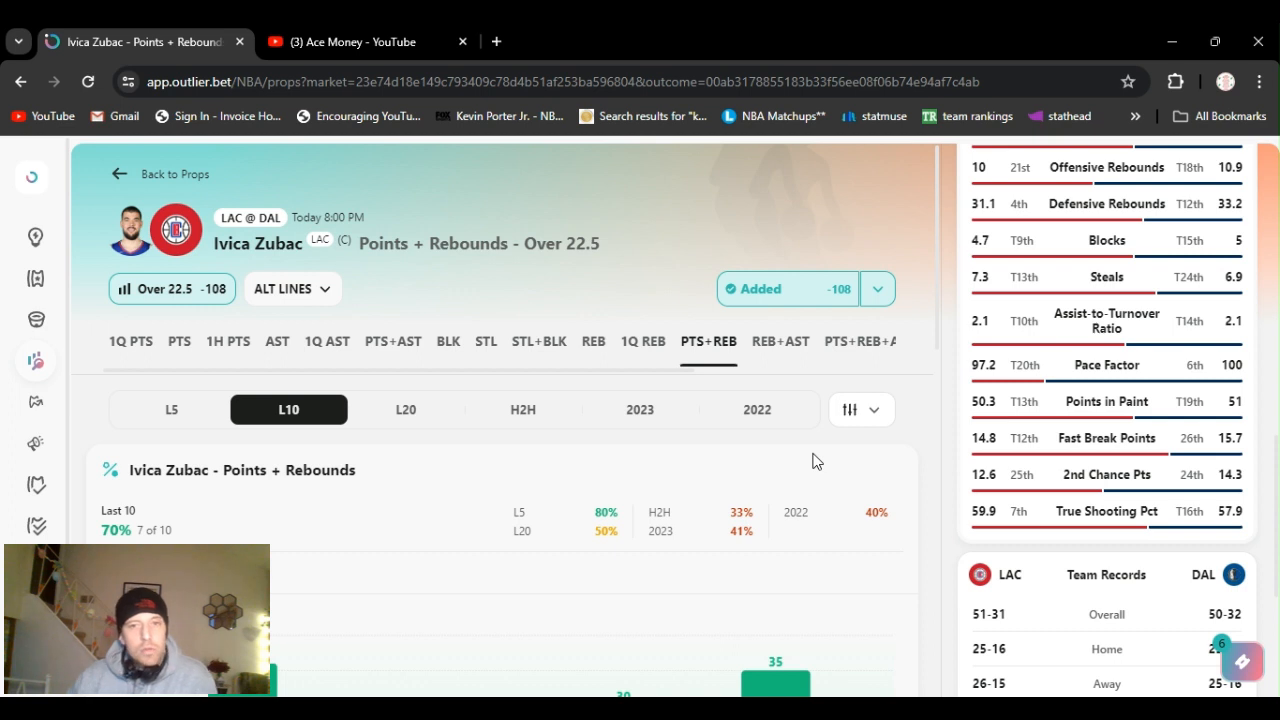
mouse_move(888, 200)
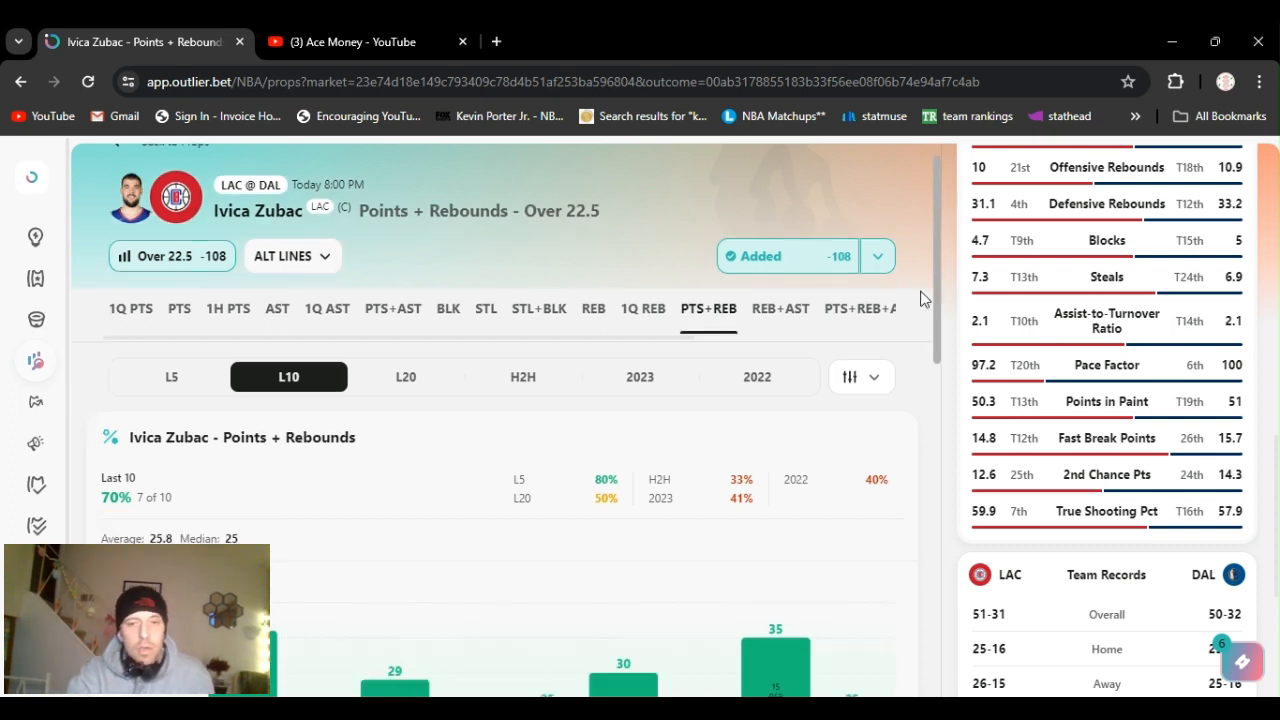
Scroll Zubac's prop page through the last-10 results and minutes stats, then back up
scroll("down", 3)
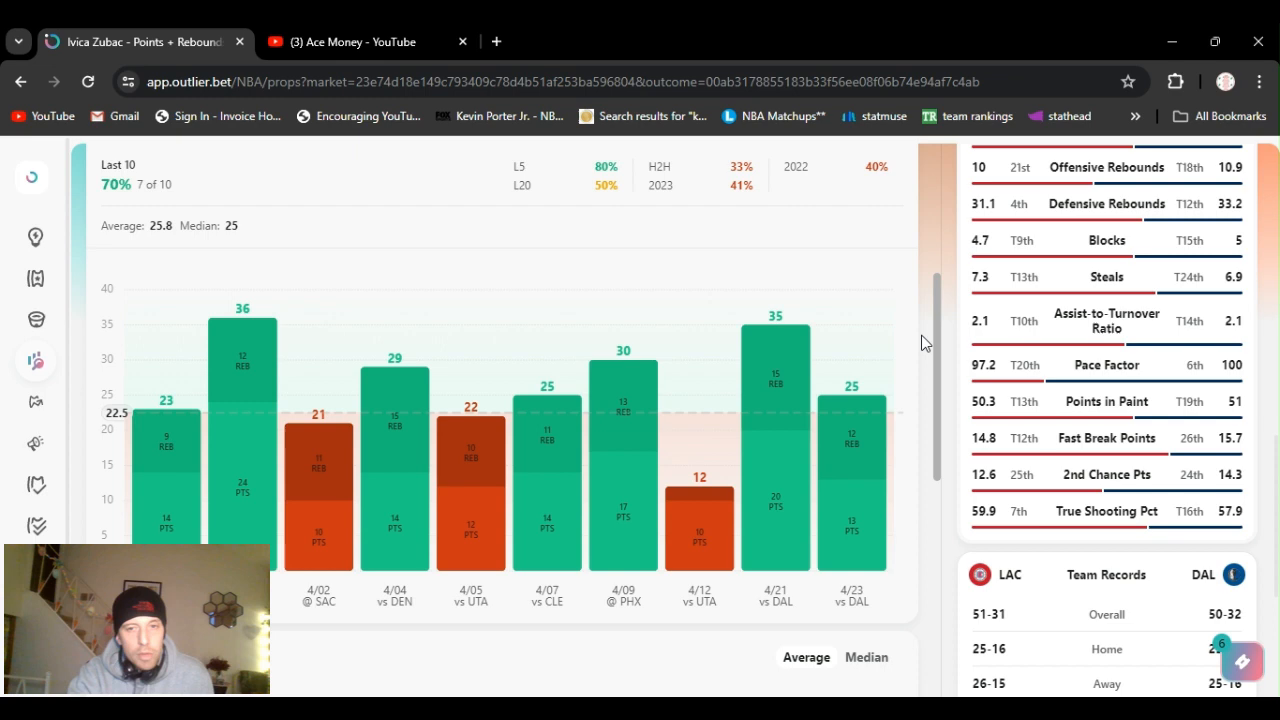
scroll("down", 3)
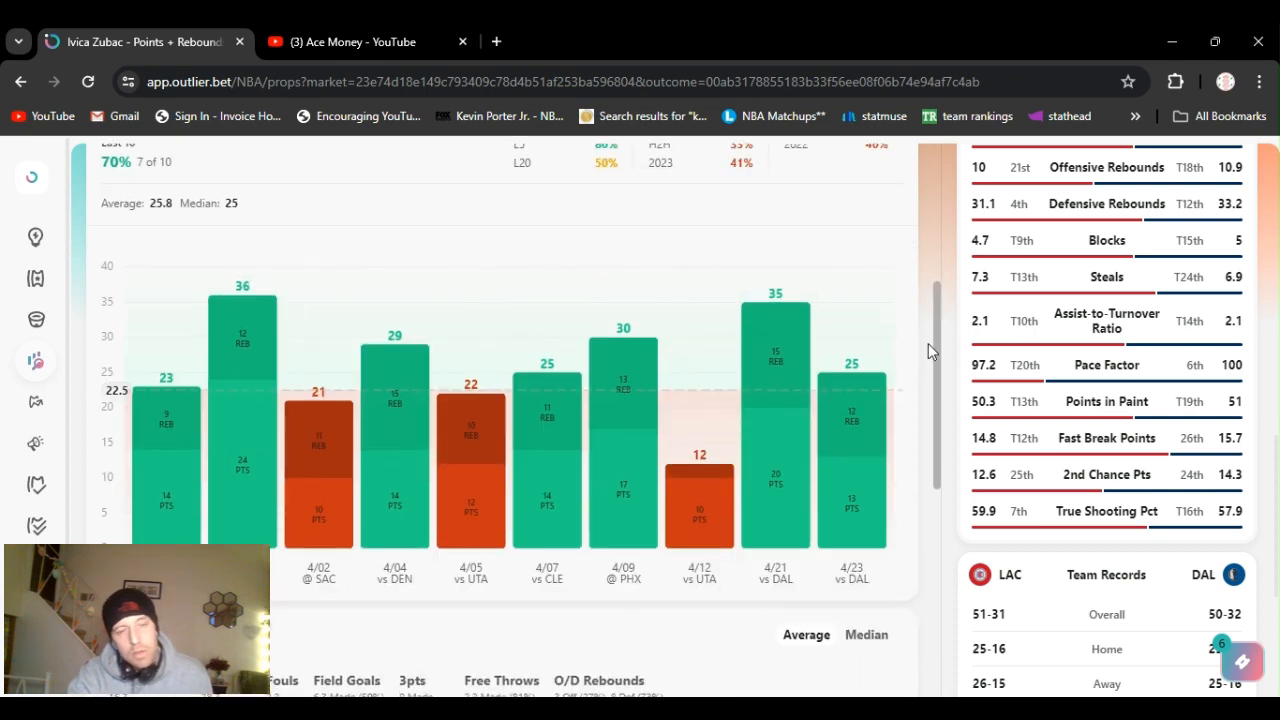
scroll("up", 3)
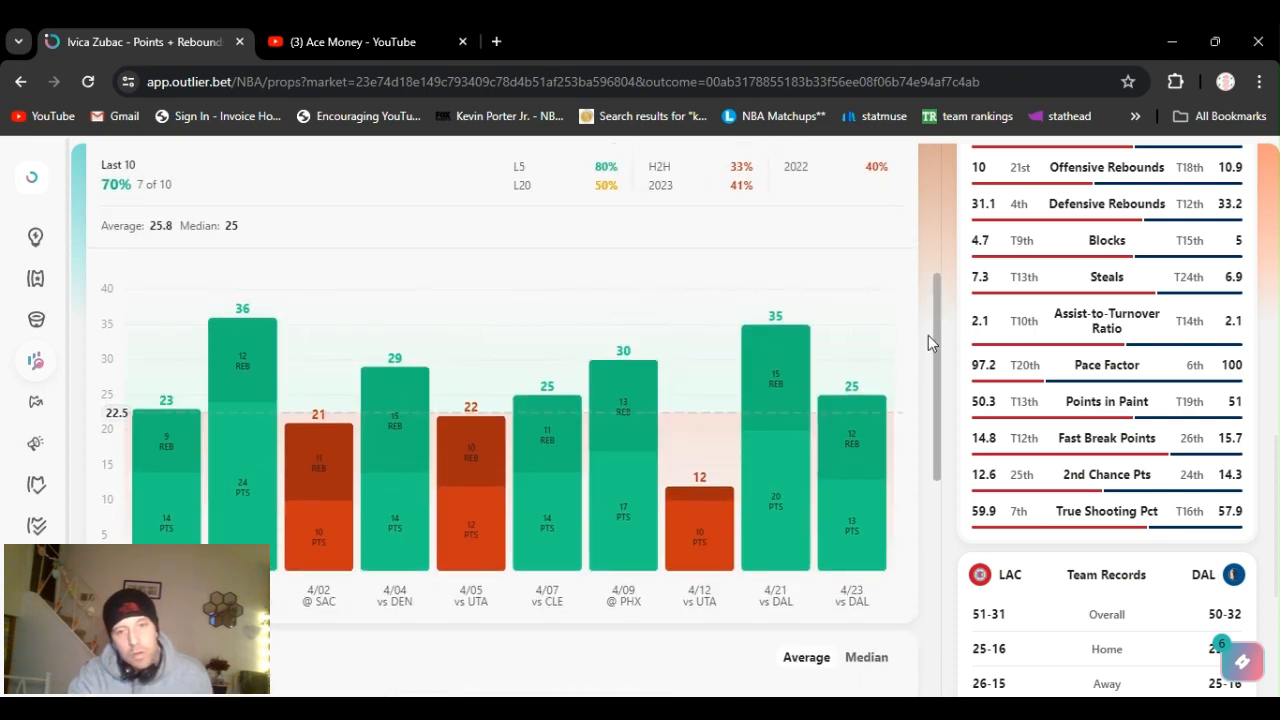
scroll("down", 3)
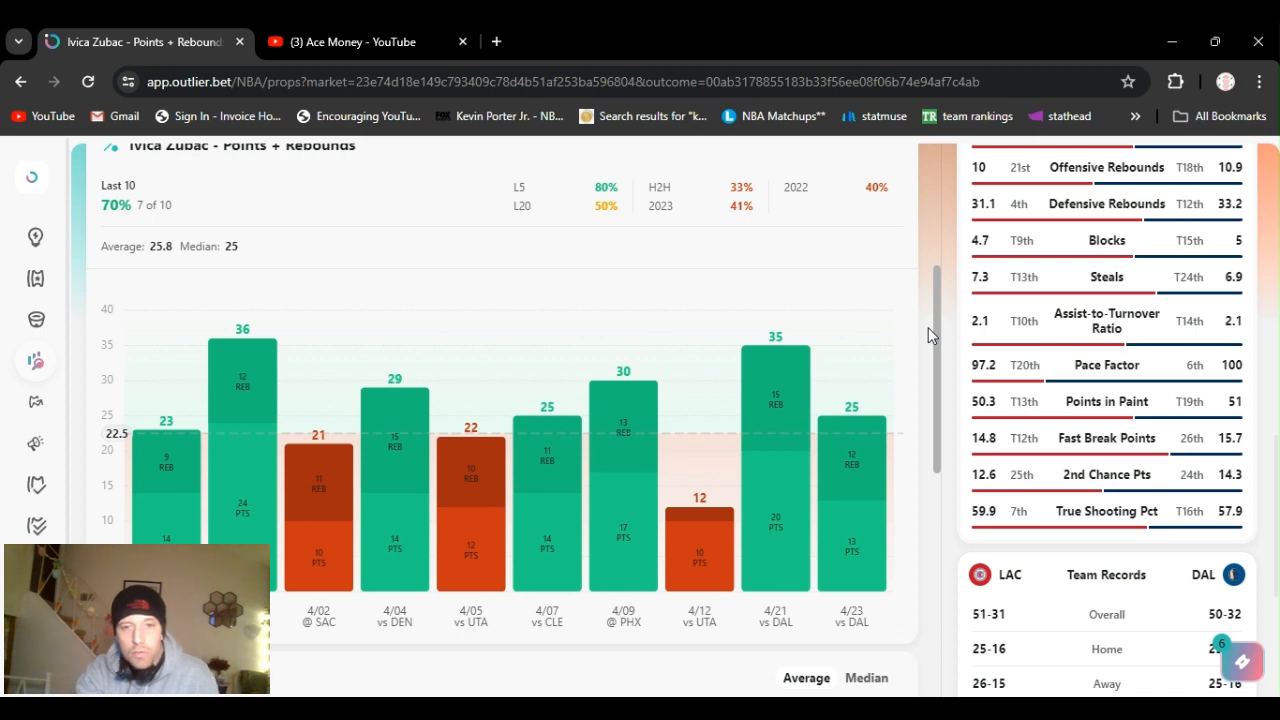
scroll("down", 3)
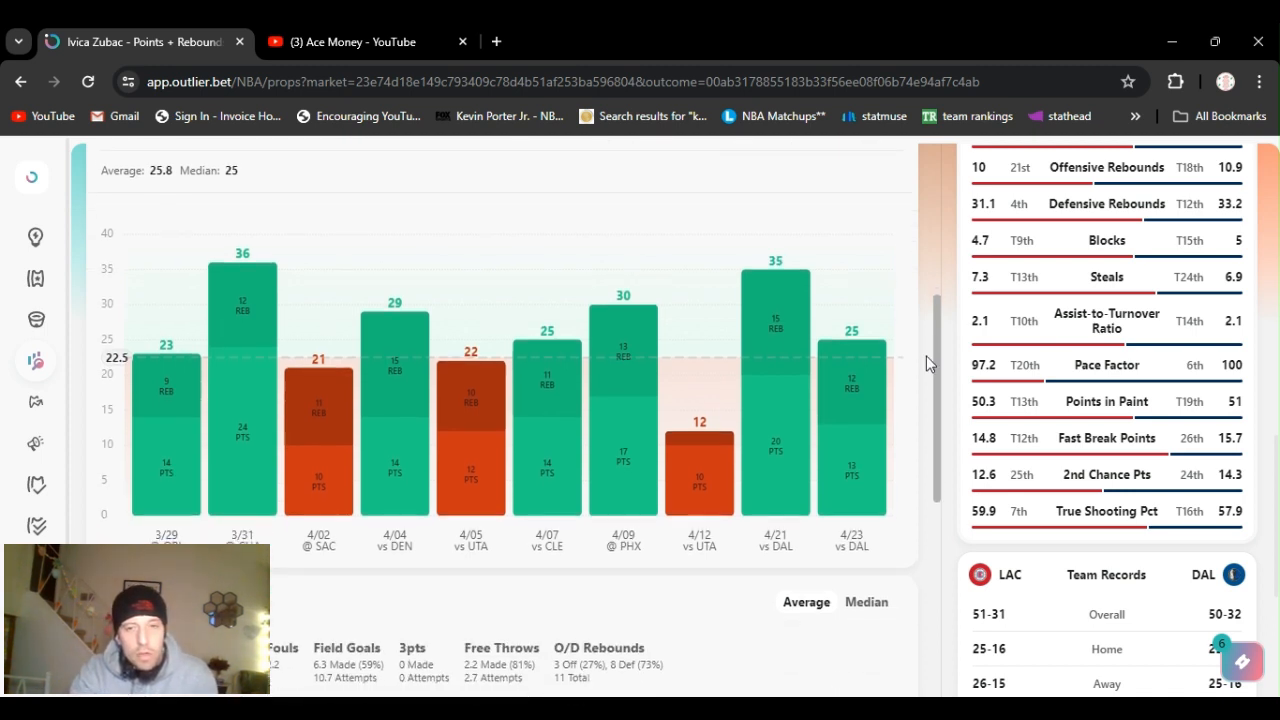
scroll("up", 3)
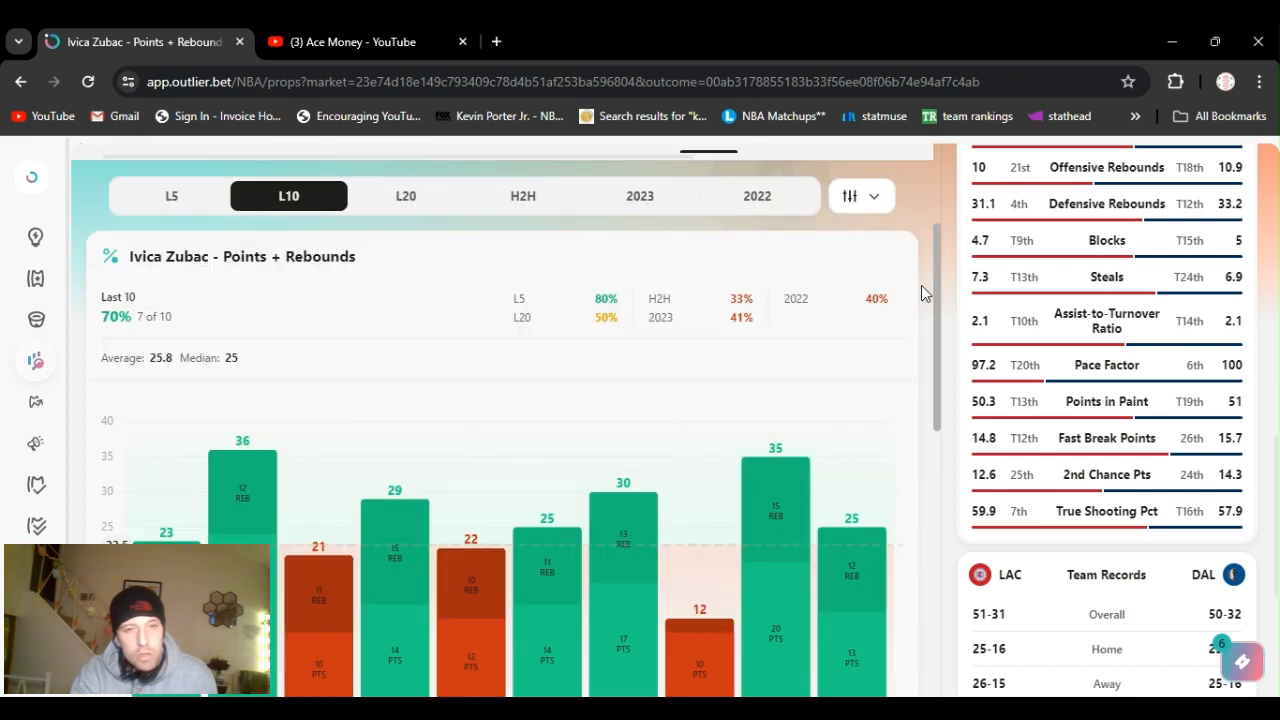
scroll("down", 3)
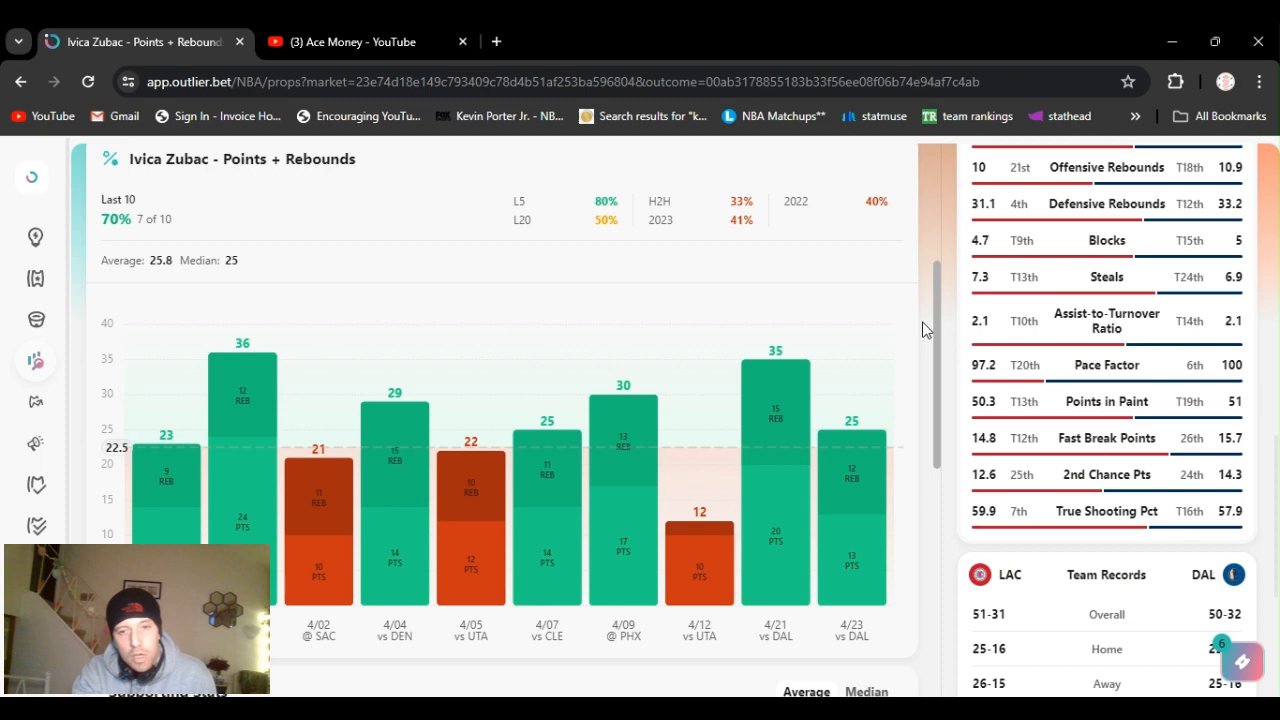
scroll("down", 3)
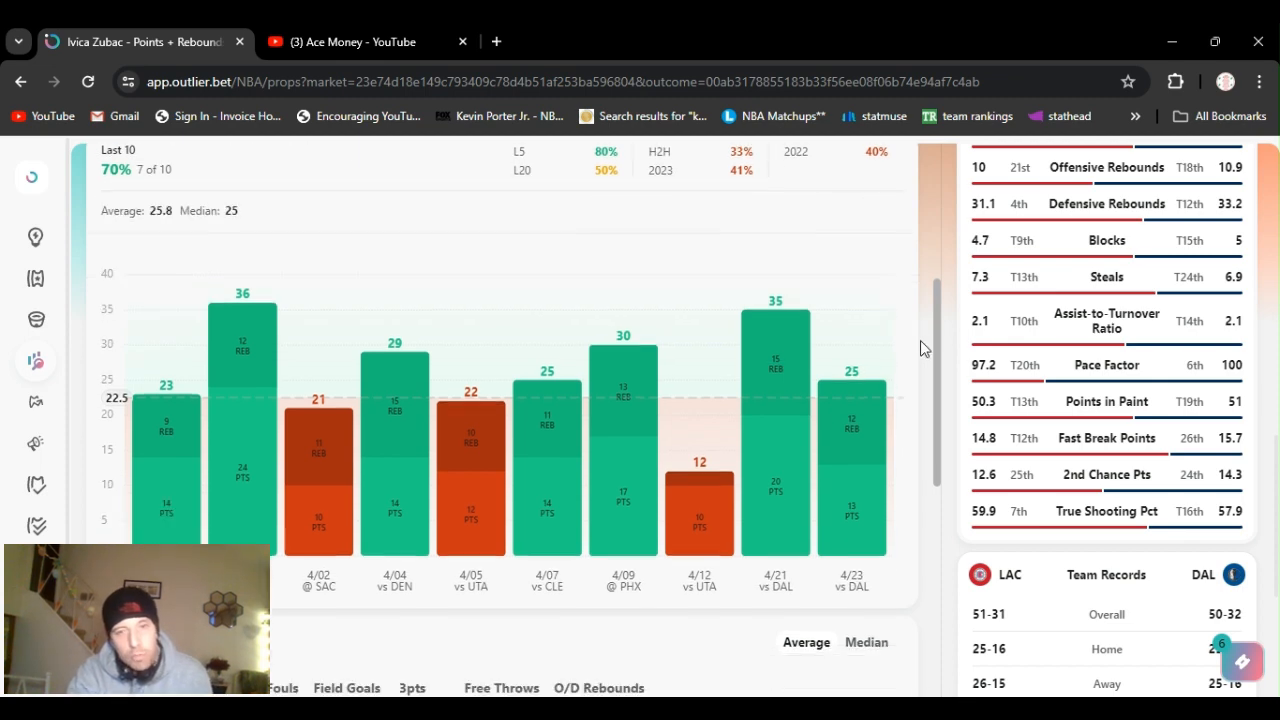
scroll("up", 3)
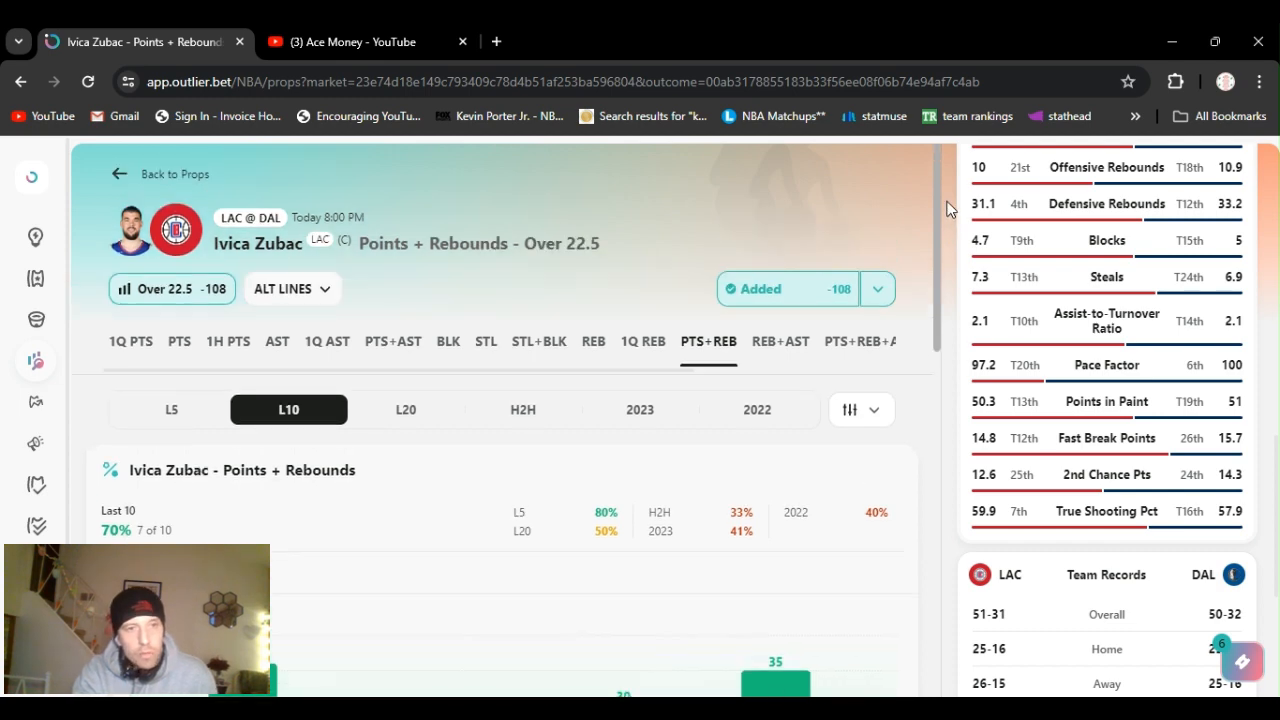
scroll("down", 3)
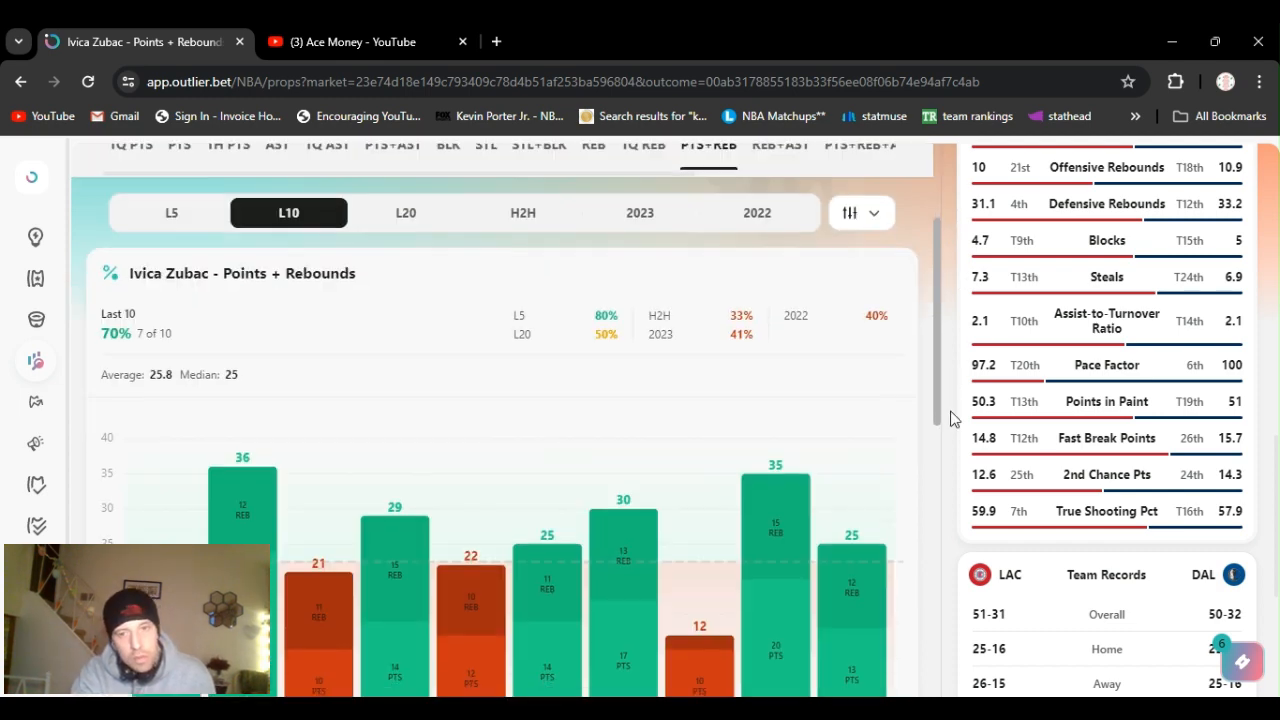
scroll("down", 3)
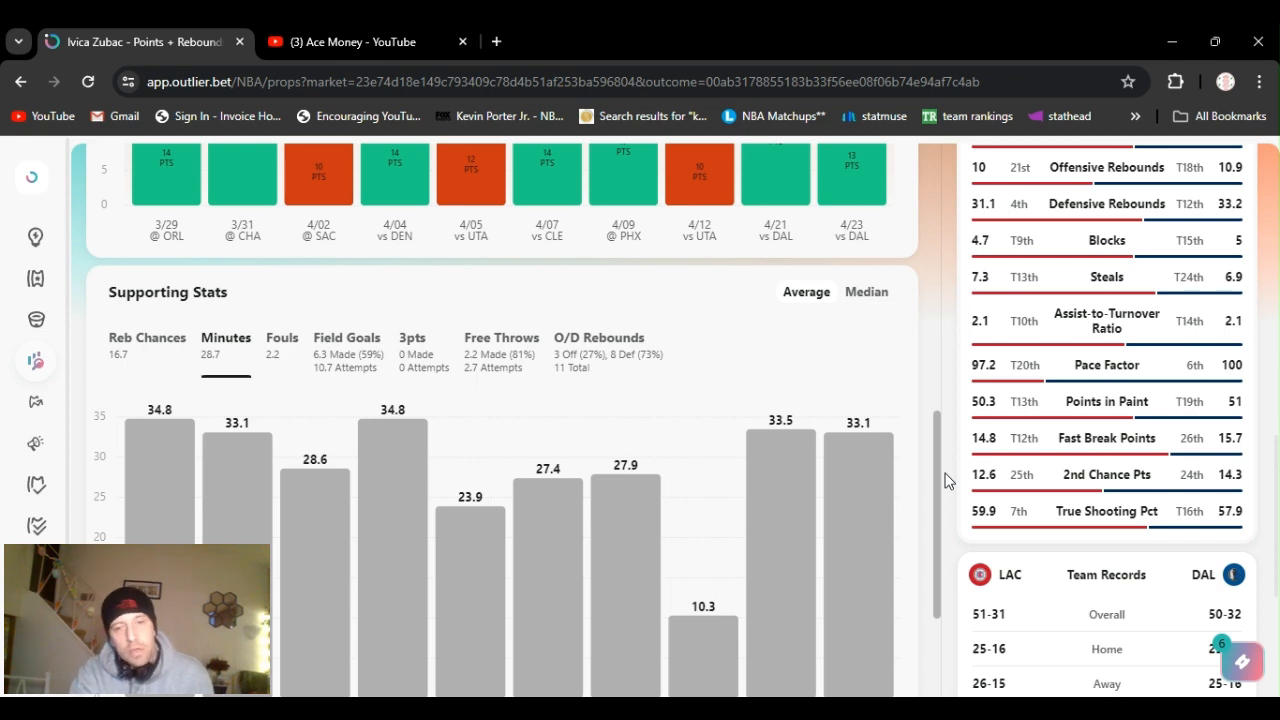
scroll("up", 3)
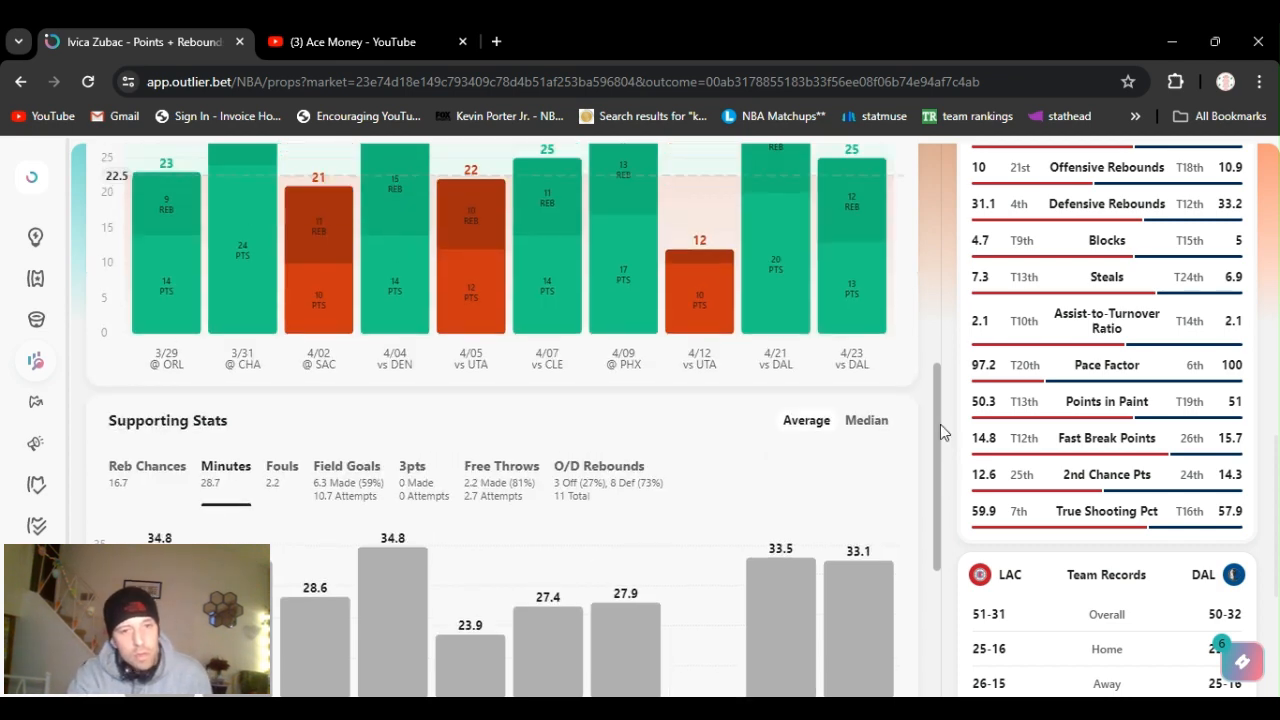
scroll("up", 3)
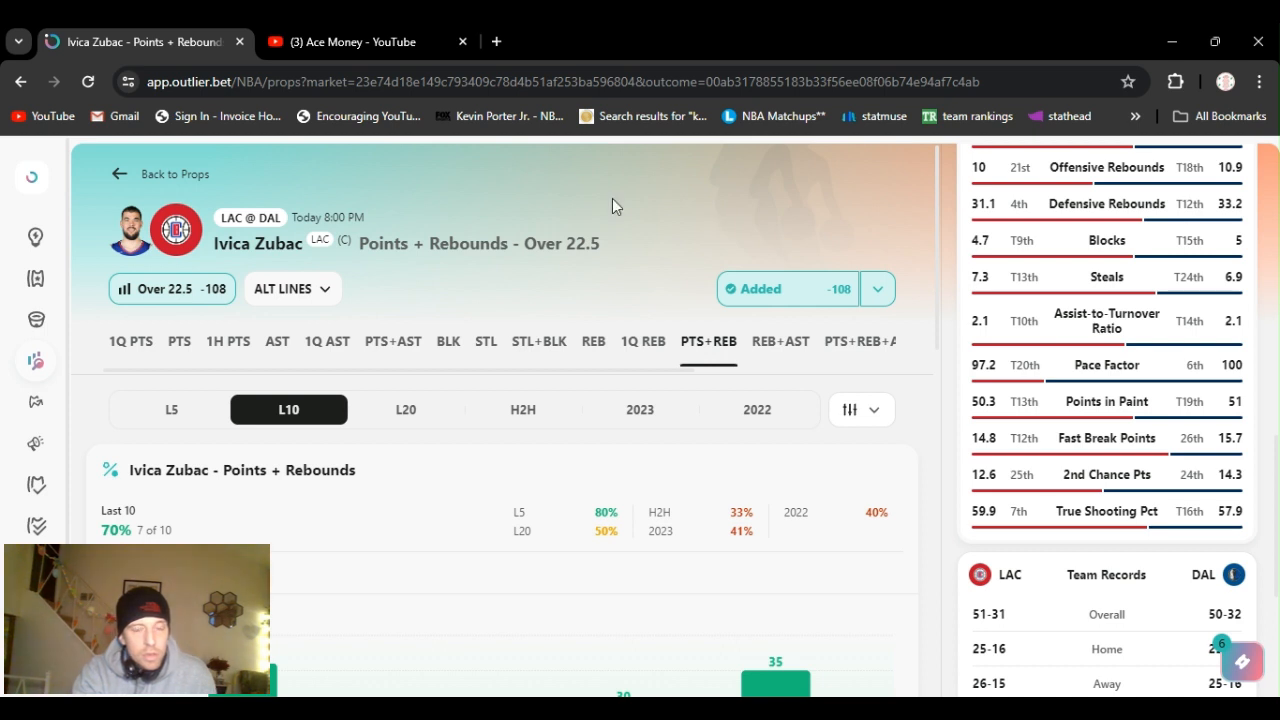
mouse_move(258, 158)
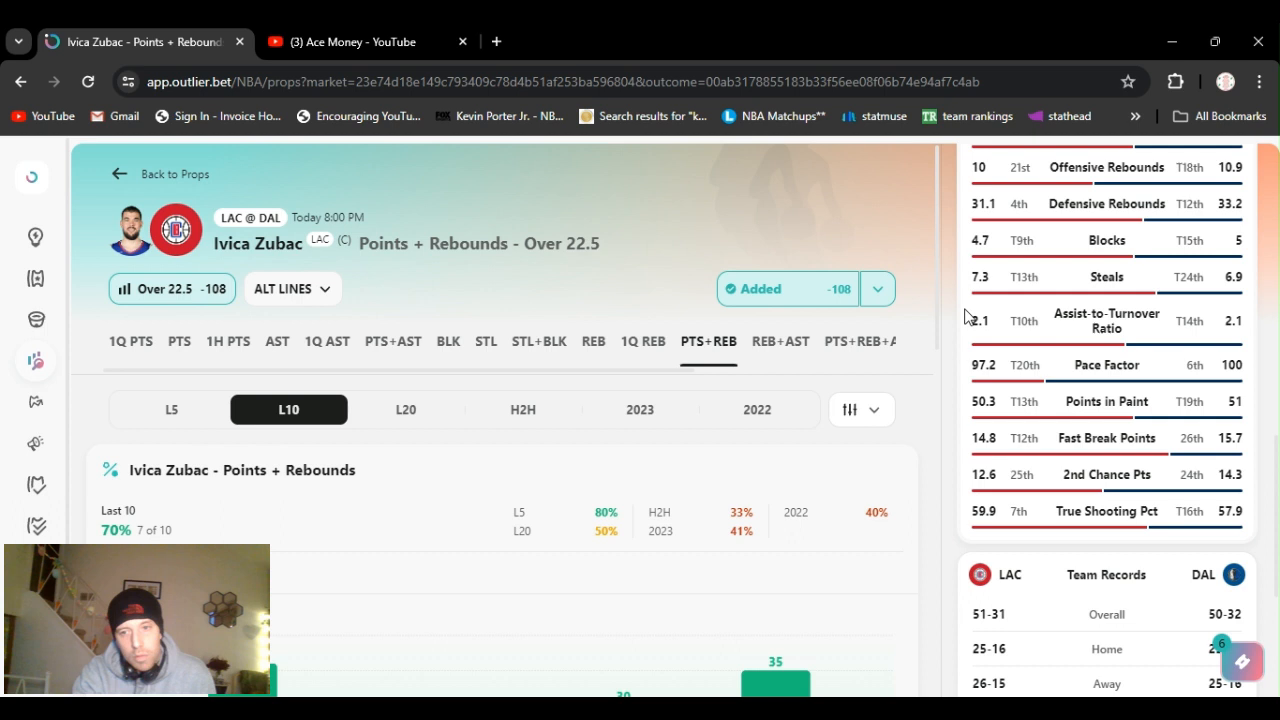
mouse_move(918, 288)
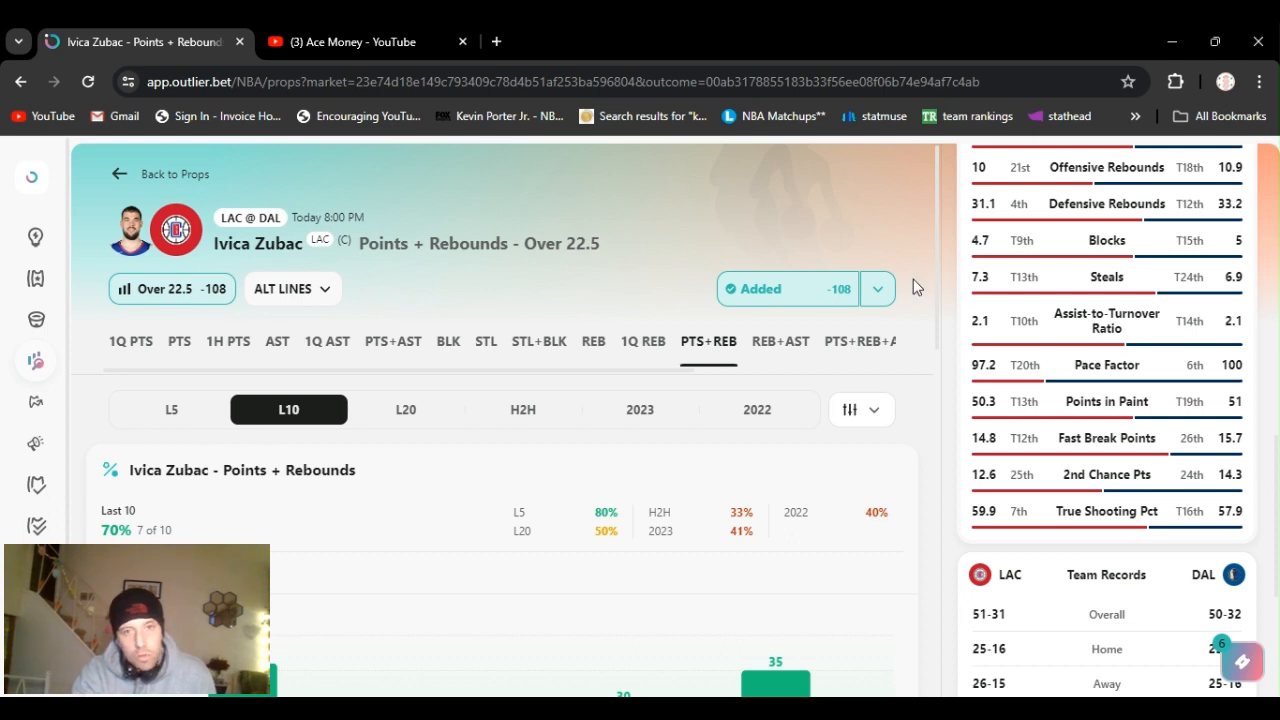
mouse_move(900, 222)
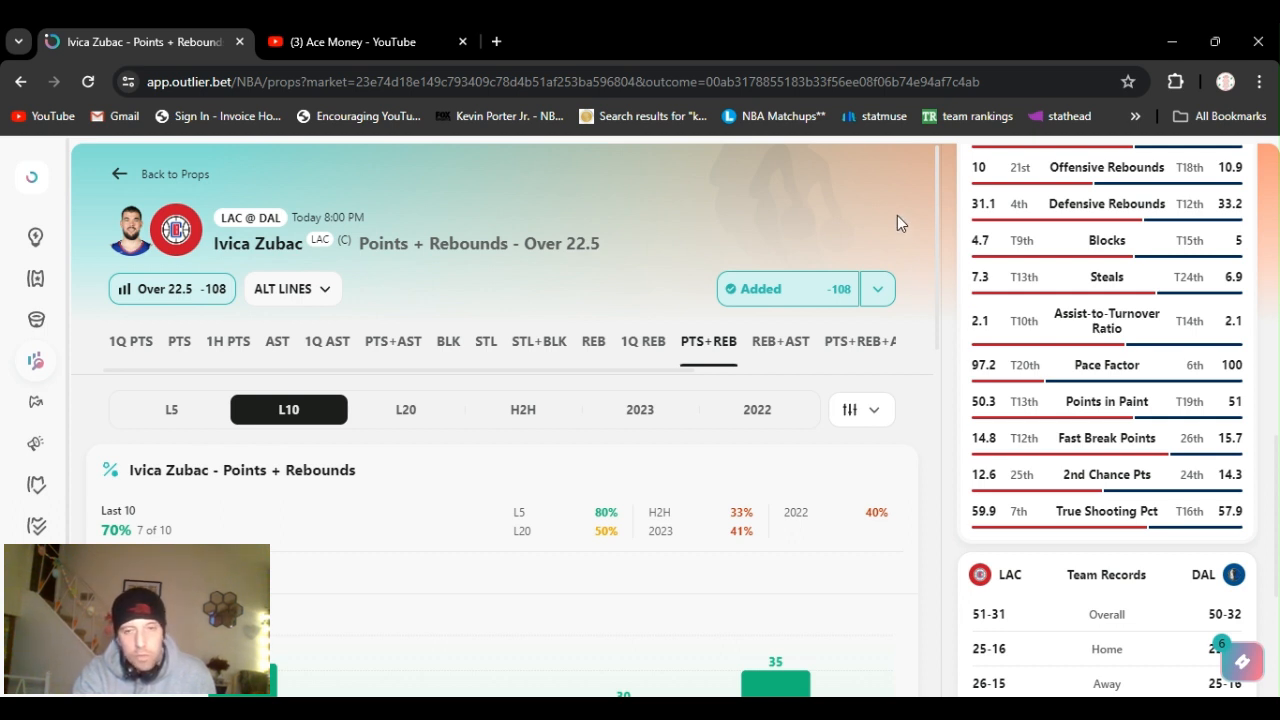
mouse_move(716, 648)
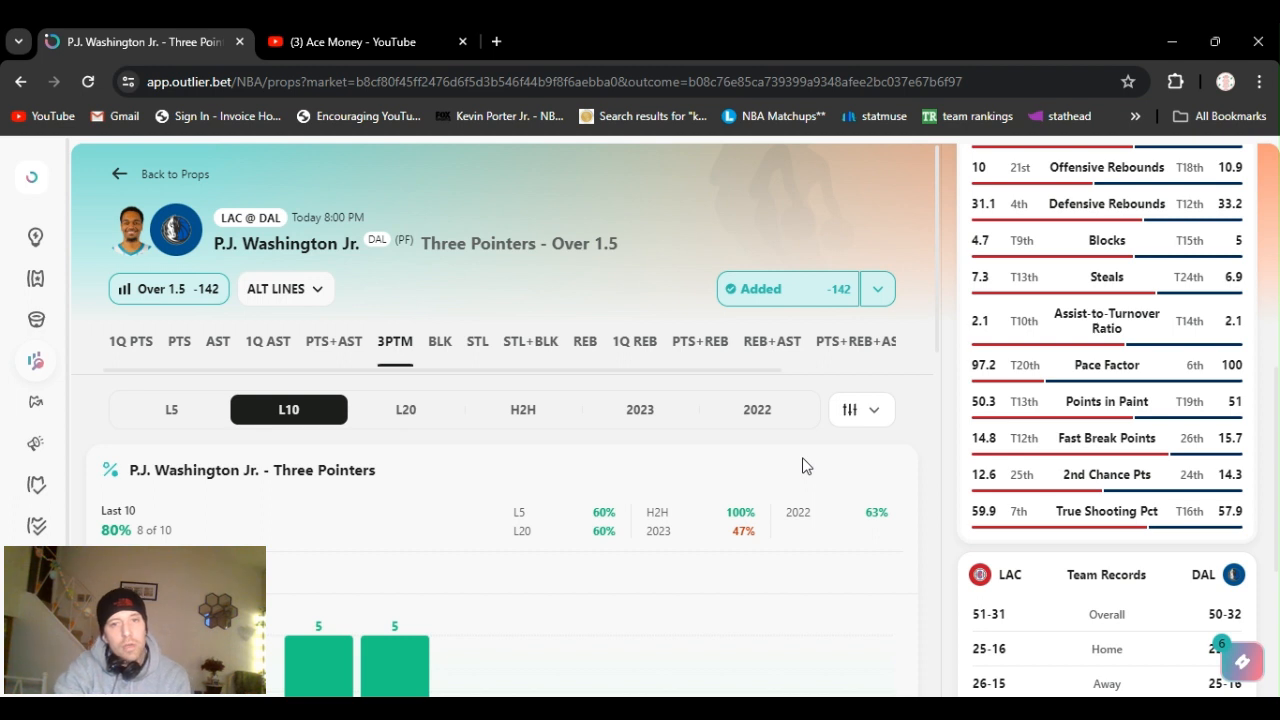
mouse_move(930, 192)
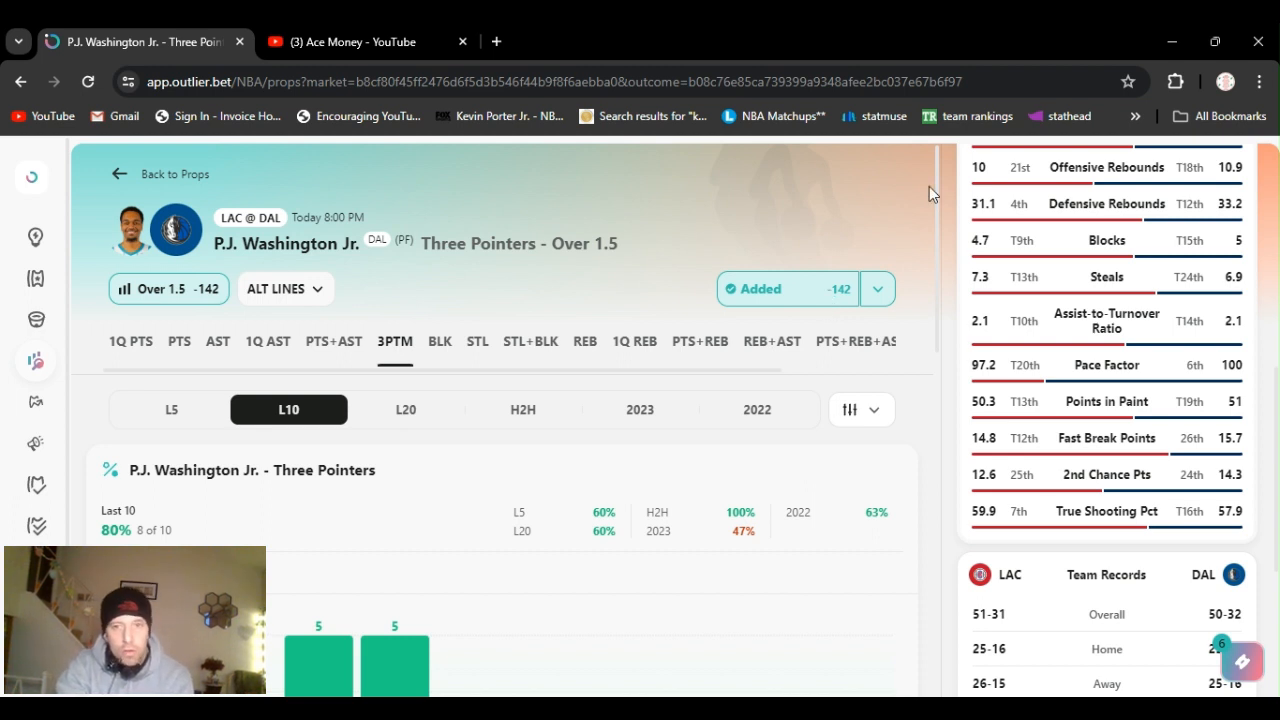
mouse_move(950, 242)
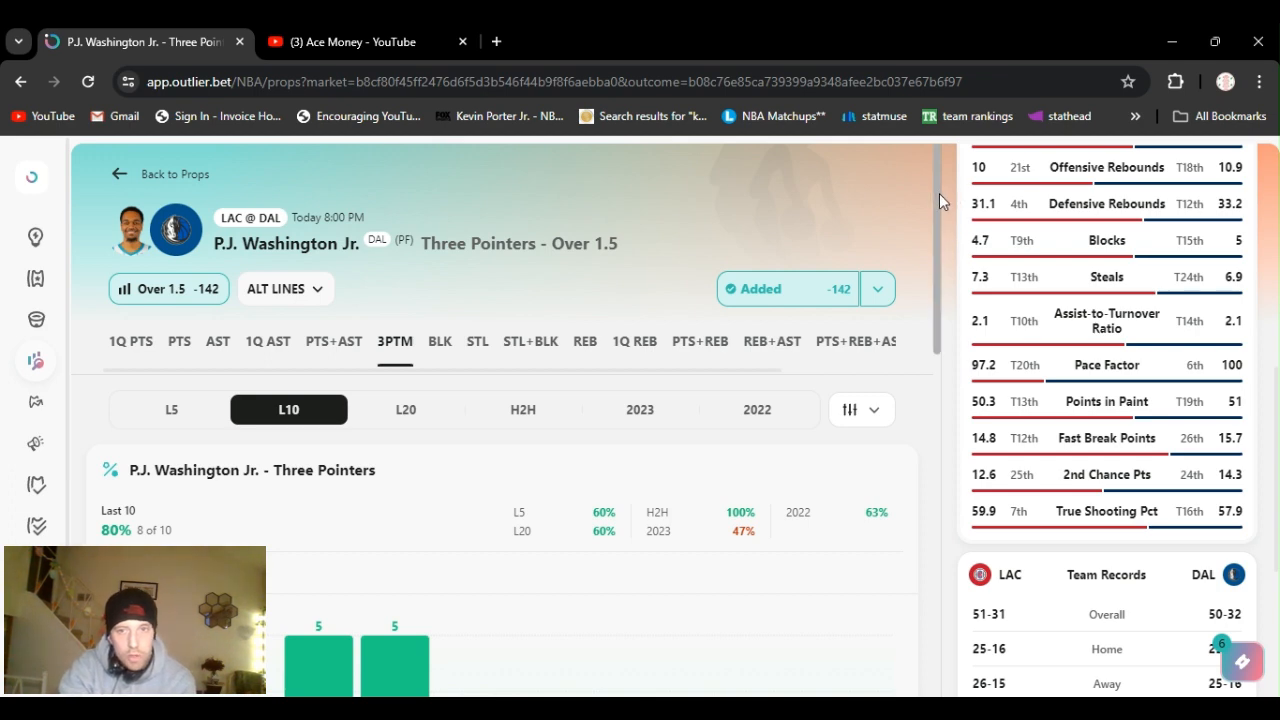
Scroll down to P.J. Washington Jr.'s L10 three pointers bar chart and back up
scroll("down", 3)
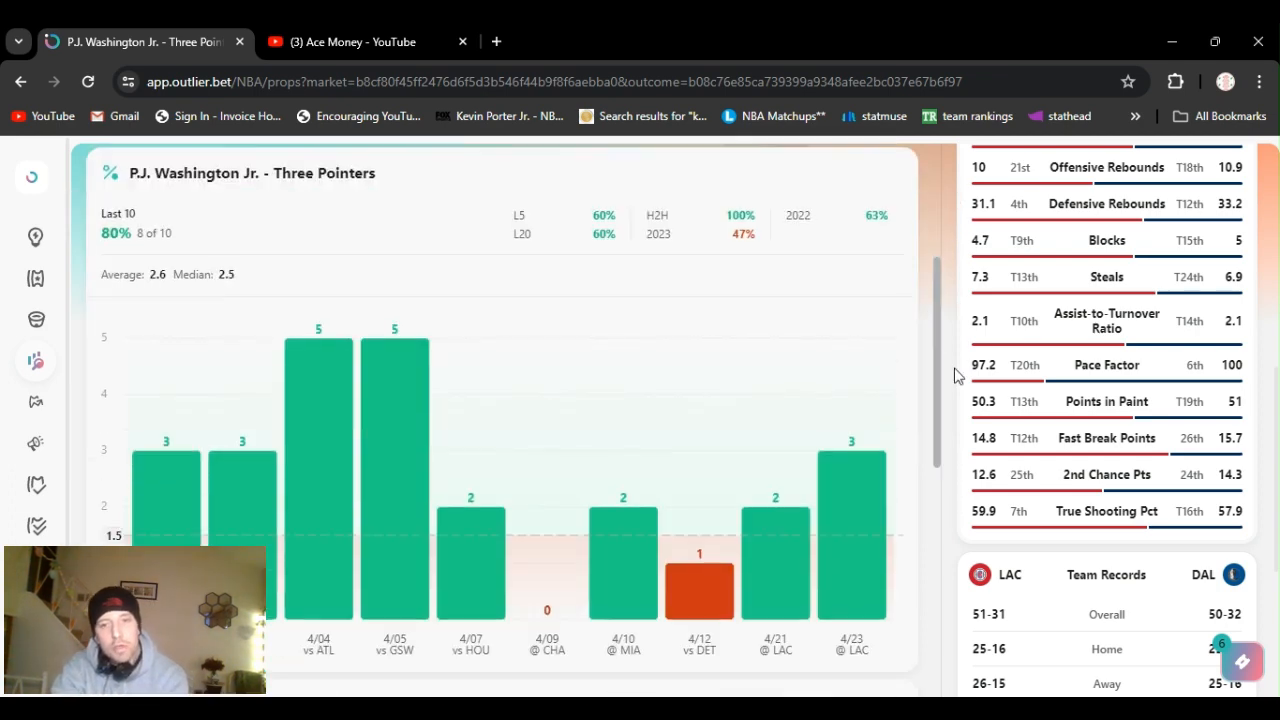
scroll("down", 3)
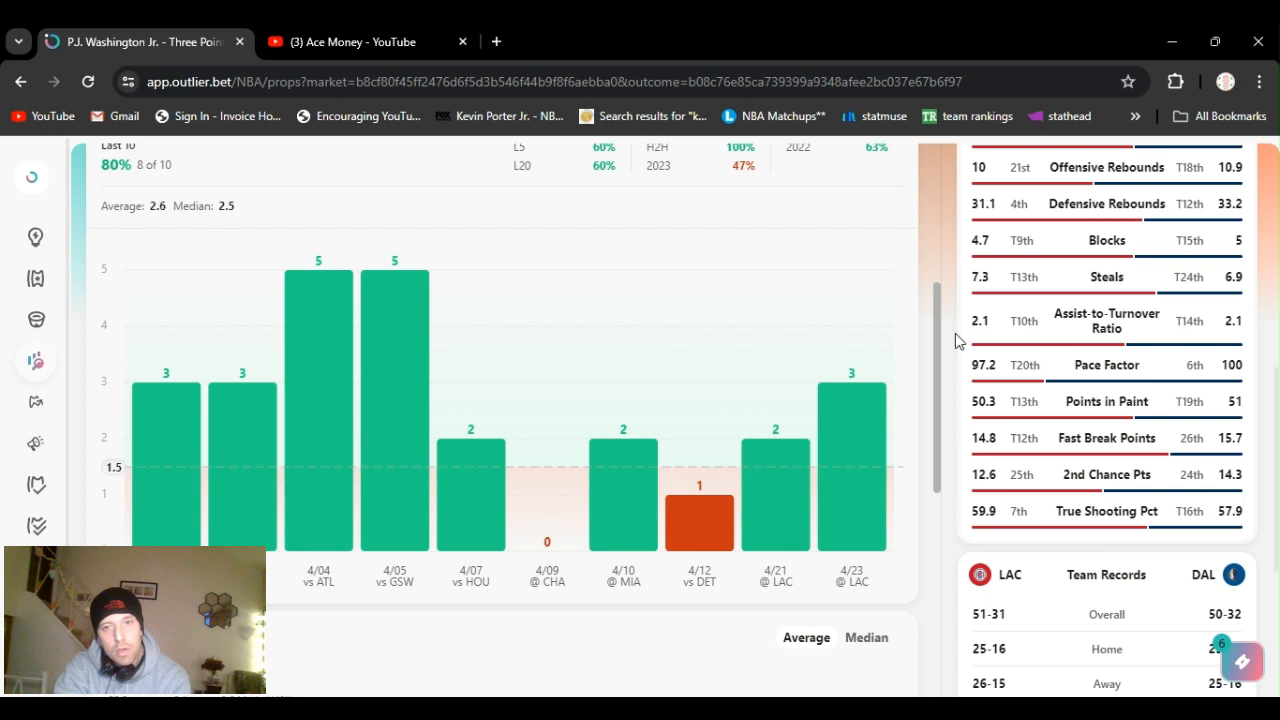
scroll("up", 3)
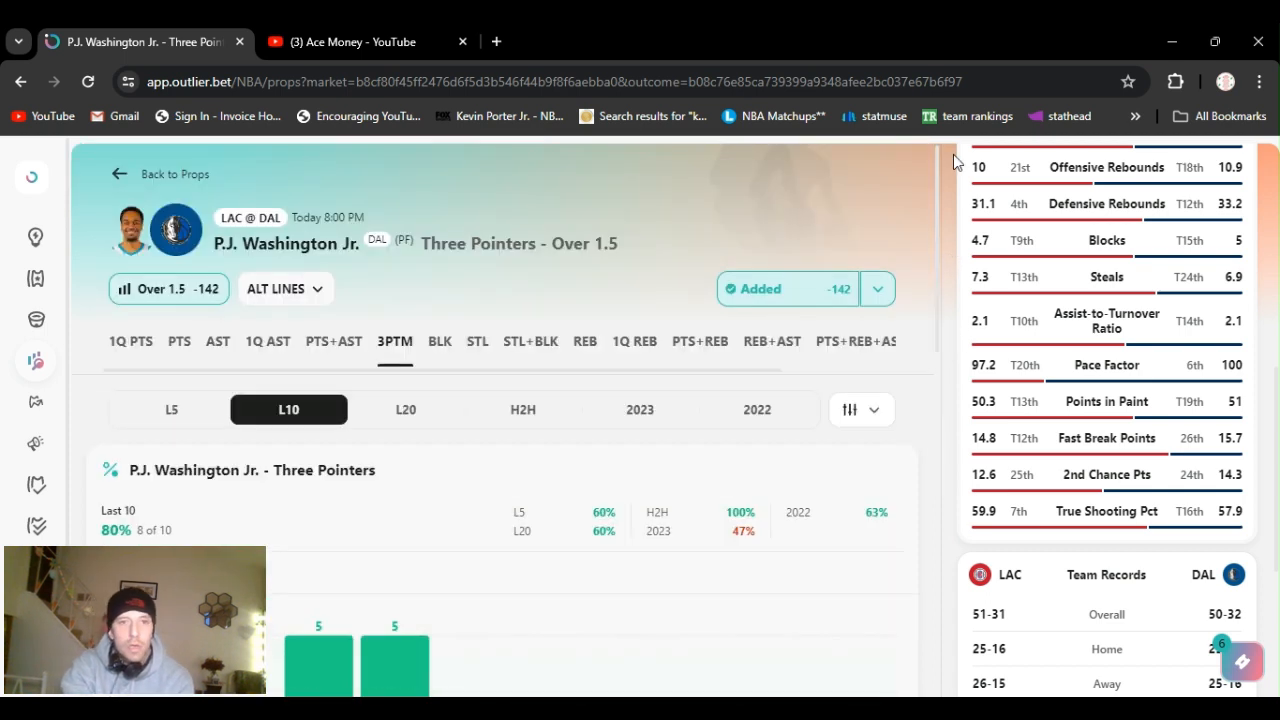
mouse_move(816, 176)
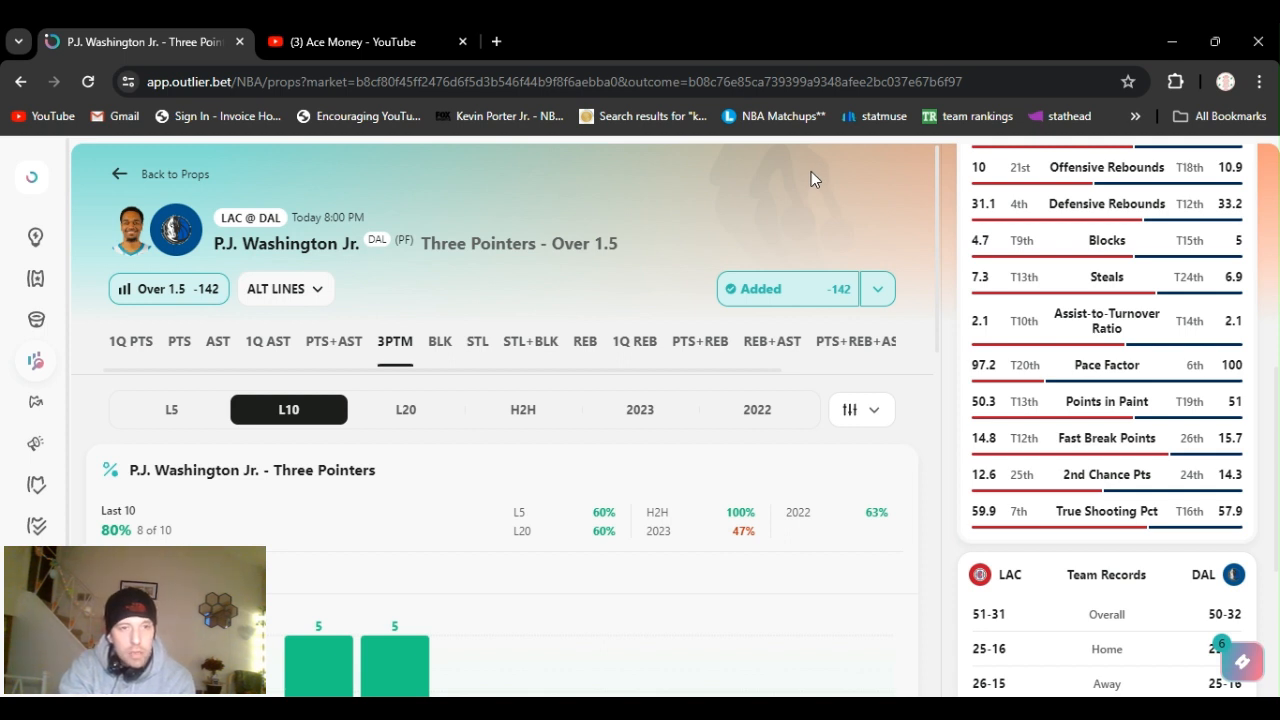
mouse_move(404, 176)
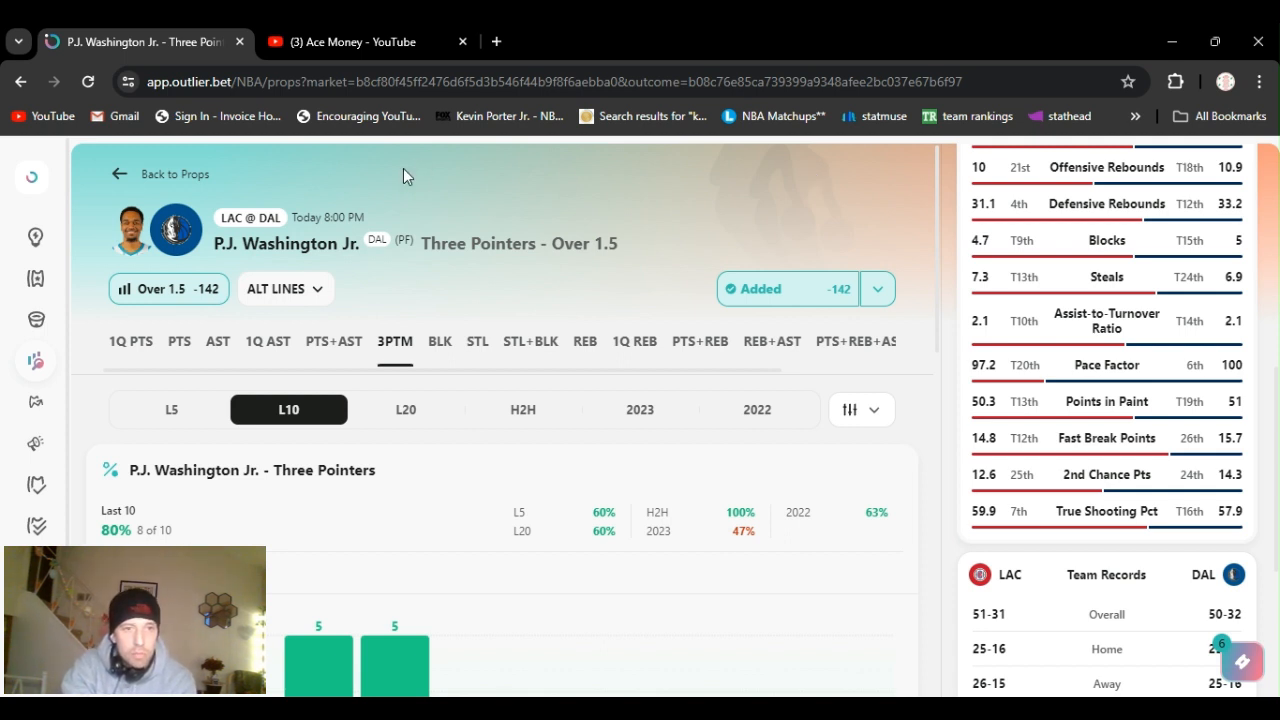
mouse_move(452, 224)
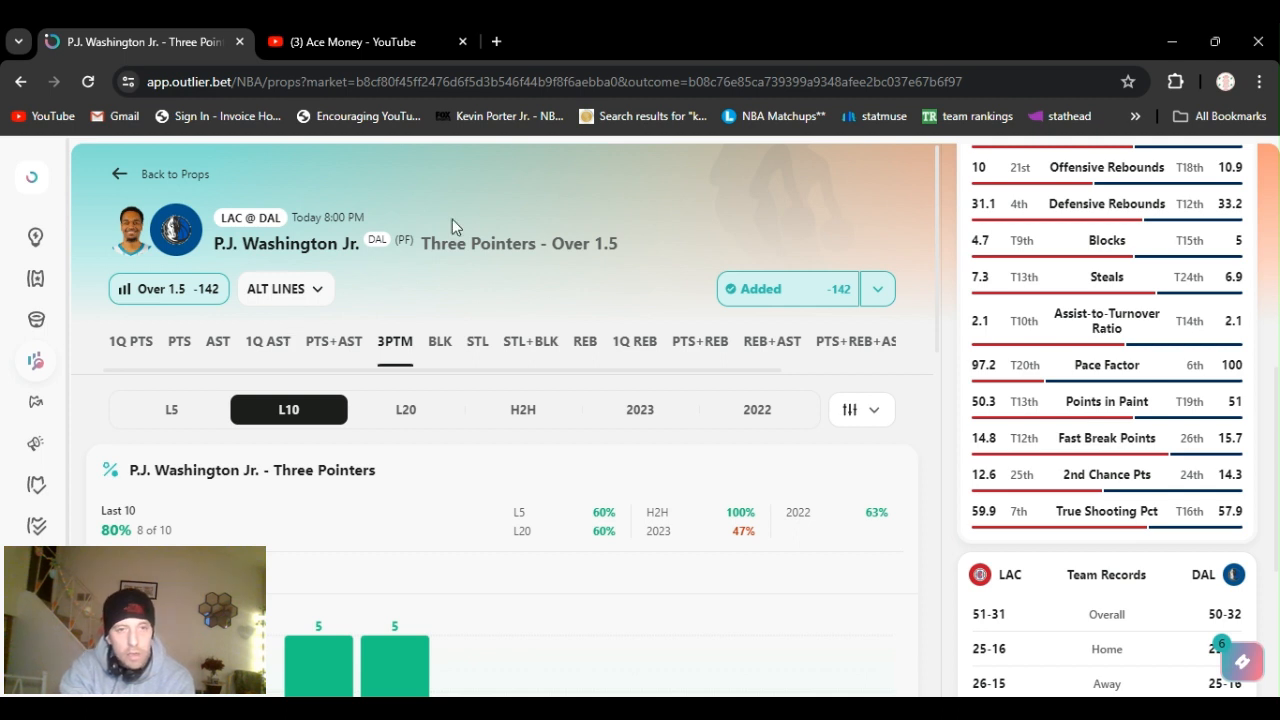
mouse_move(960, 166)
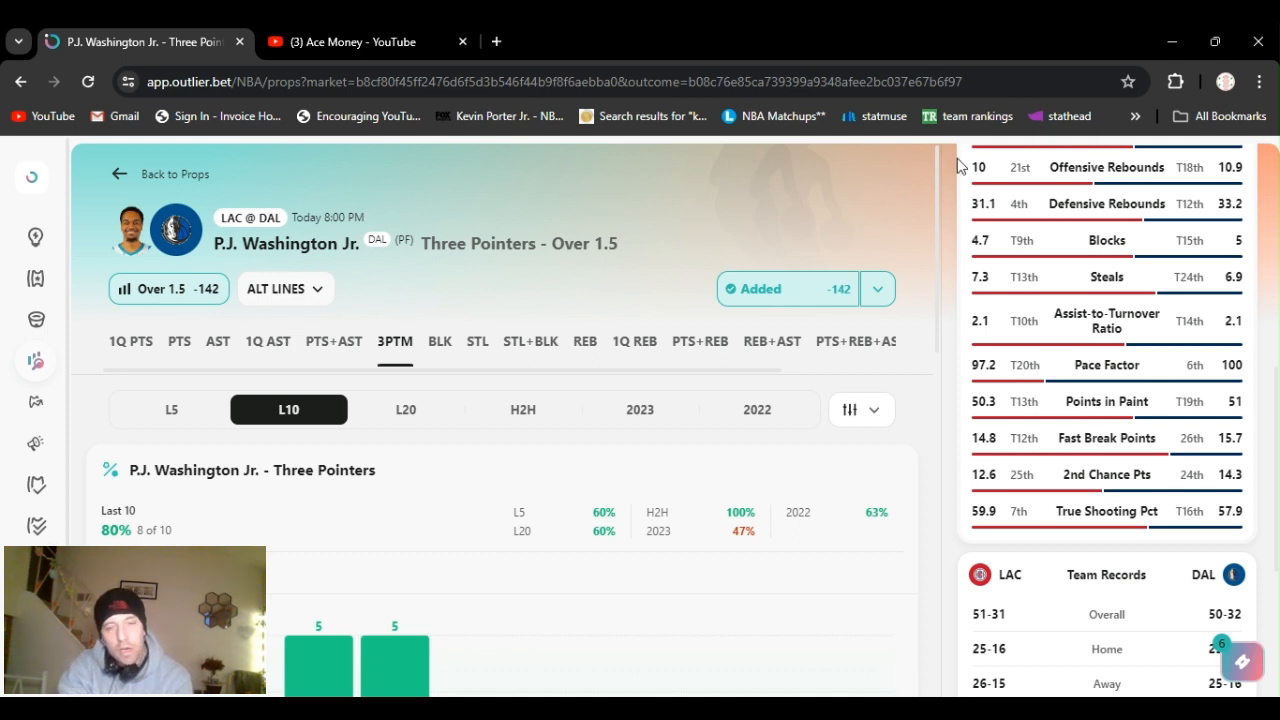
mouse_move(894, 224)
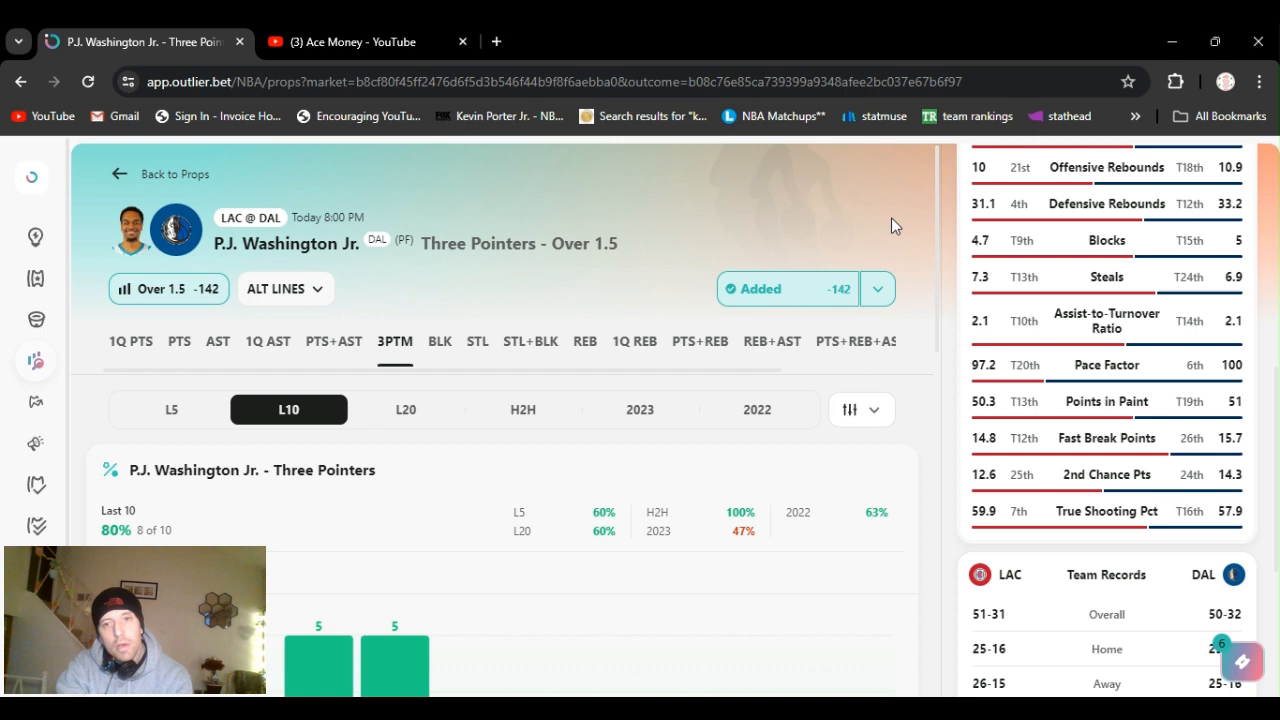
mouse_move(900, 180)
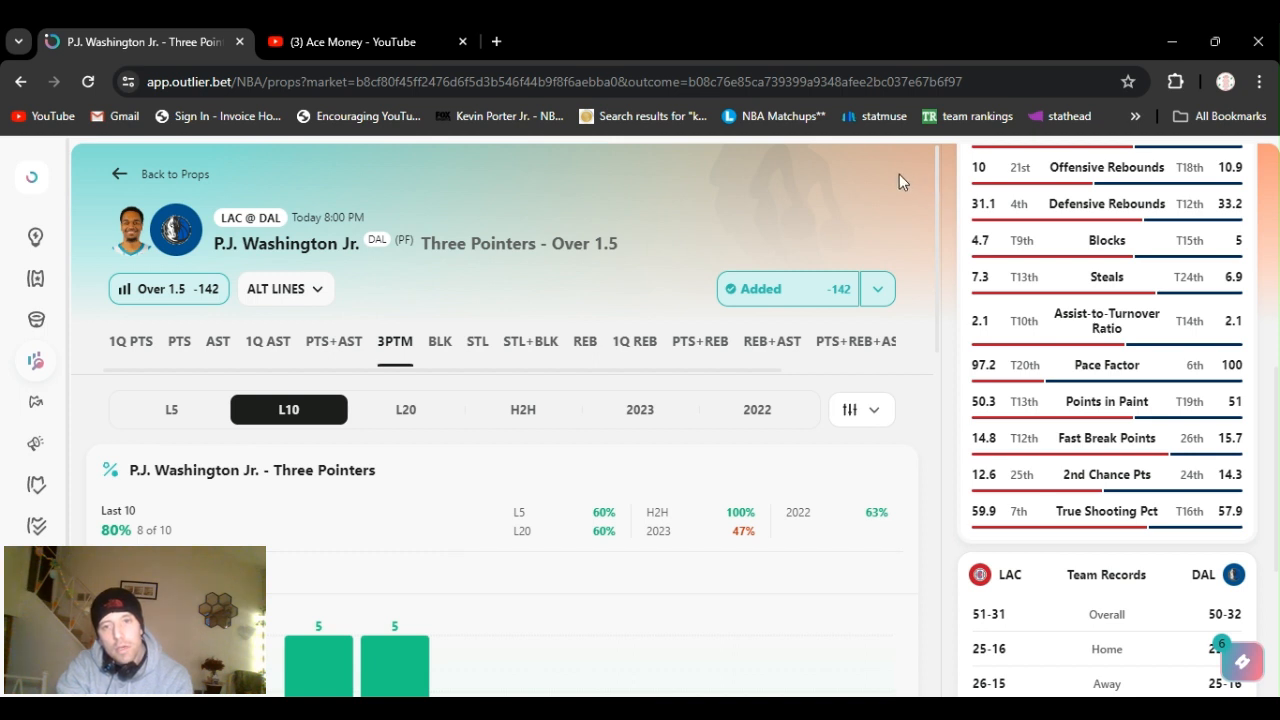
mouse_move(910, 248)
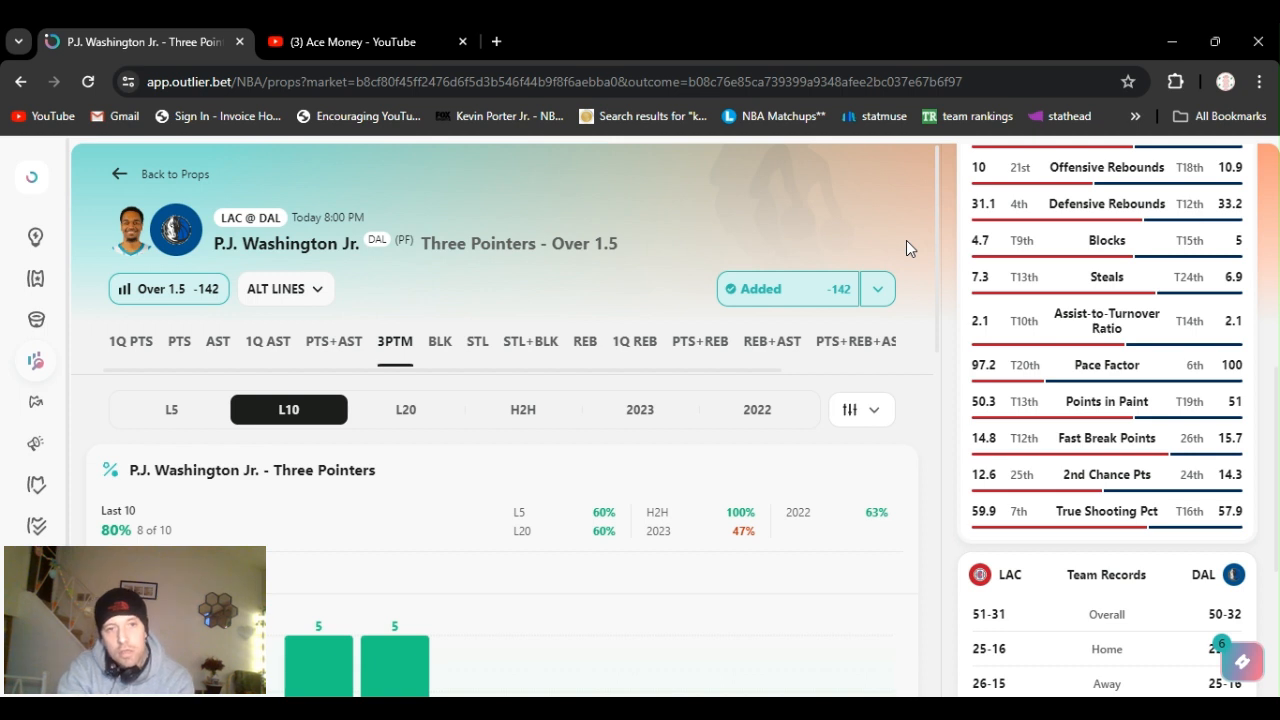
mouse_move(946, 236)
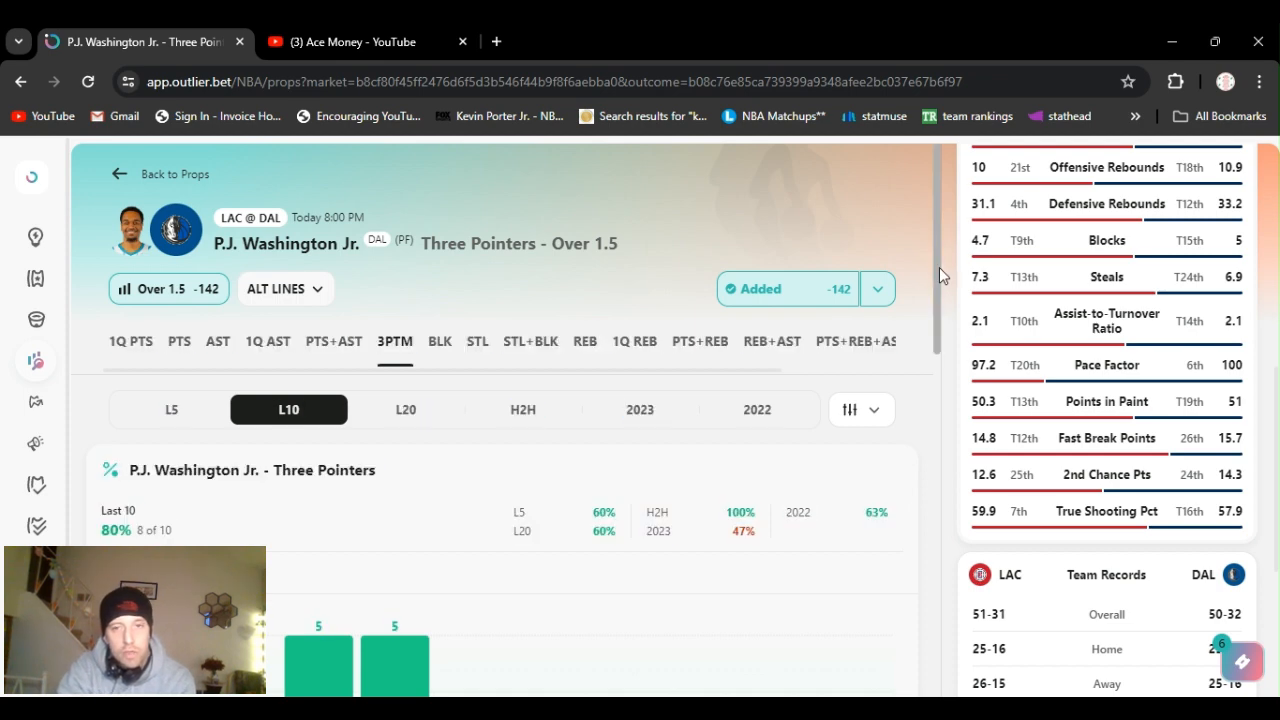
Show Supporting Stats as 3pt attempts and makes per game, using median values
scroll("down", 3)
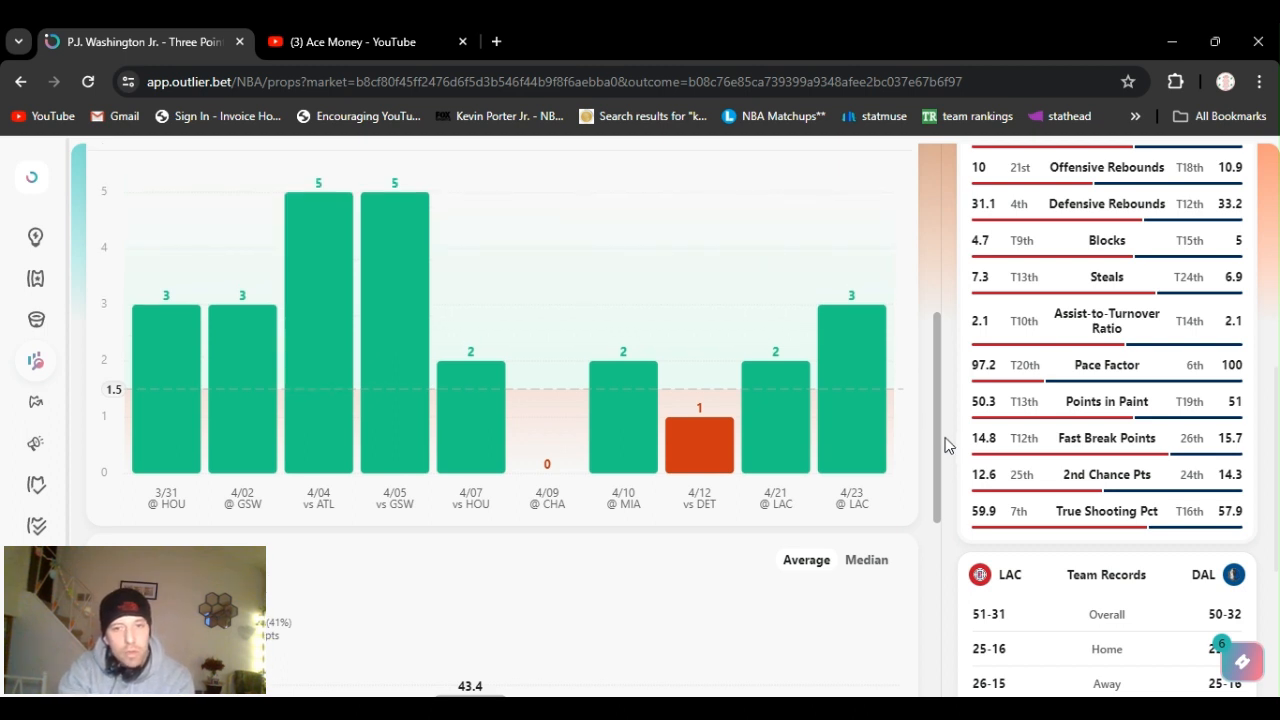
scroll("down", 3)
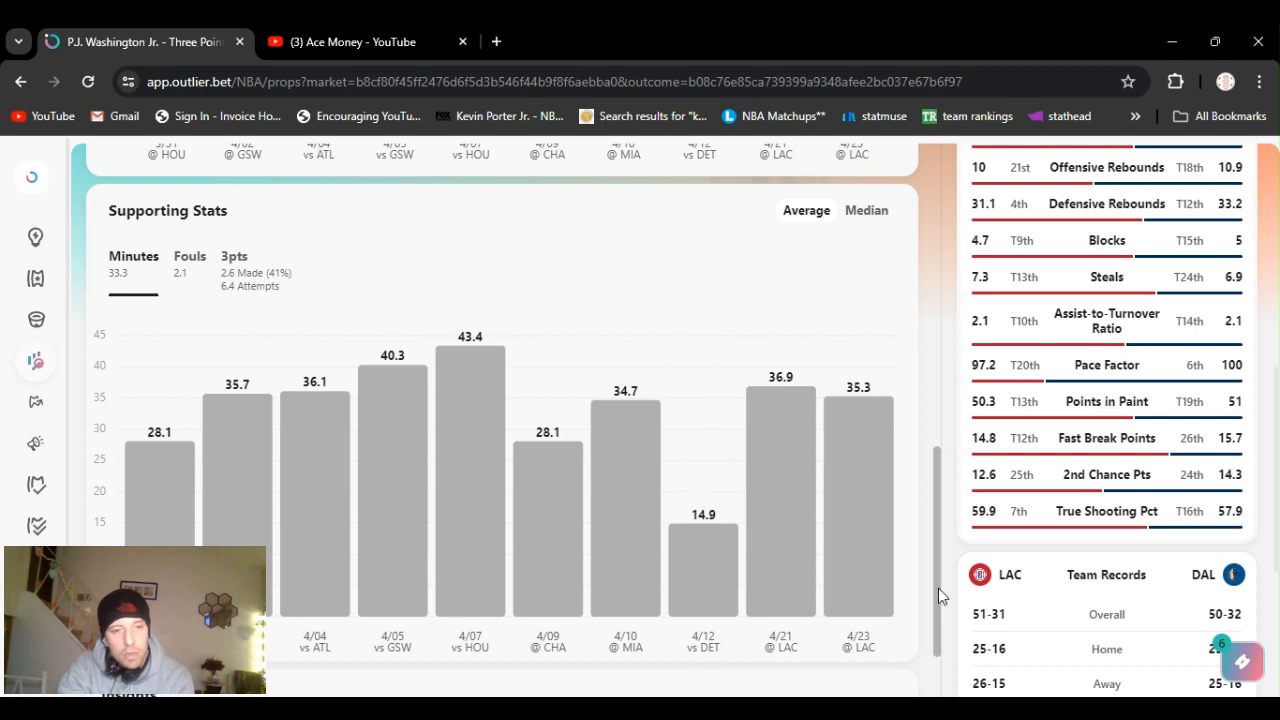
scroll("down", 3)
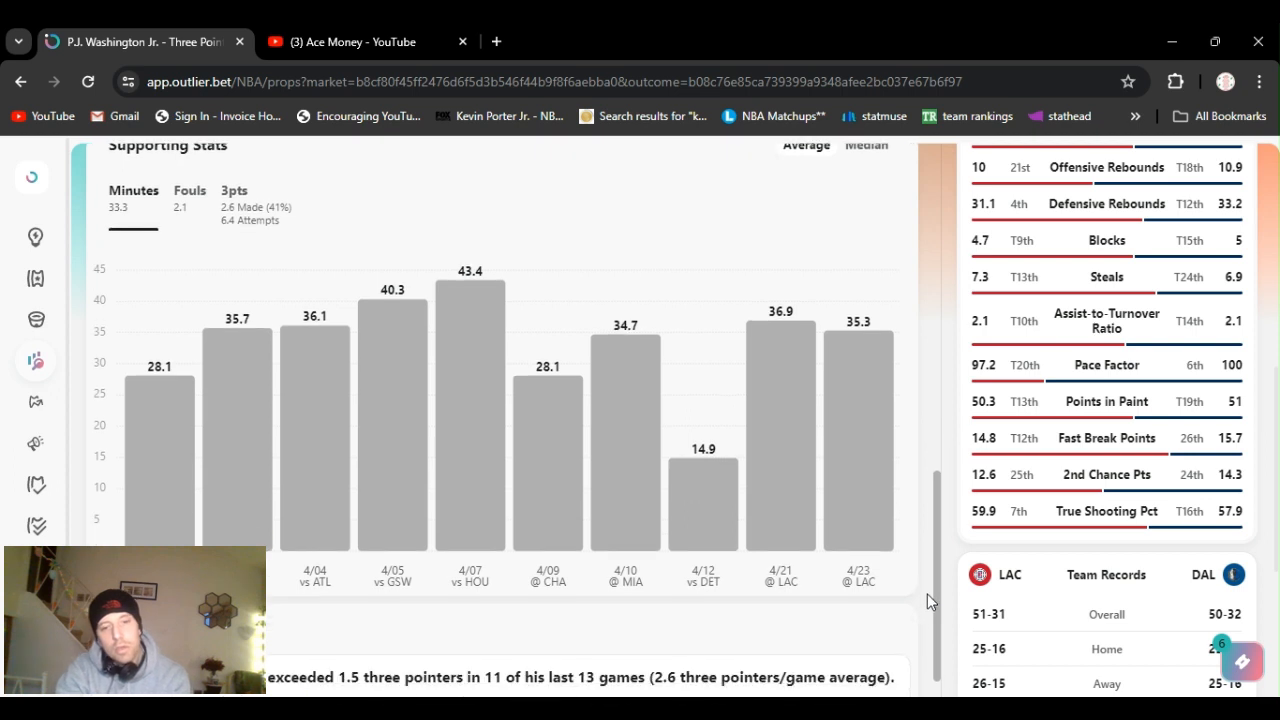
scroll("up", 3)
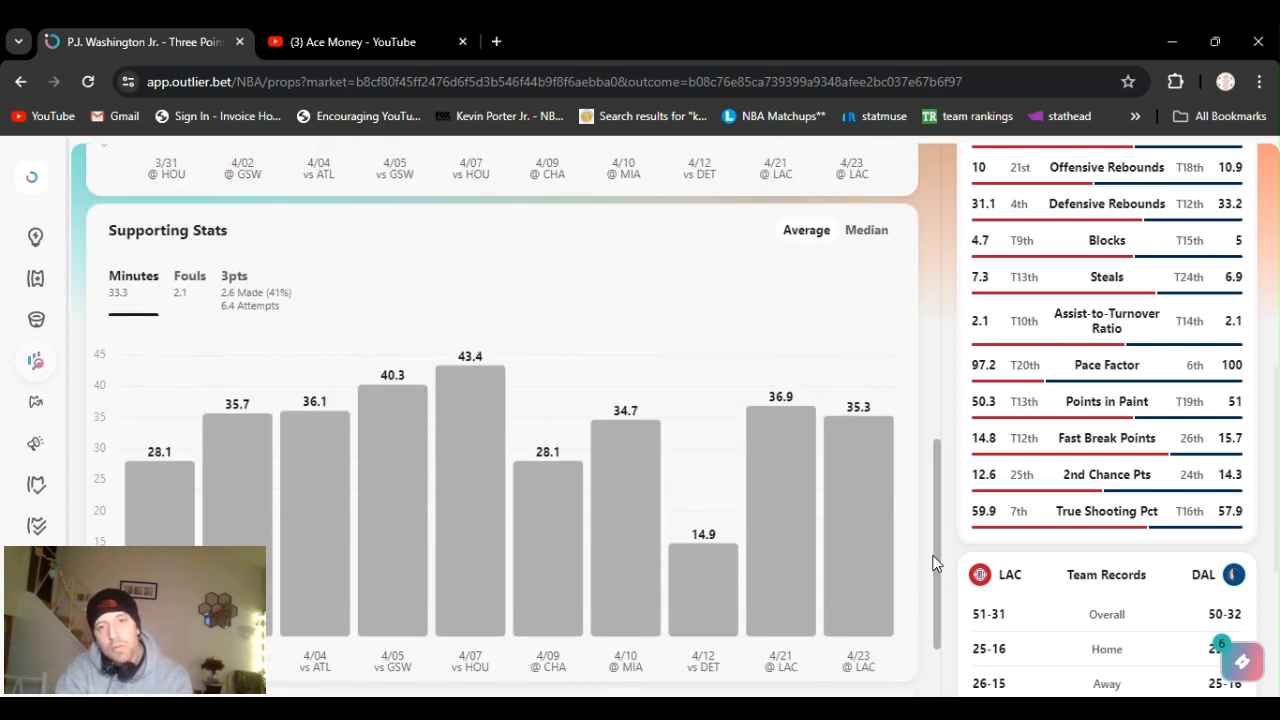
scroll("up", 3)
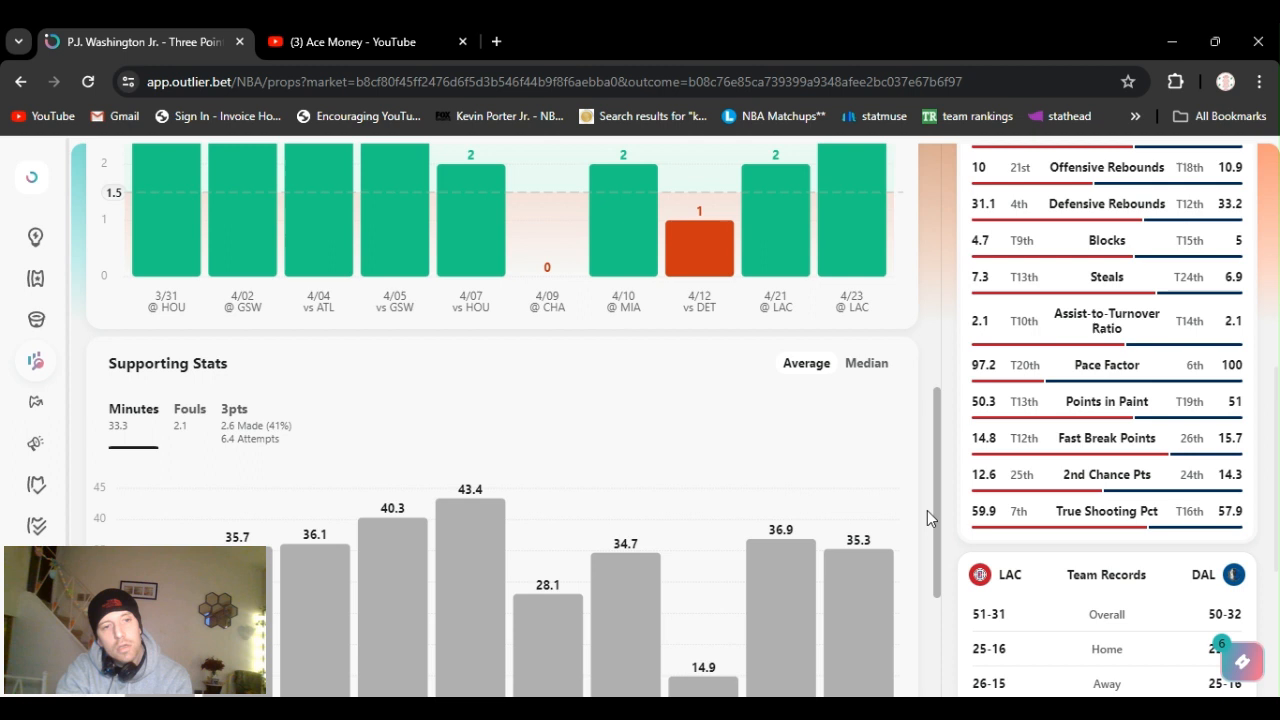
scroll("down", 3)
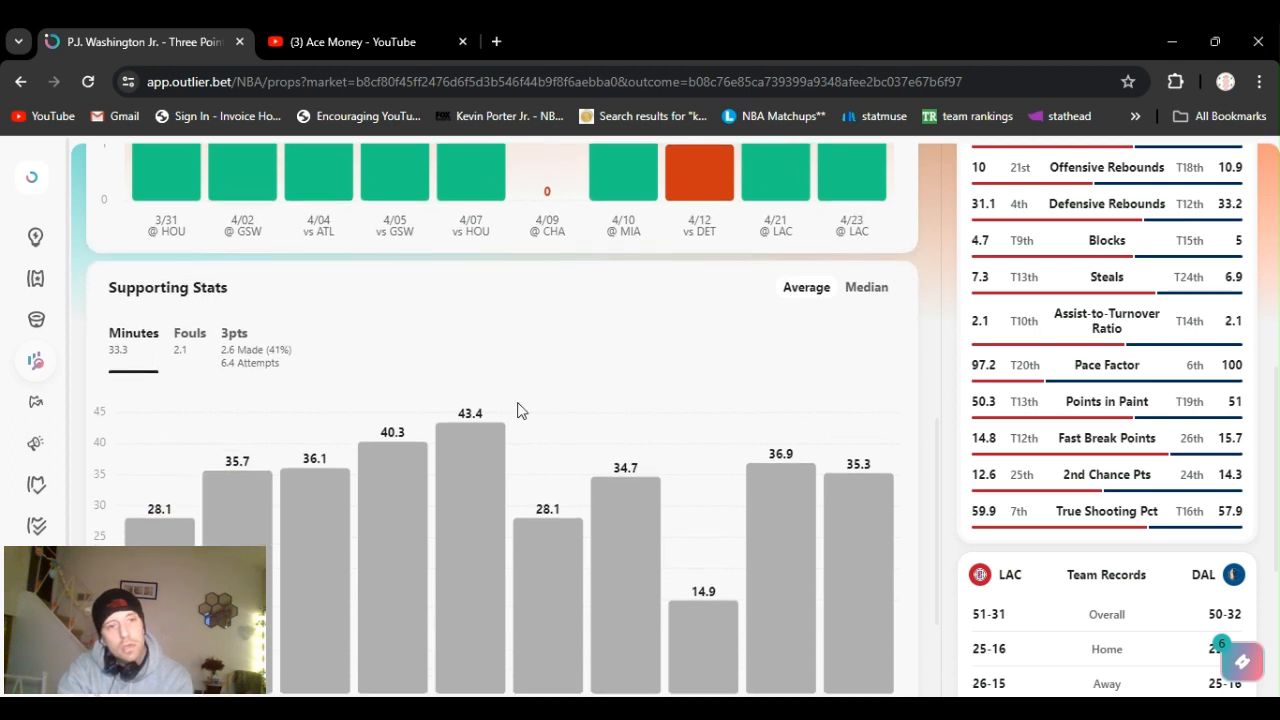
left_click(232, 332)
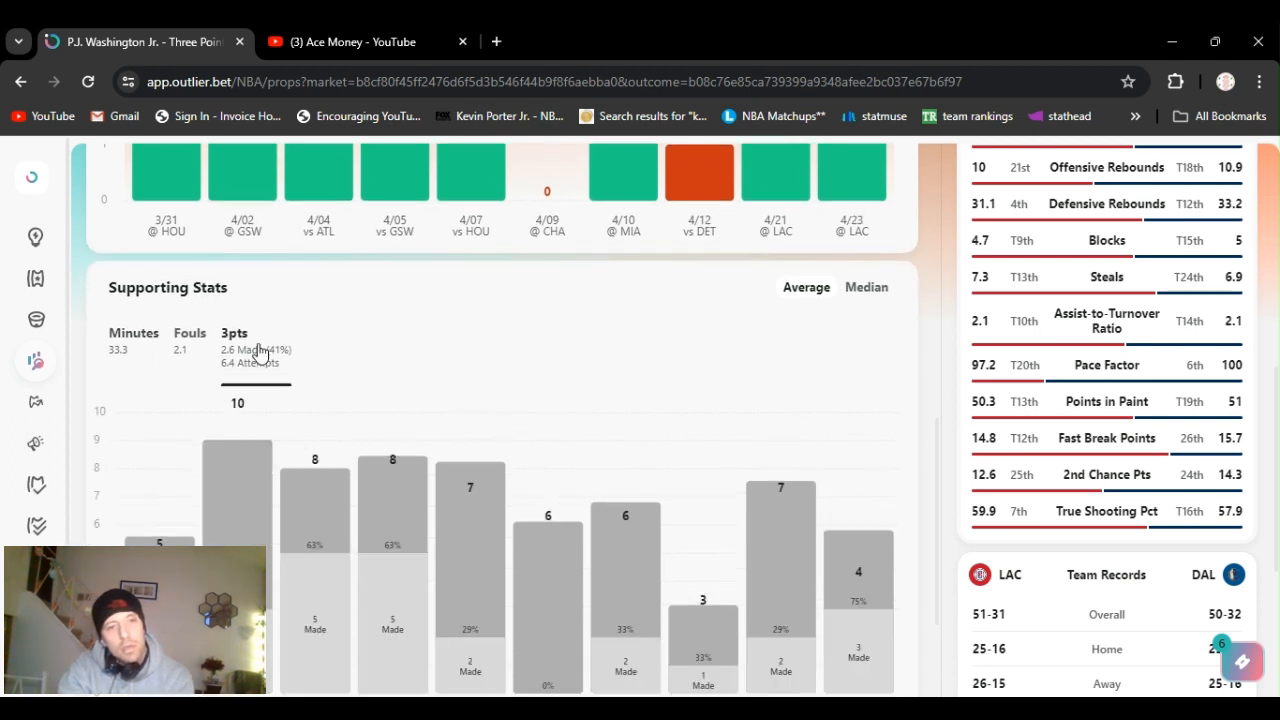
left_click(868, 288)
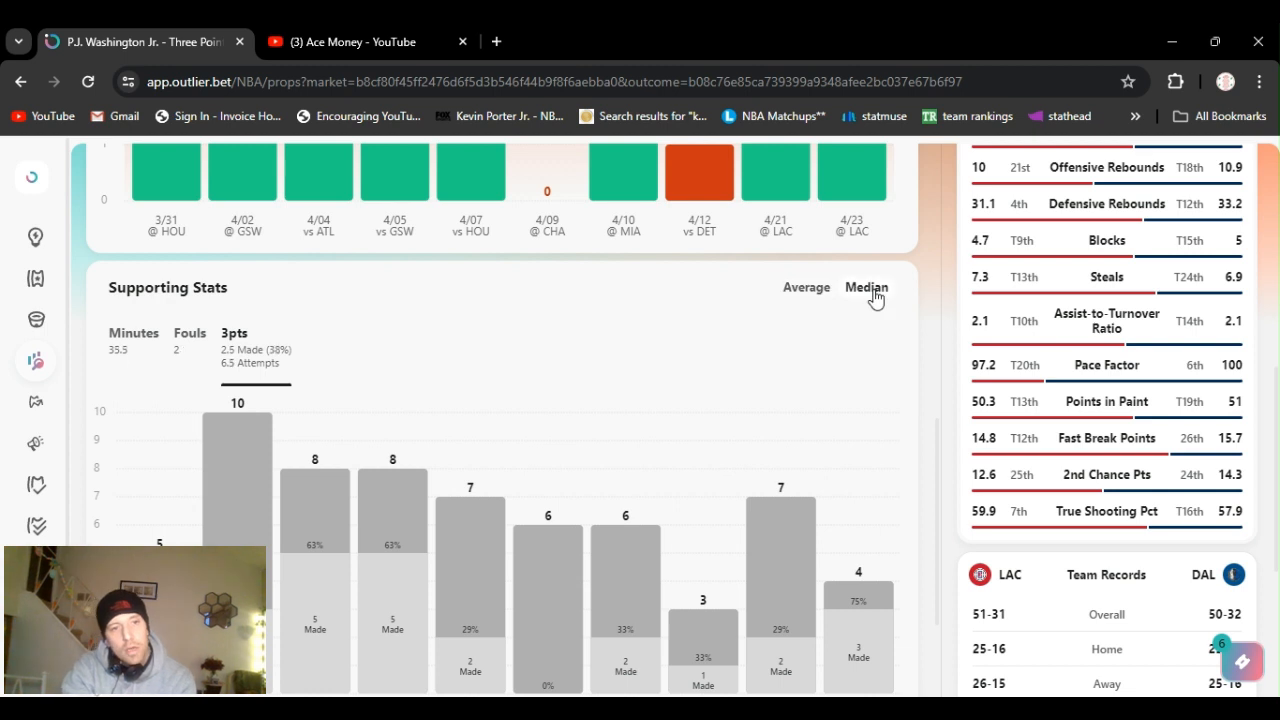
mouse_move(900, 312)
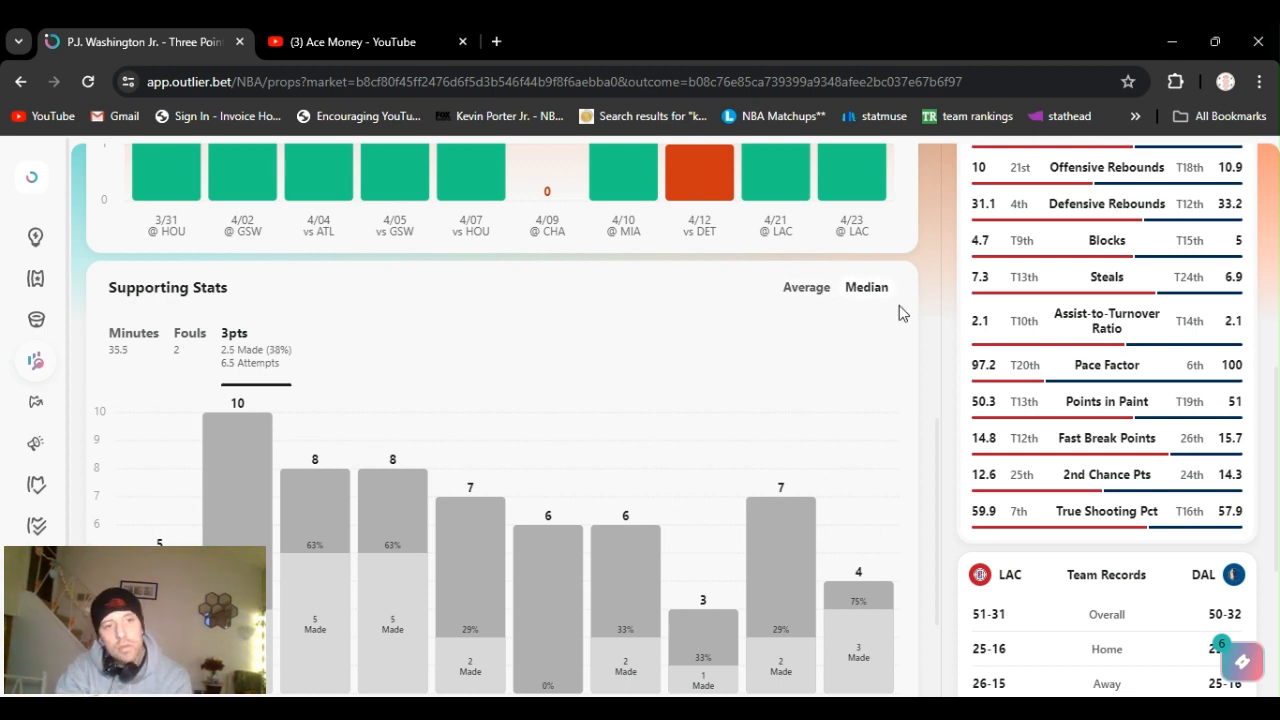
mouse_move(920, 546)
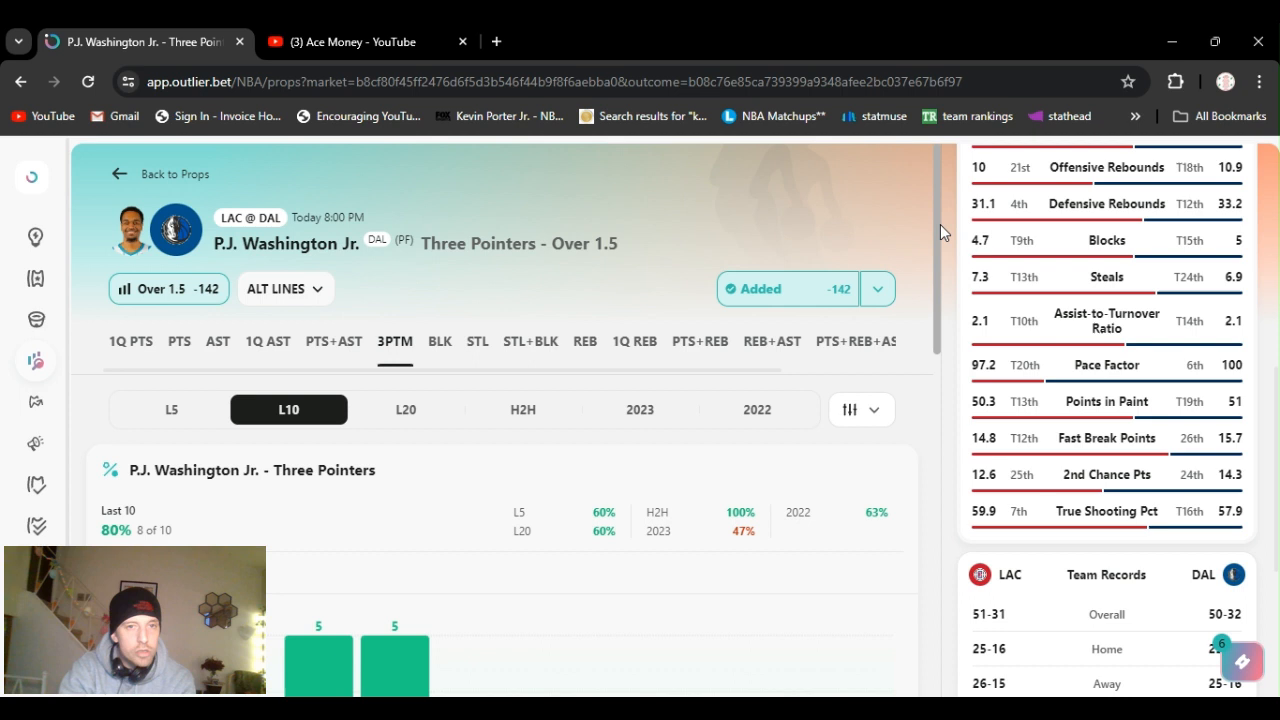
mouse_move(900, 248)
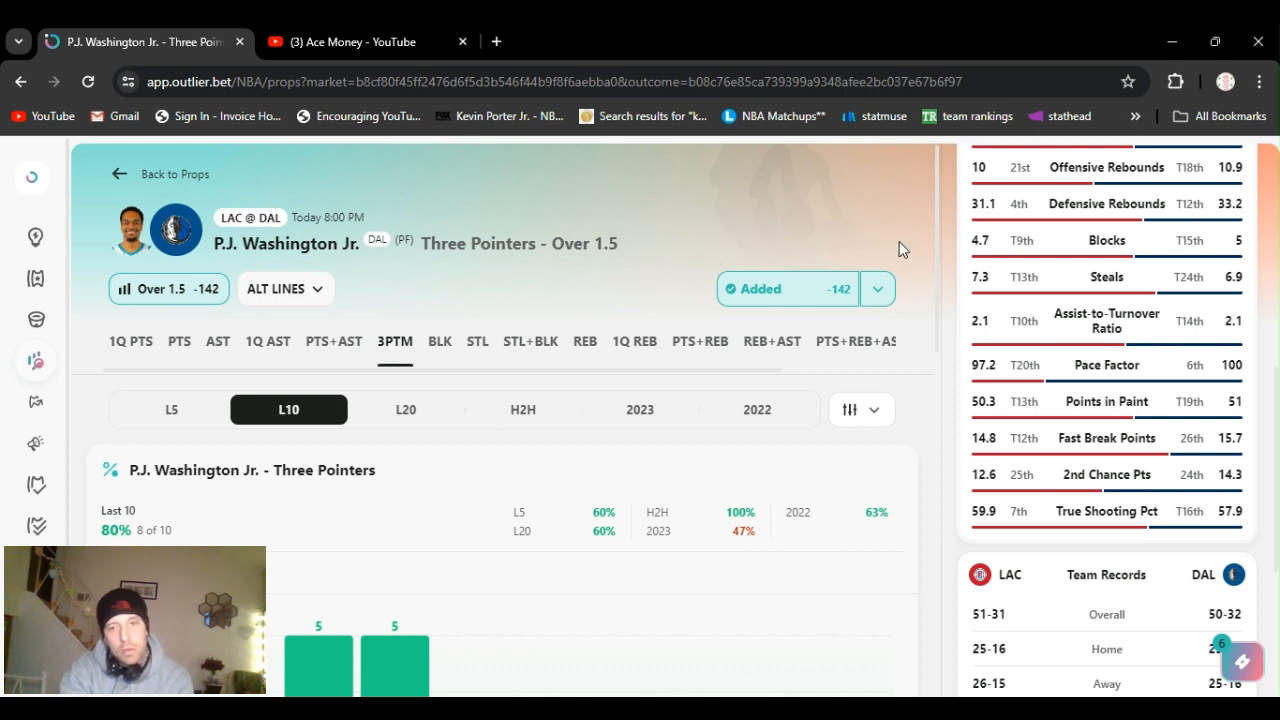
mouse_move(1160, 536)
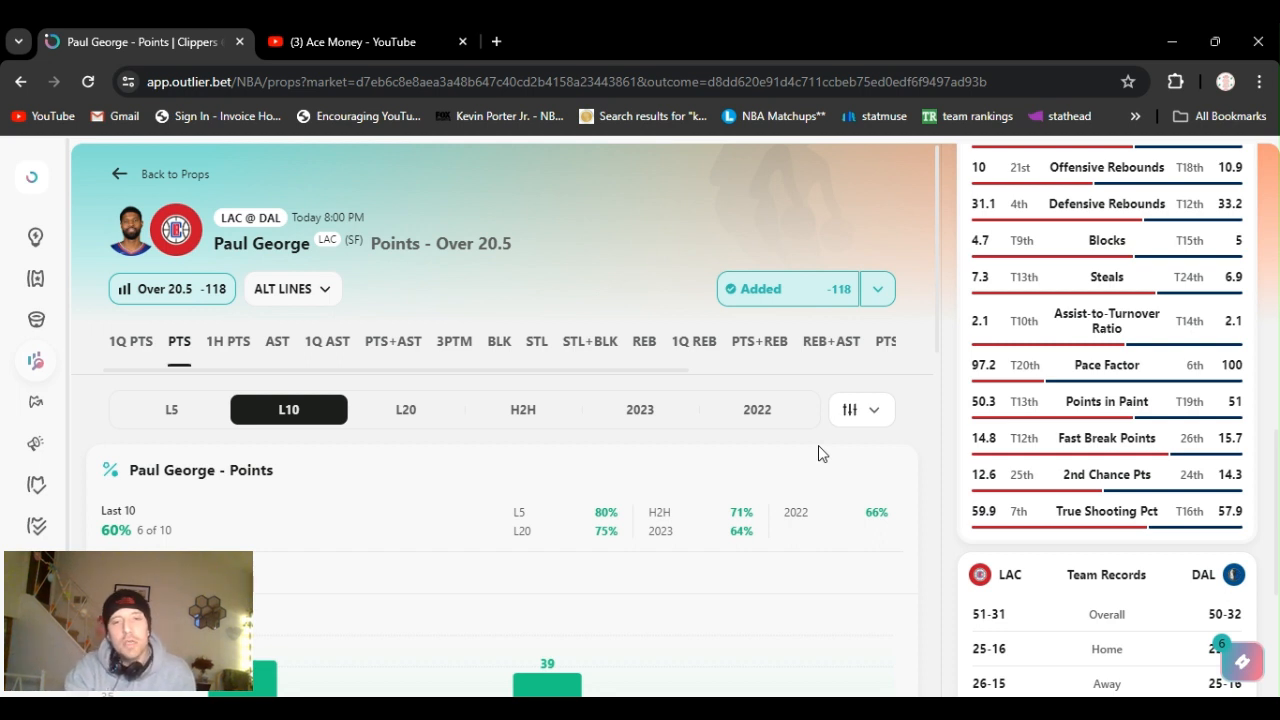
mouse_move(950, 196)
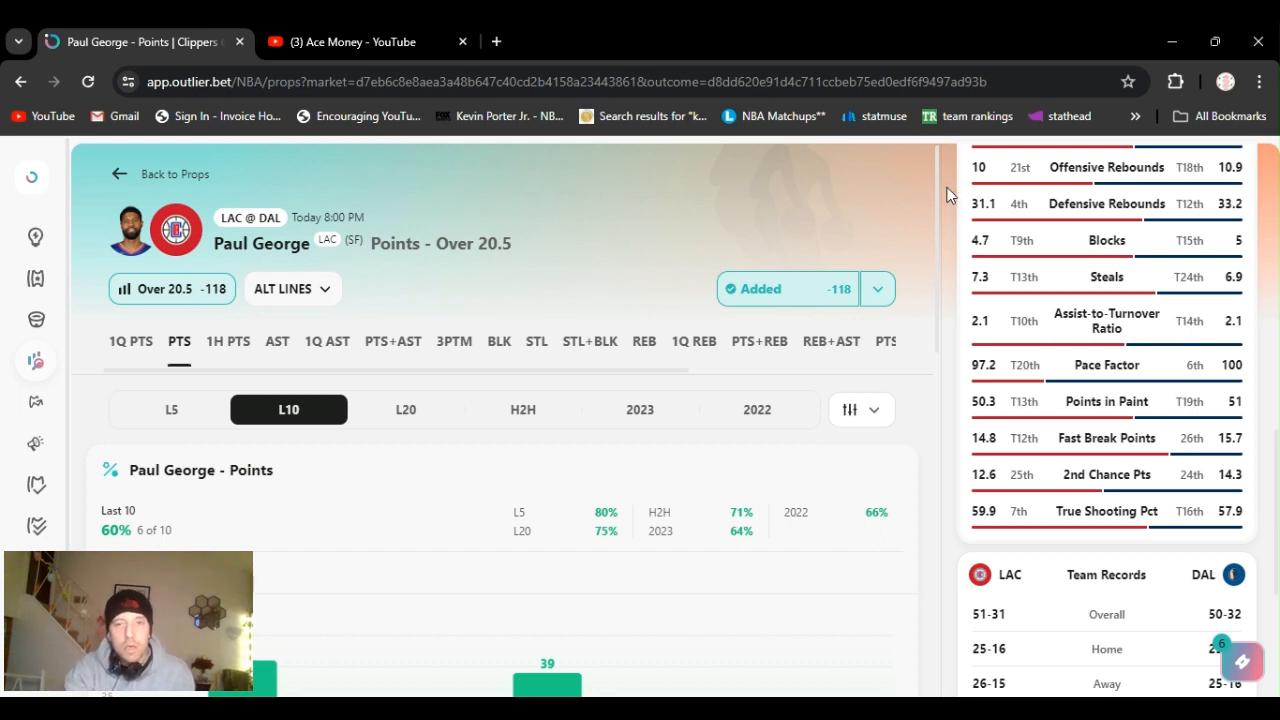
left_click(876, 288)
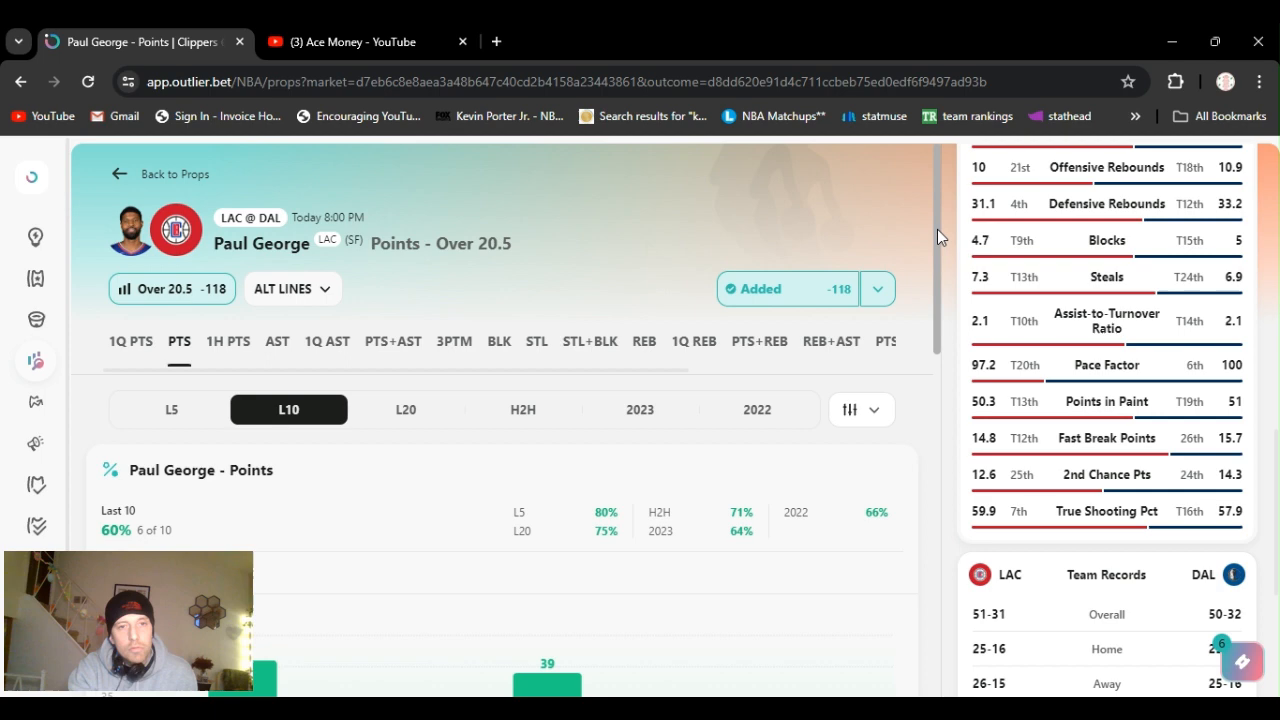
scroll("down", 3)
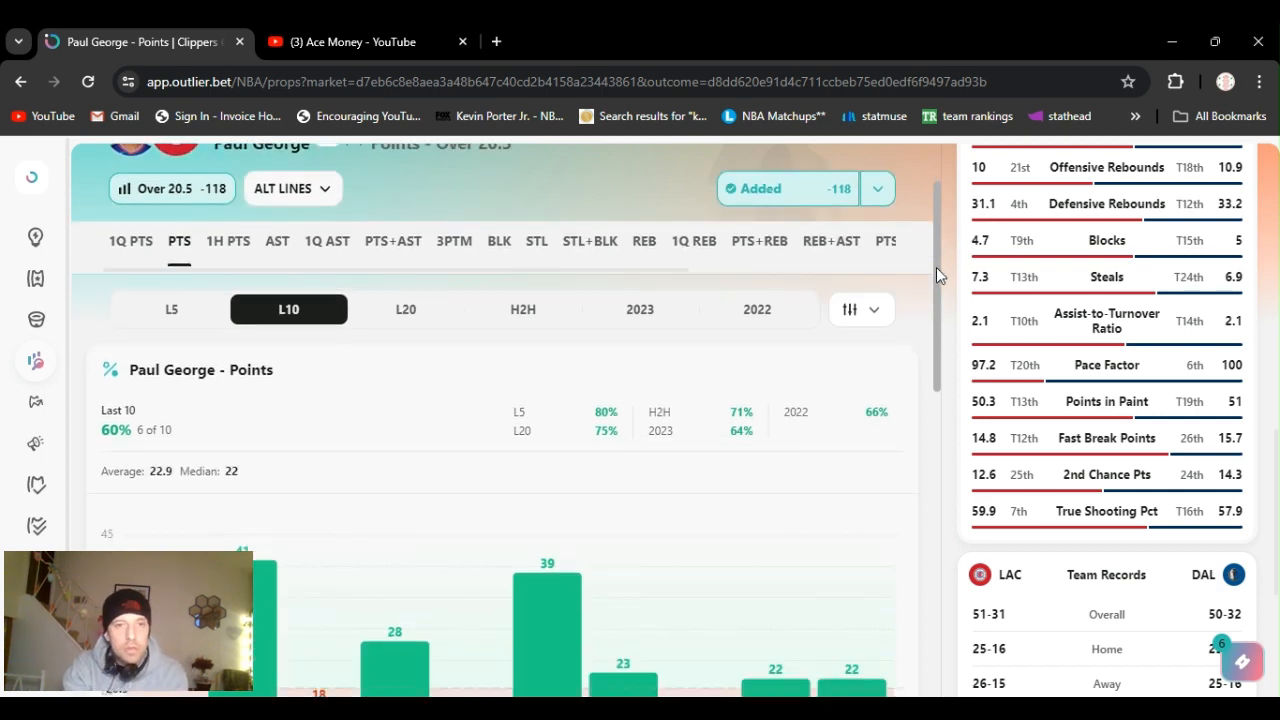
scroll("up", 3)
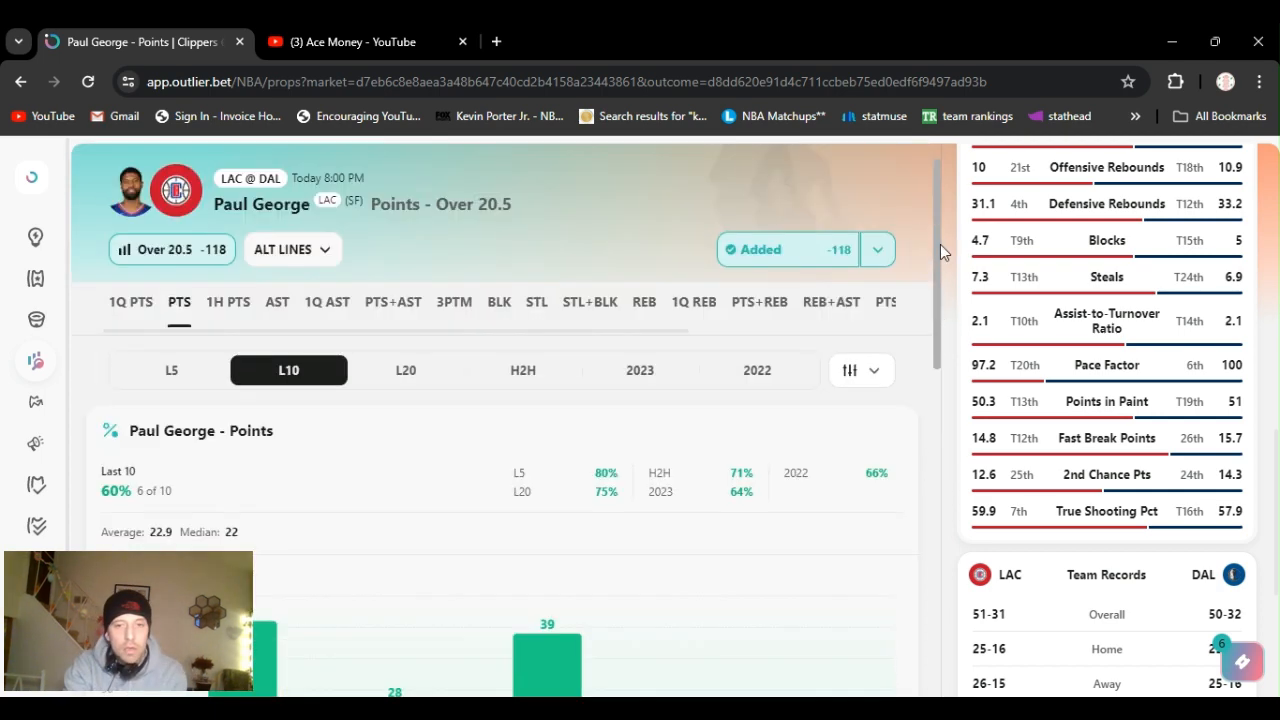
scroll("down", 3)
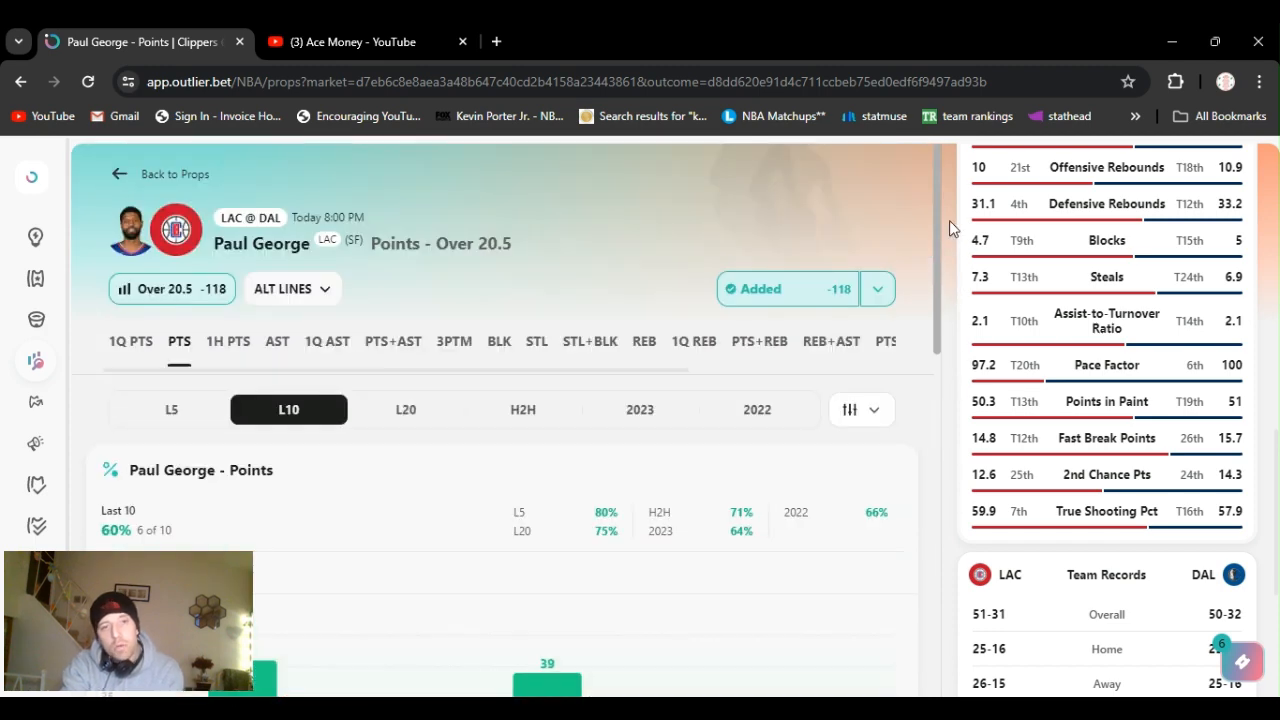
mouse_move(476, 184)
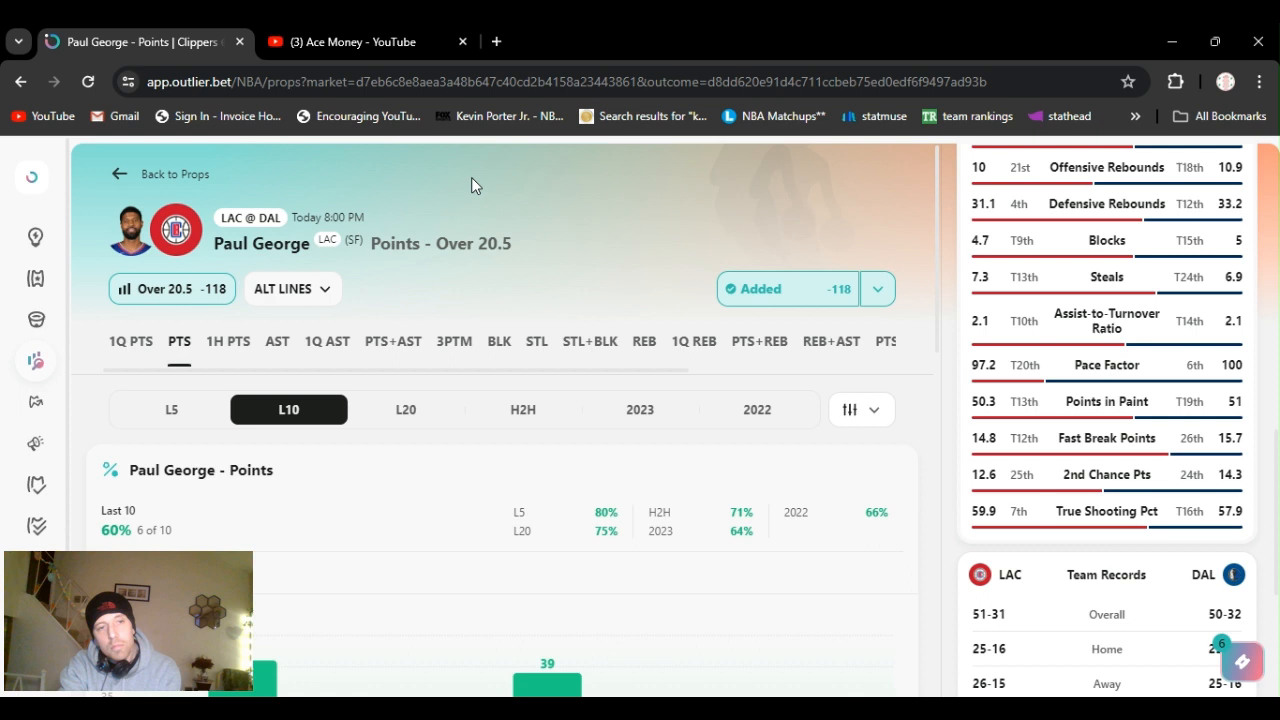
mouse_move(318, 288)
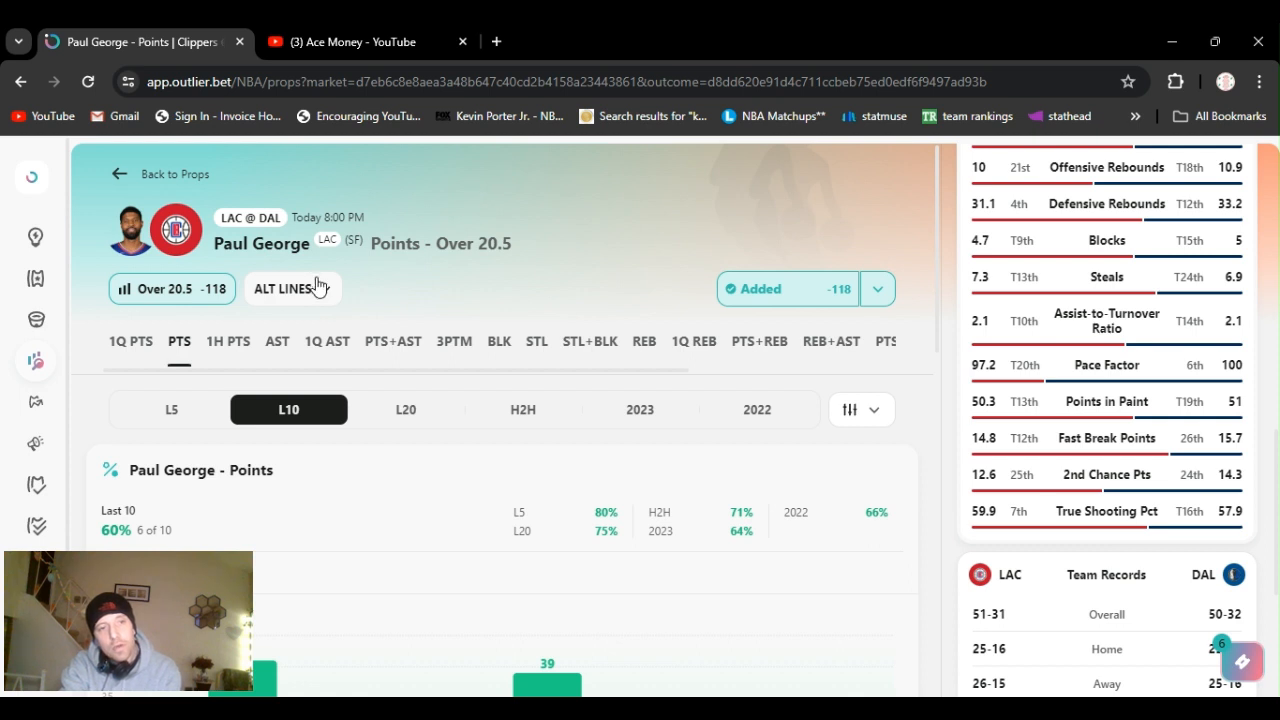
left_click(284, 288)
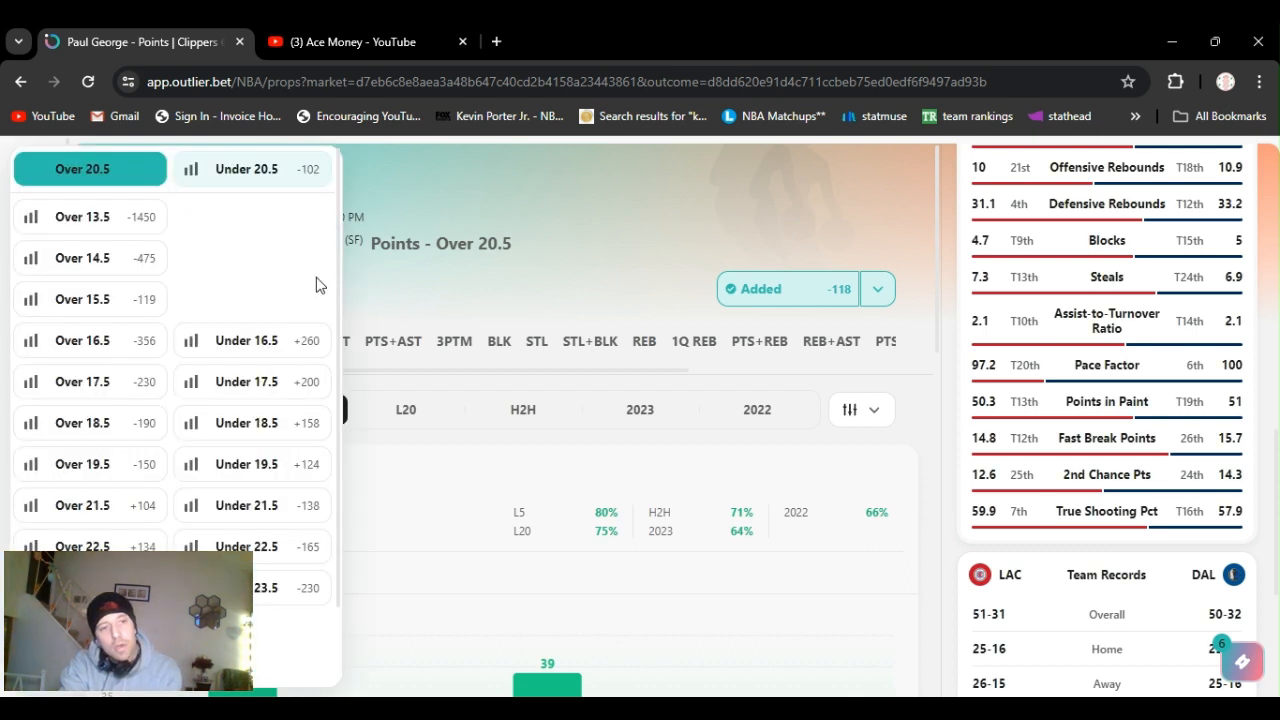
mouse_move(528, 266)
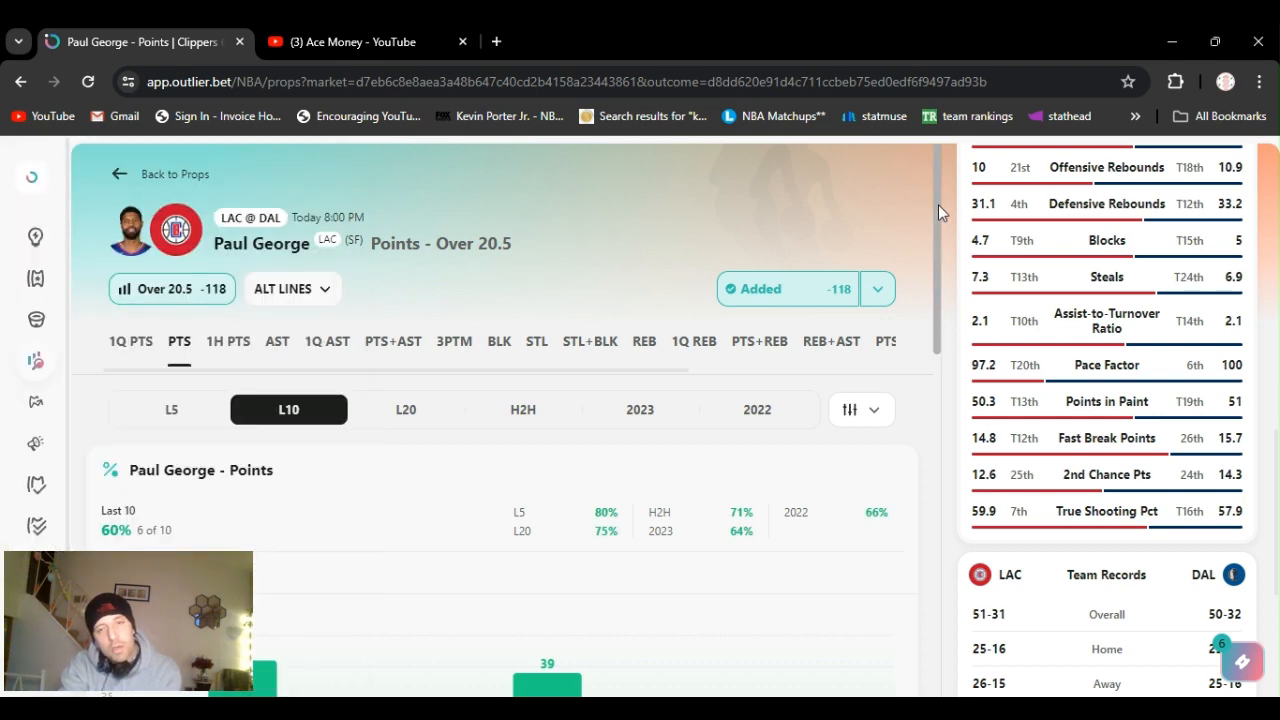
scroll("down", 3)
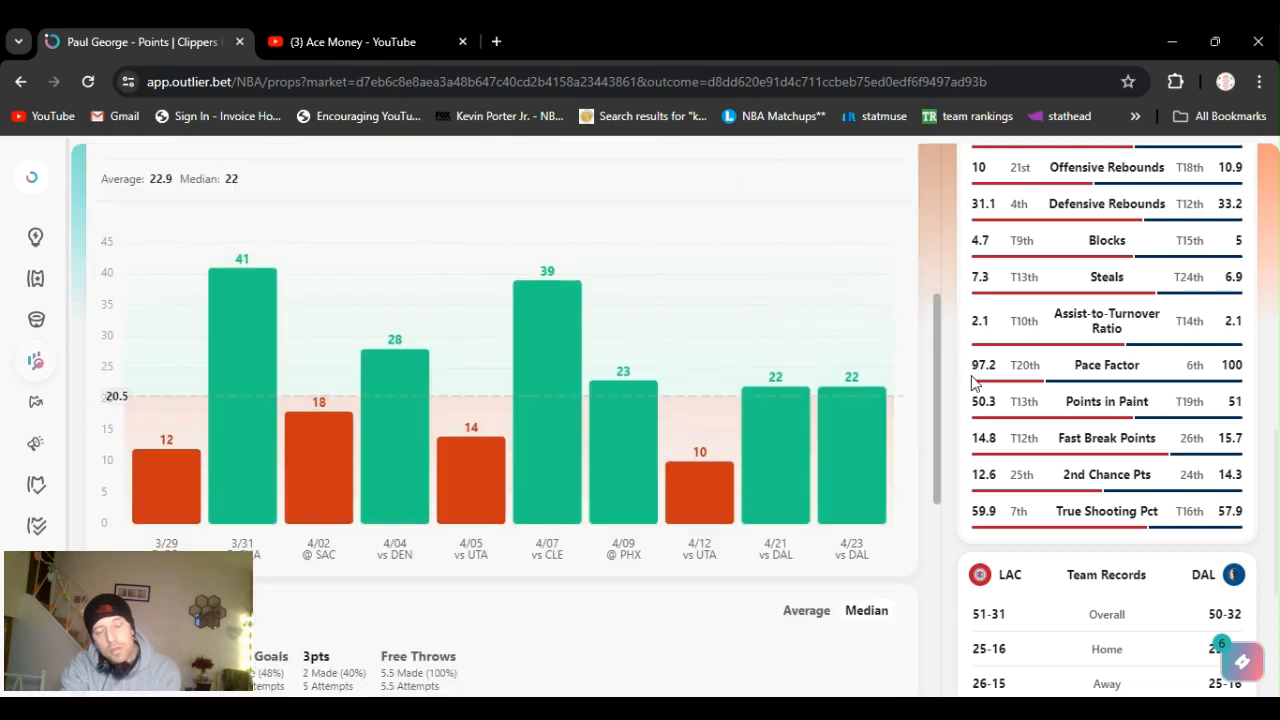
scroll("up", 3)
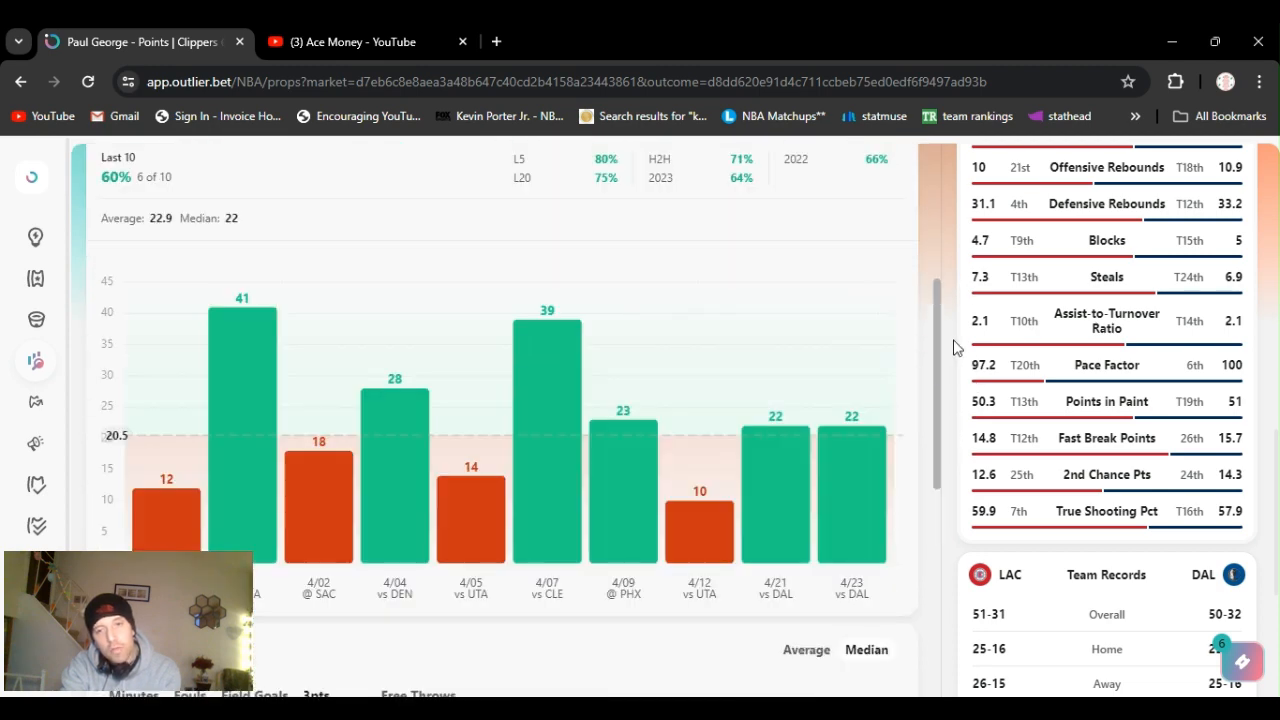
scroll("up", 3)
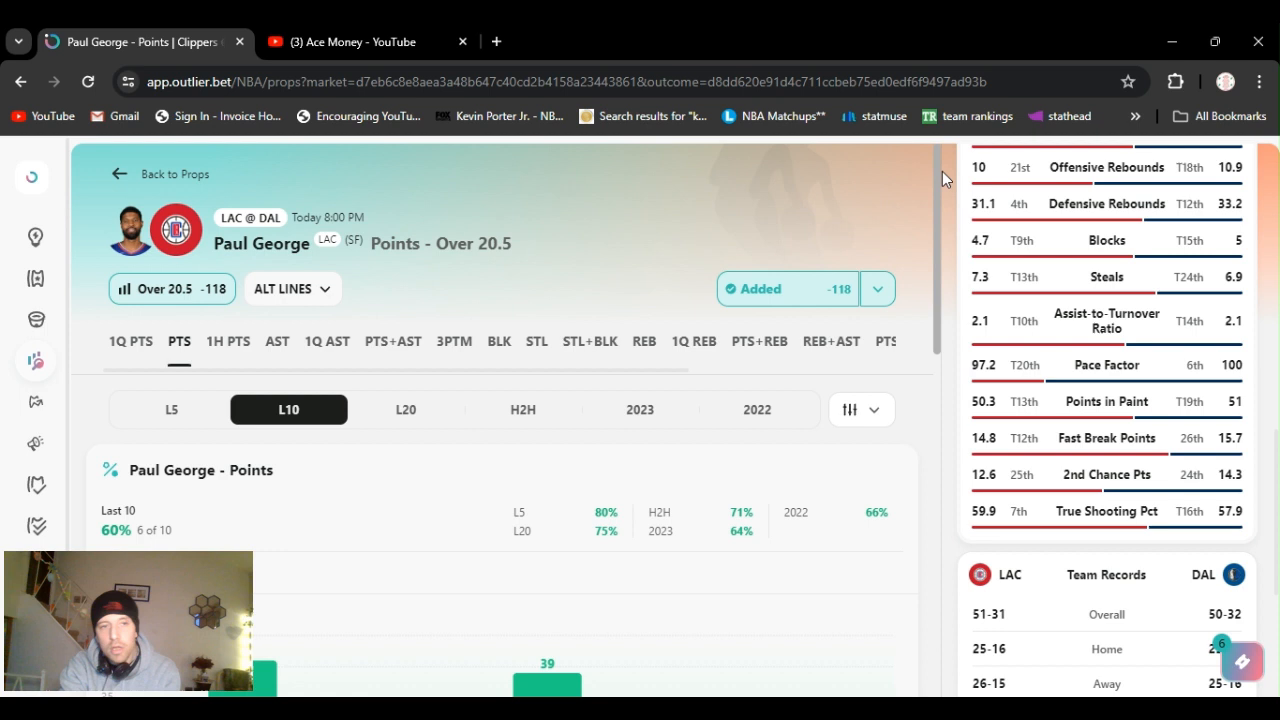
mouse_move(944, 148)
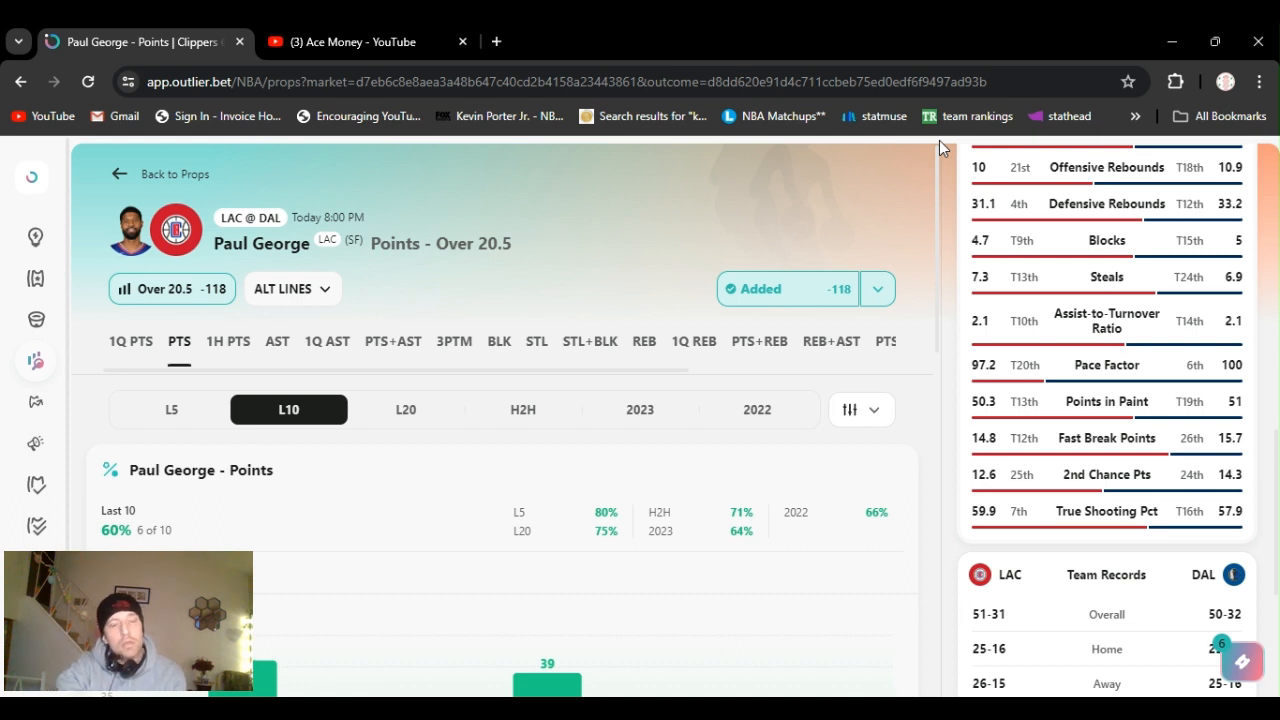
mouse_move(848, 210)
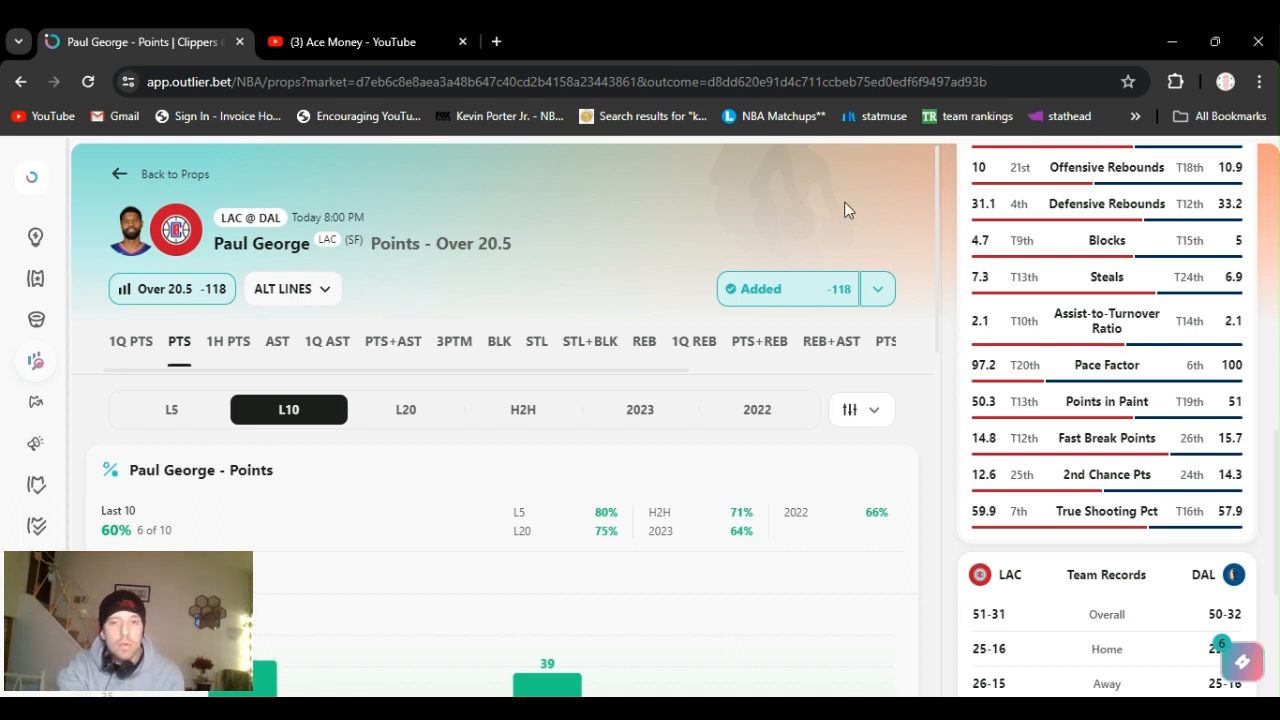
mouse_move(904, 244)
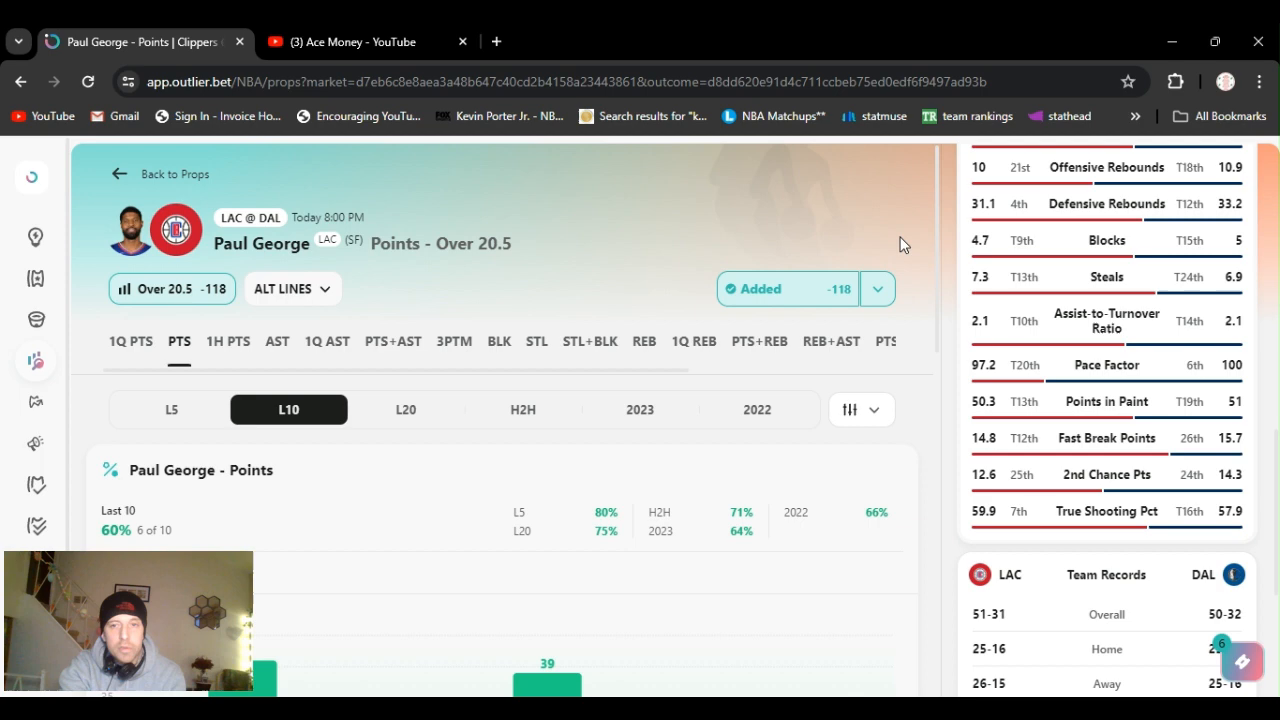
mouse_move(936, 280)
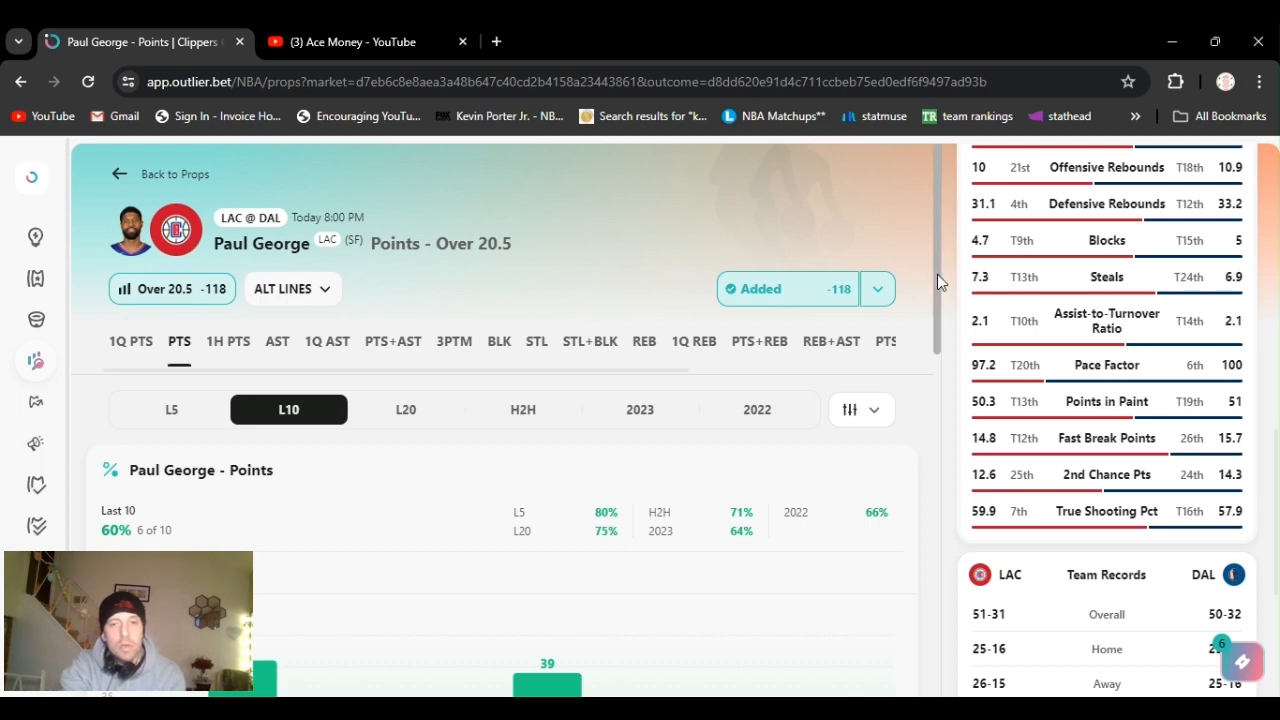
scroll("down", 3)
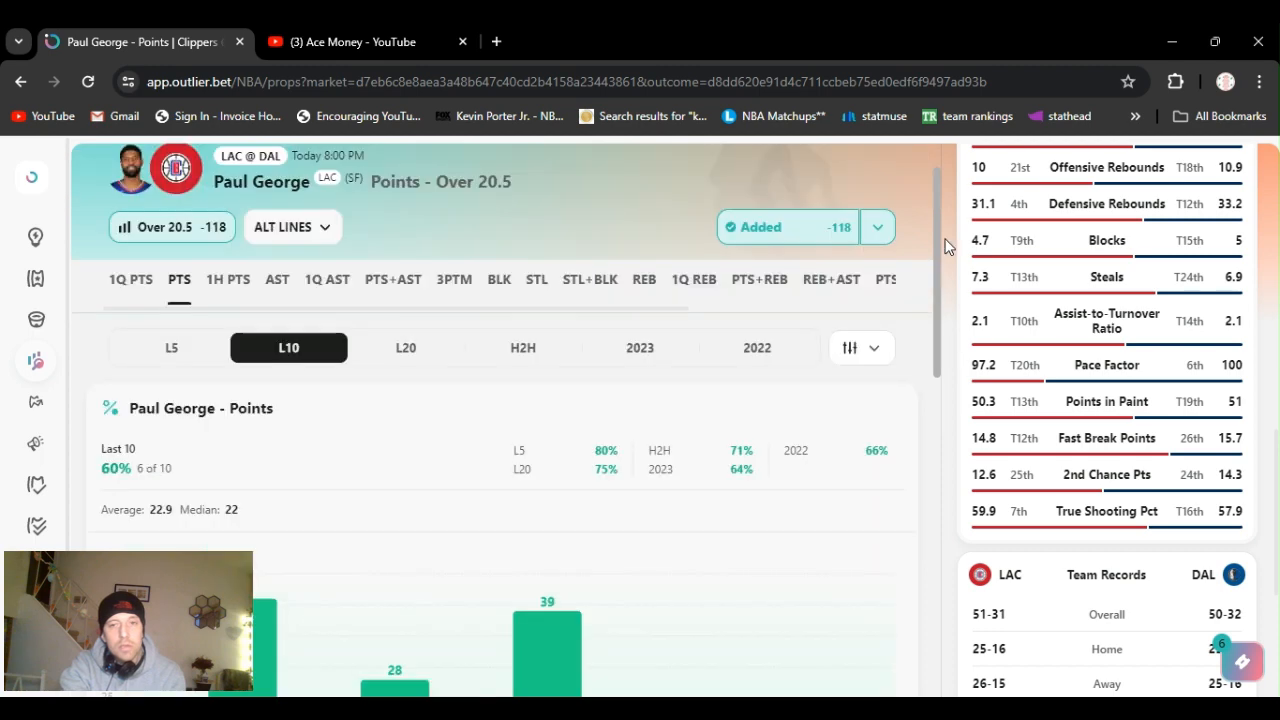
scroll("up", 3)
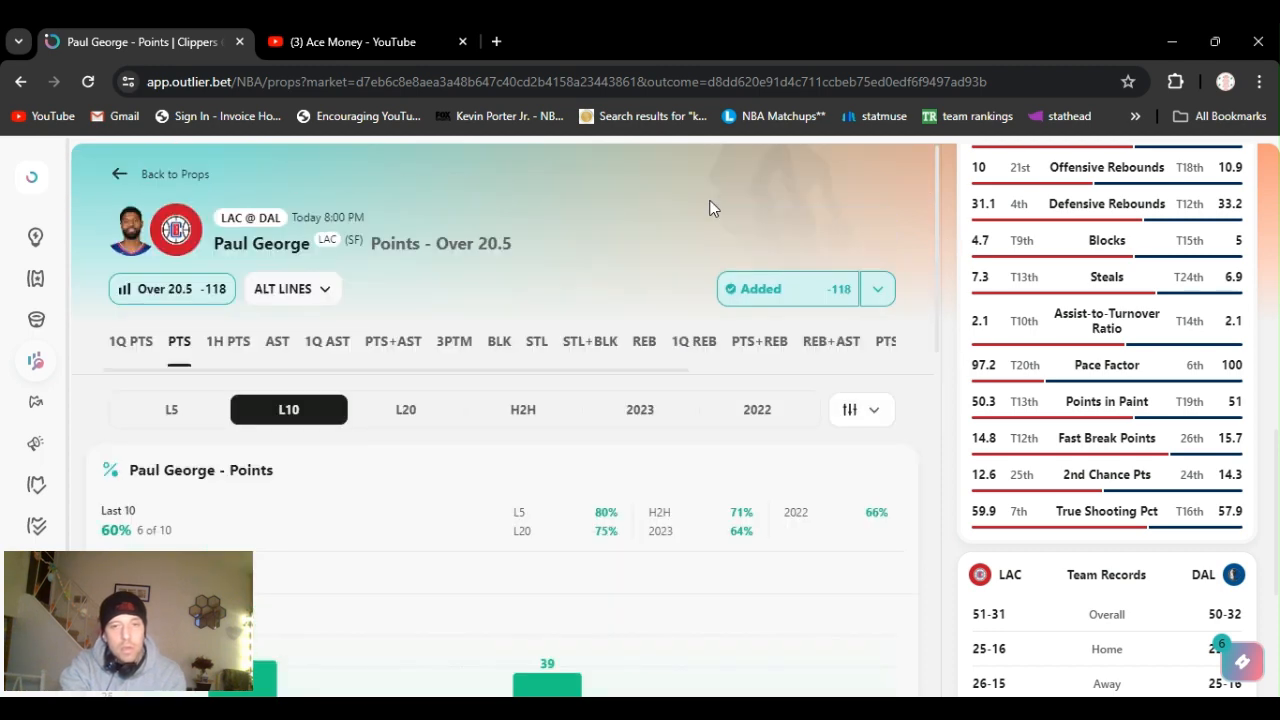
mouse_move(436, 160)
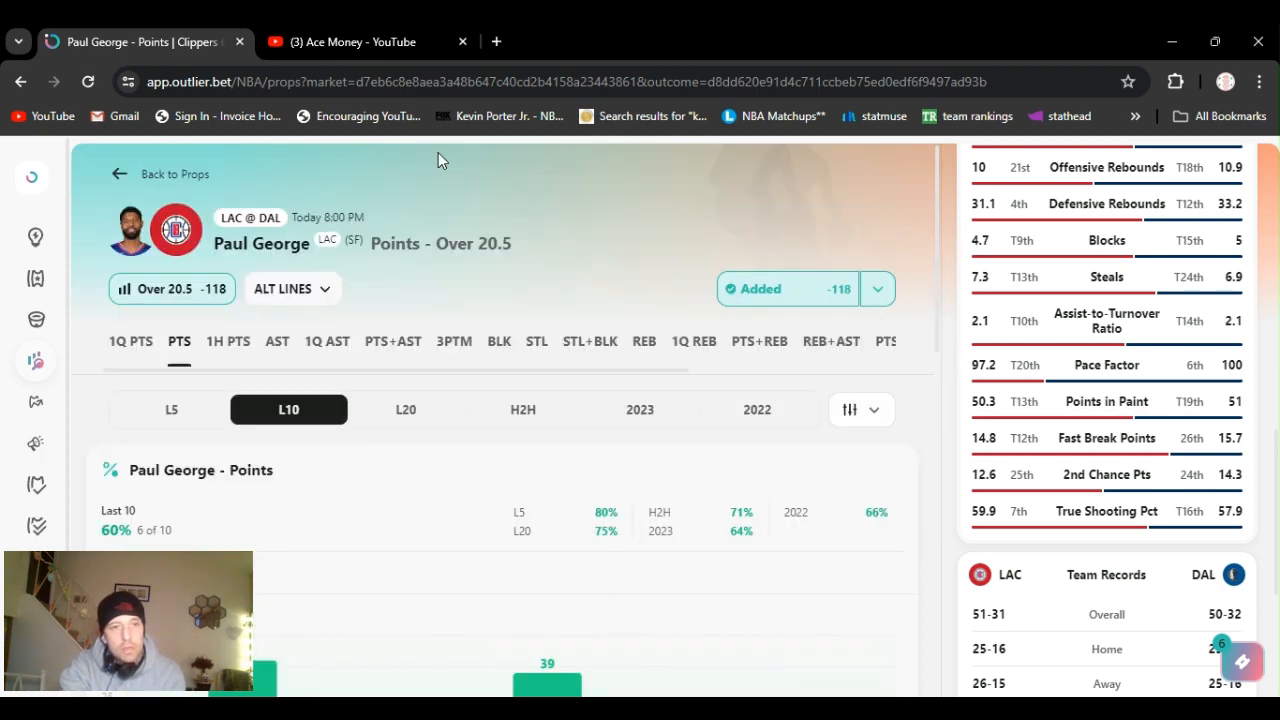
mouse_move(936, 218)
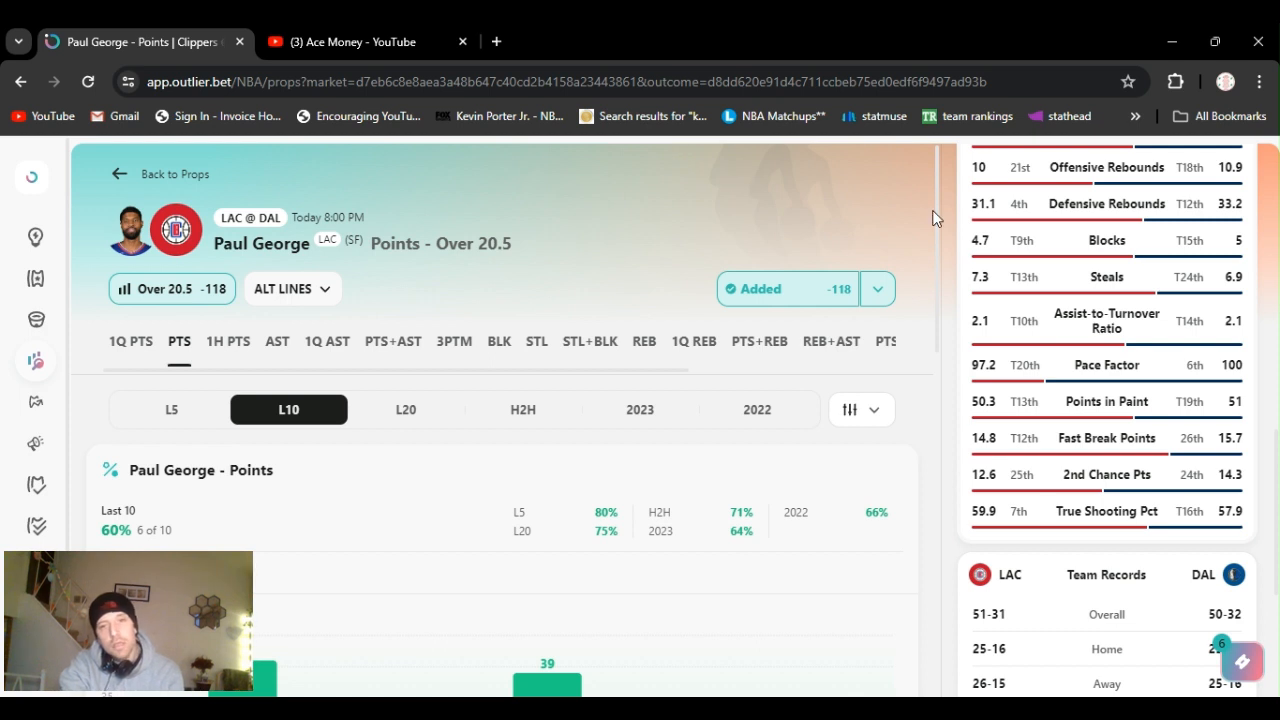
mouse_move(858, 396)
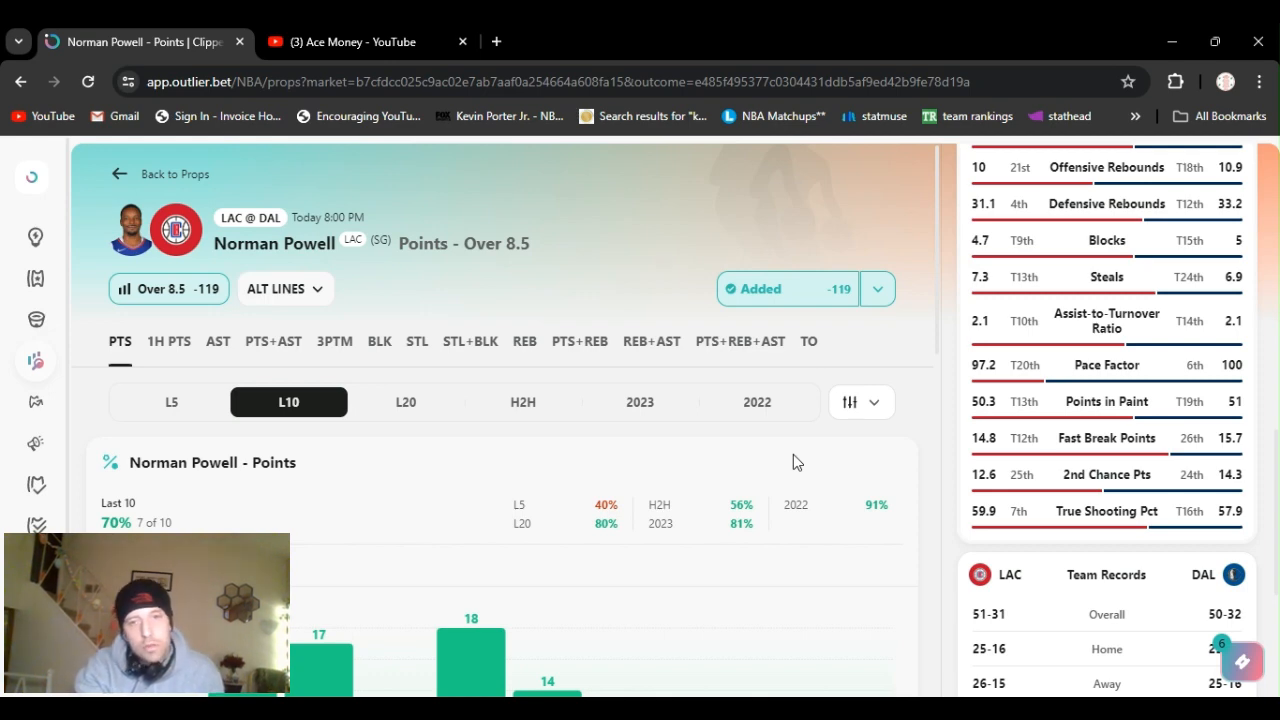
mouse_move(858, 260)
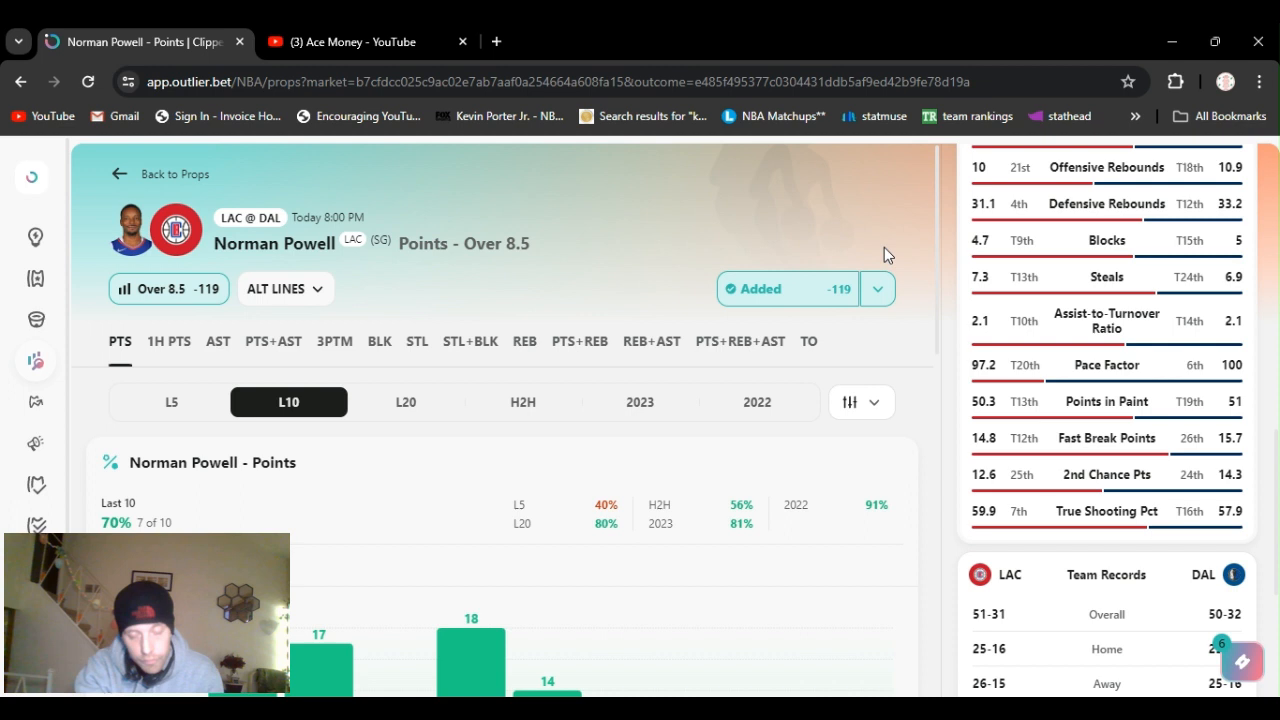
Change the Supporting Stats toggle and scroll down Norman Powell's points page to Supporting Stats
left_click(876, 288)
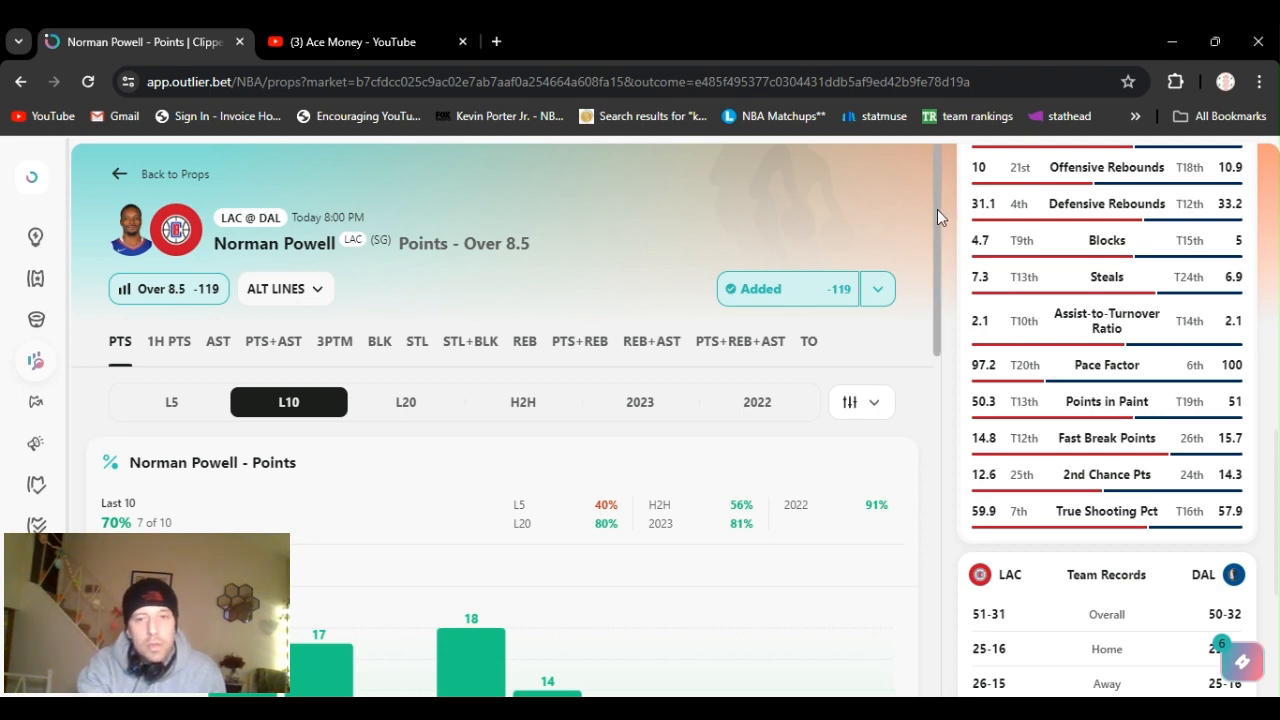
scroll("down", 3)
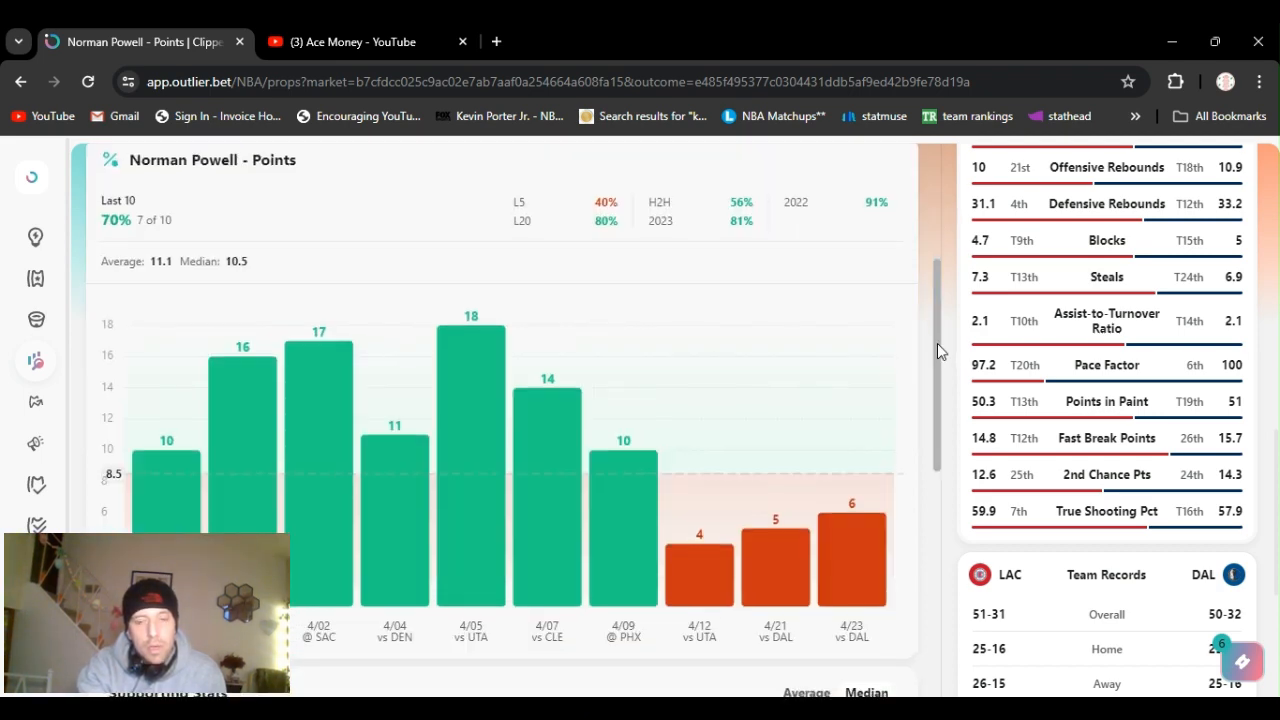
scroll("down", 3)
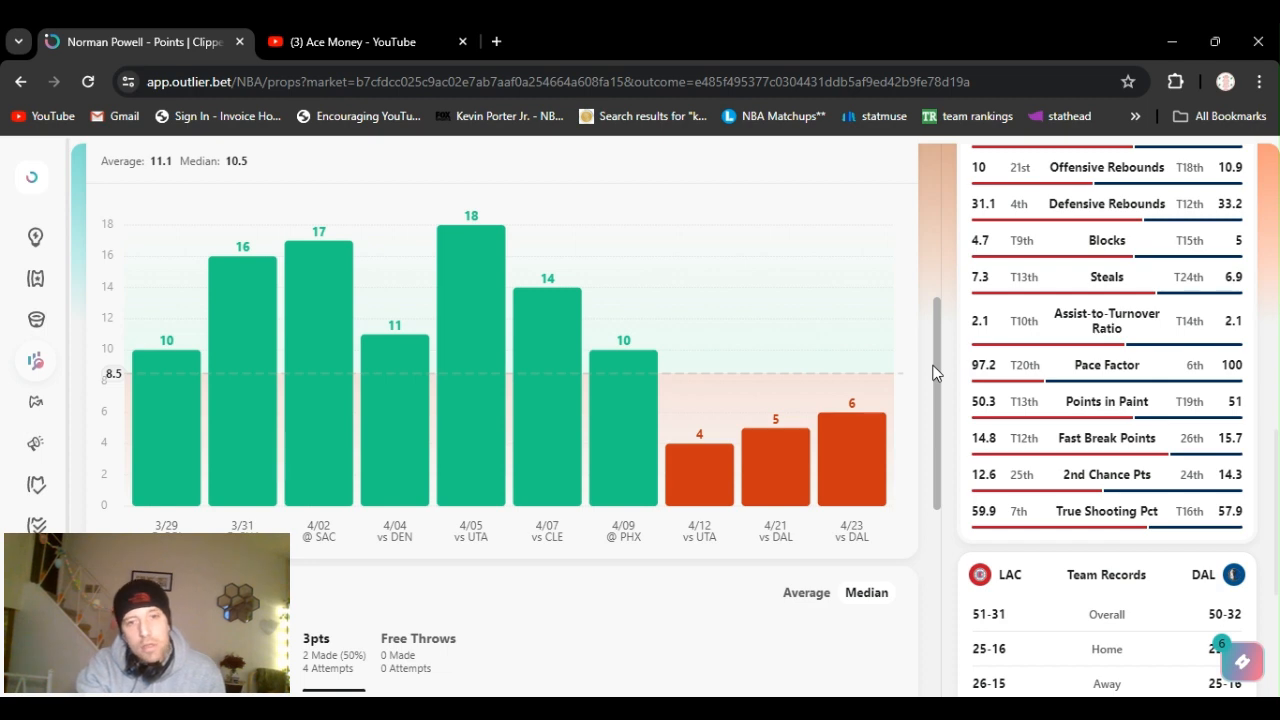
scroll("down", 3)
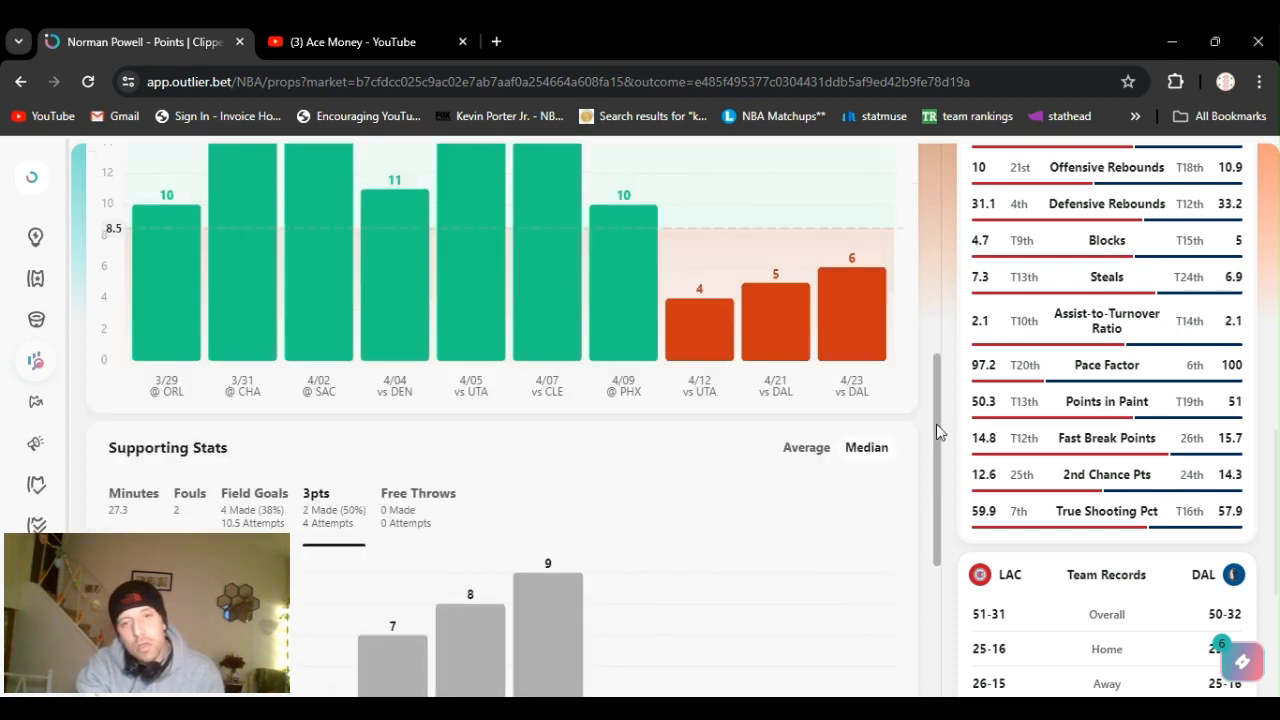
scroll("down", 3)
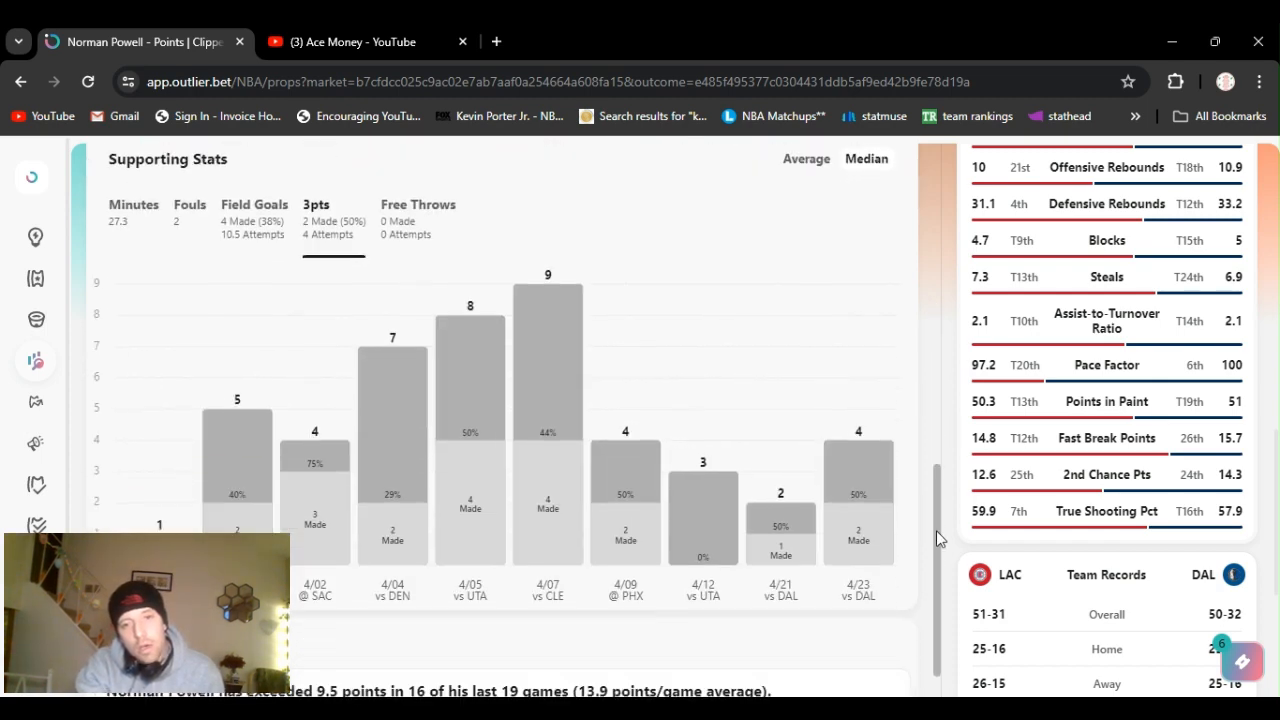
scroll("down", 3)
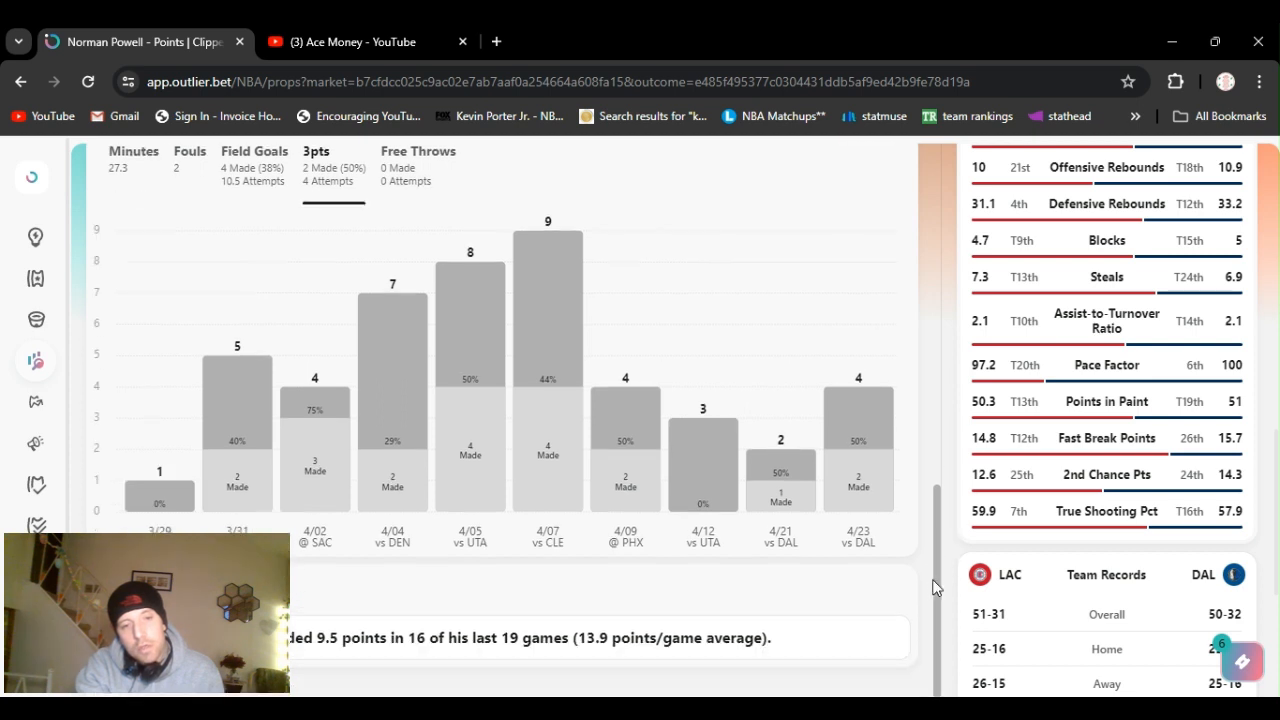
mouse_move(932, 564)
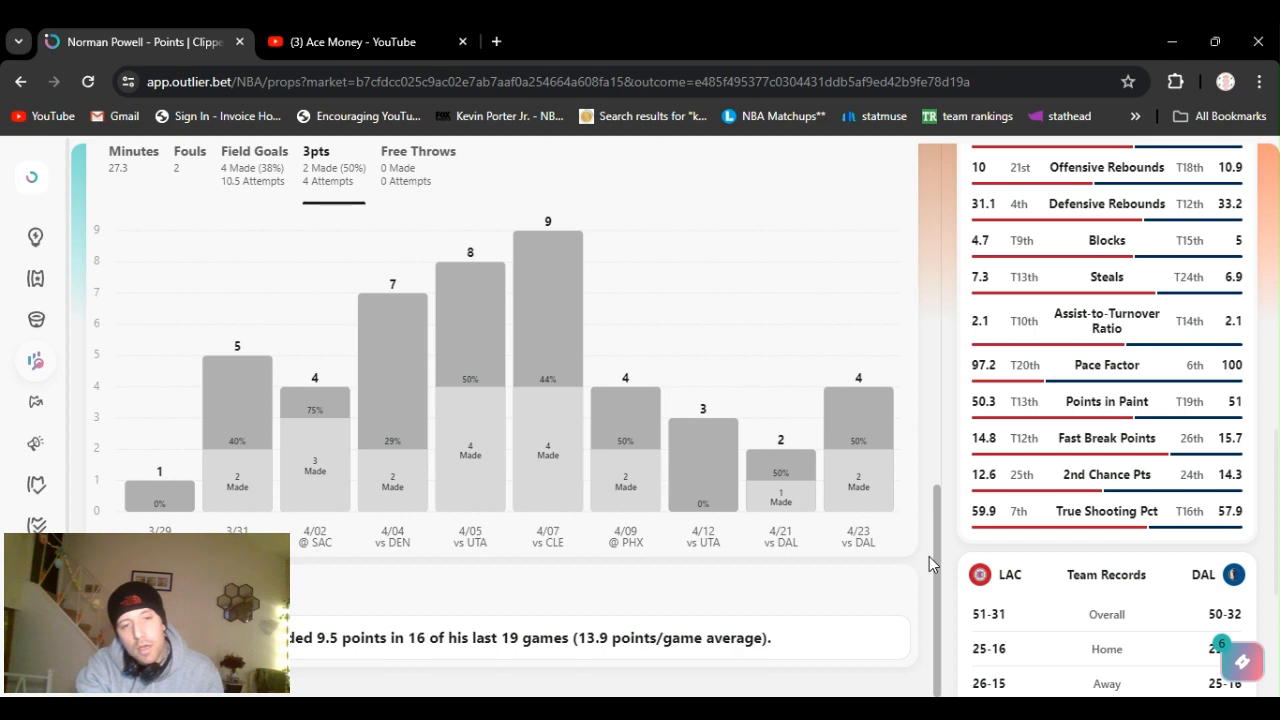
Scroll between the points chart and the 3pts supporting stats to review his last 10 games
scroll("up", 3)
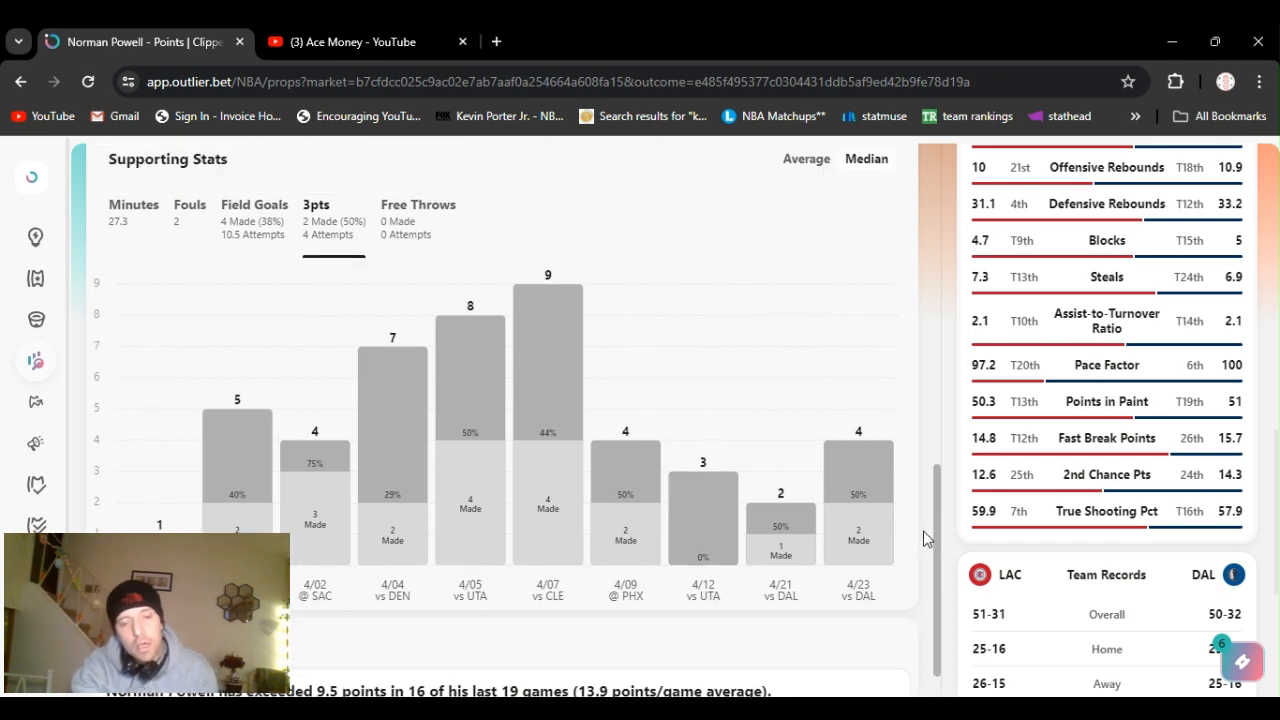
scroll("down", 3)
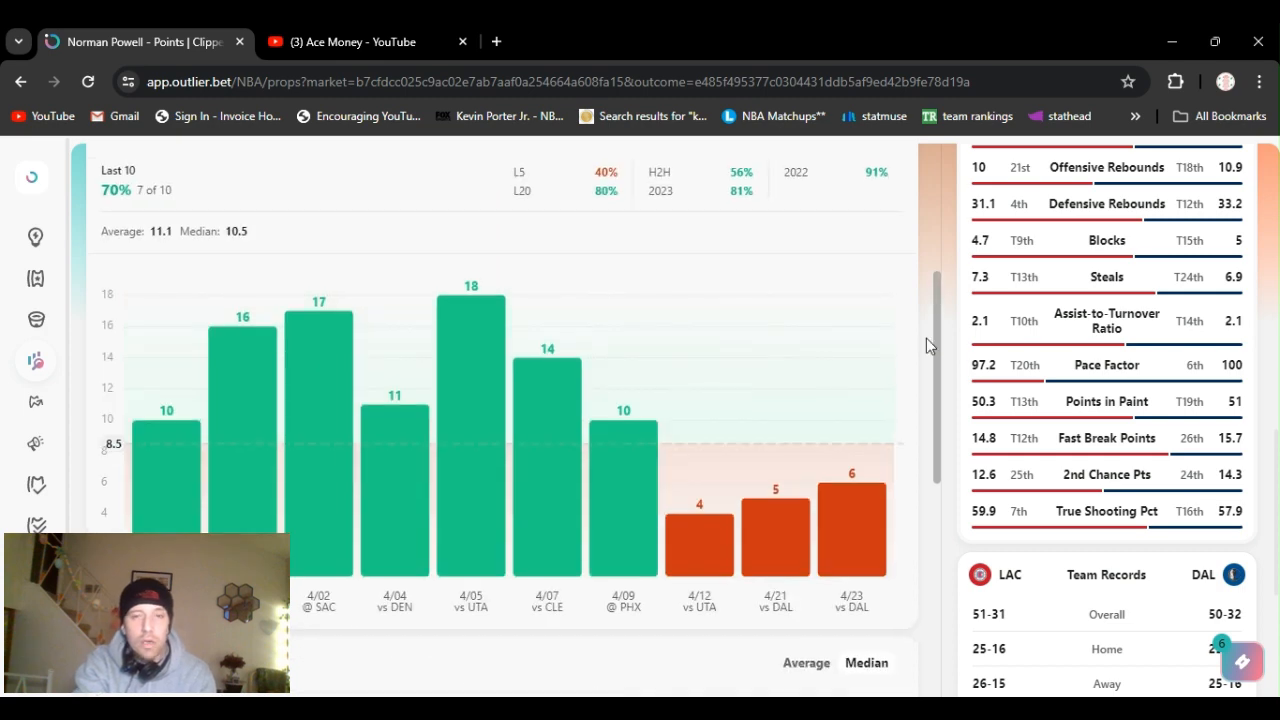
scroll("up", 3)
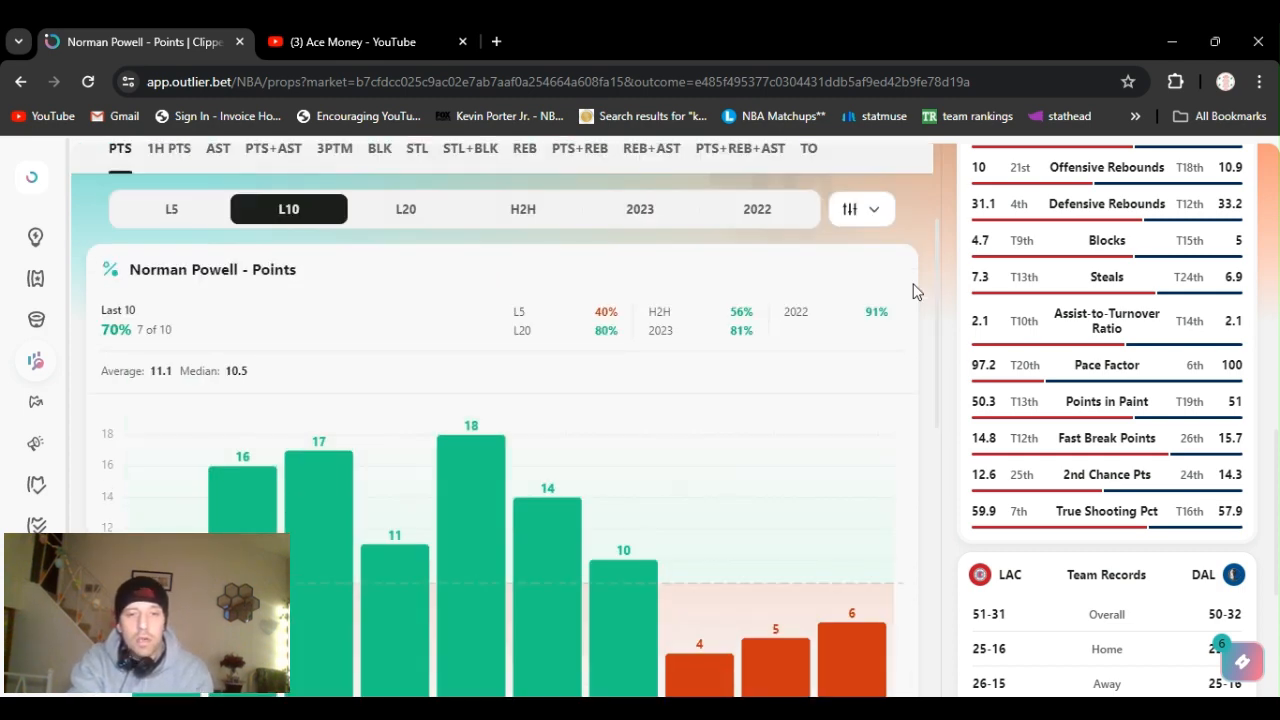
mouse_move(660, 386)
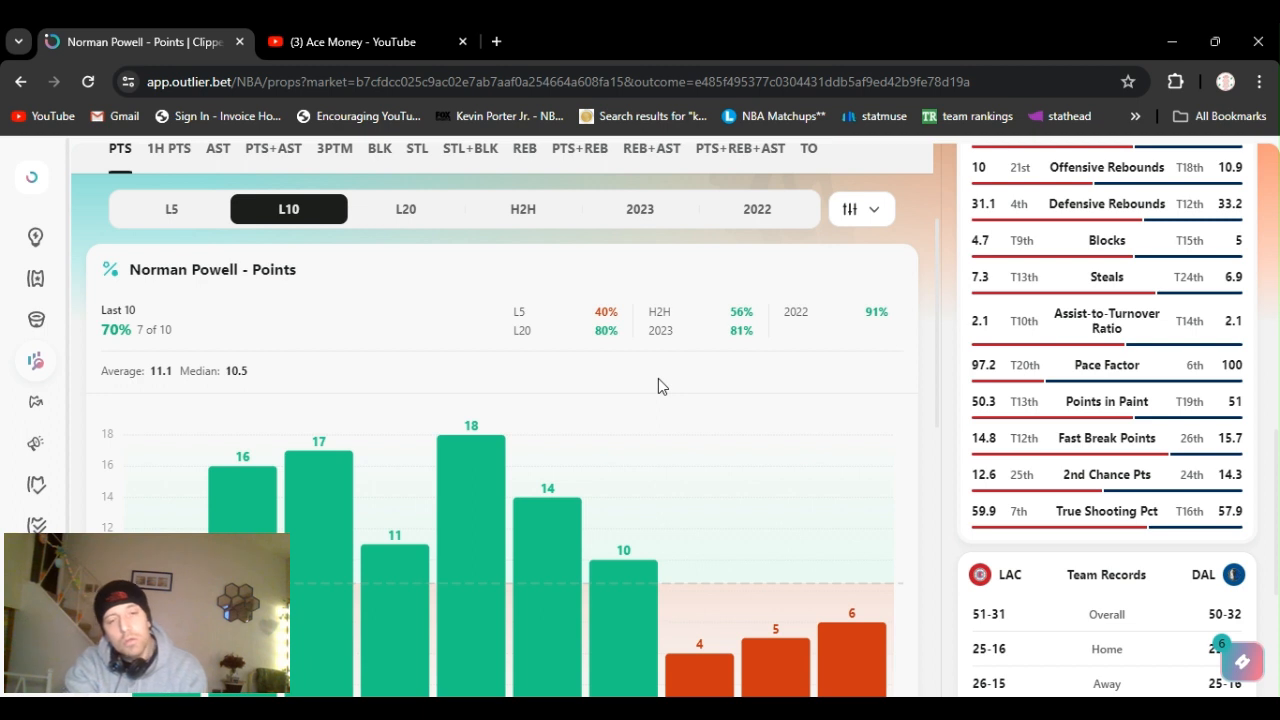
mouse_move(810, 428)
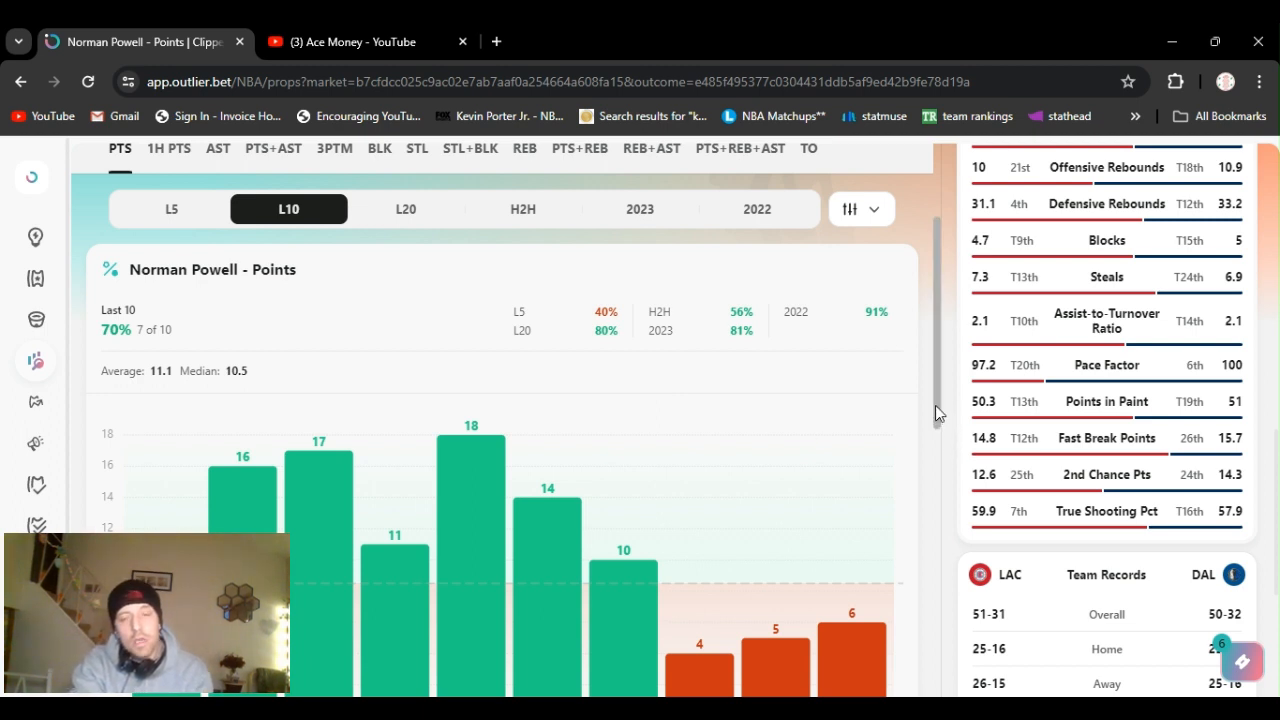
scroll("down", 3)
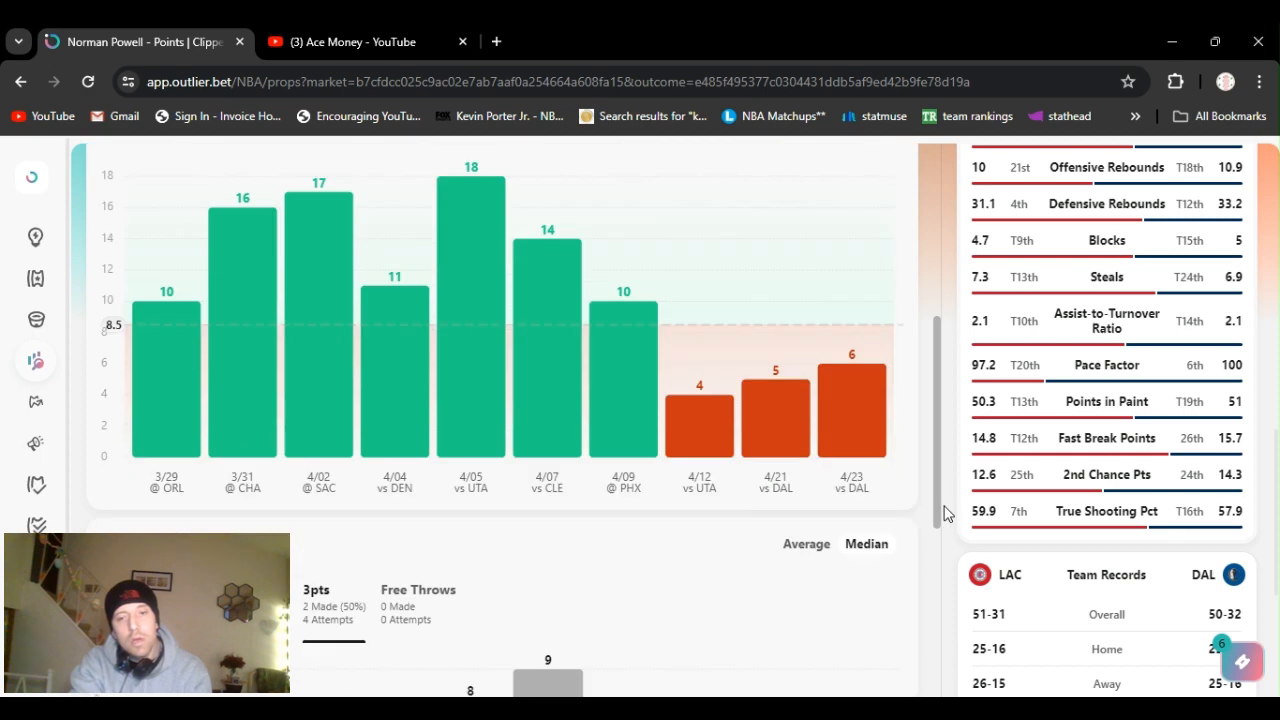
scroll("down", 3)
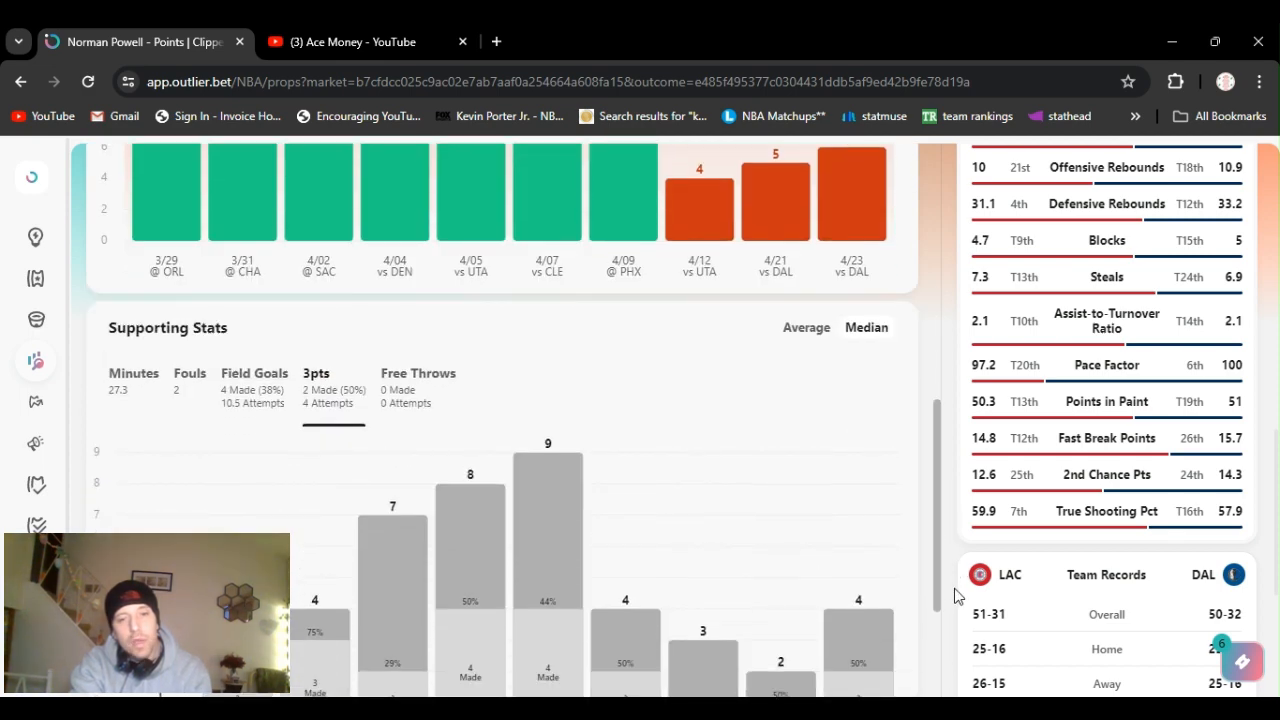
scroll("up", 3)
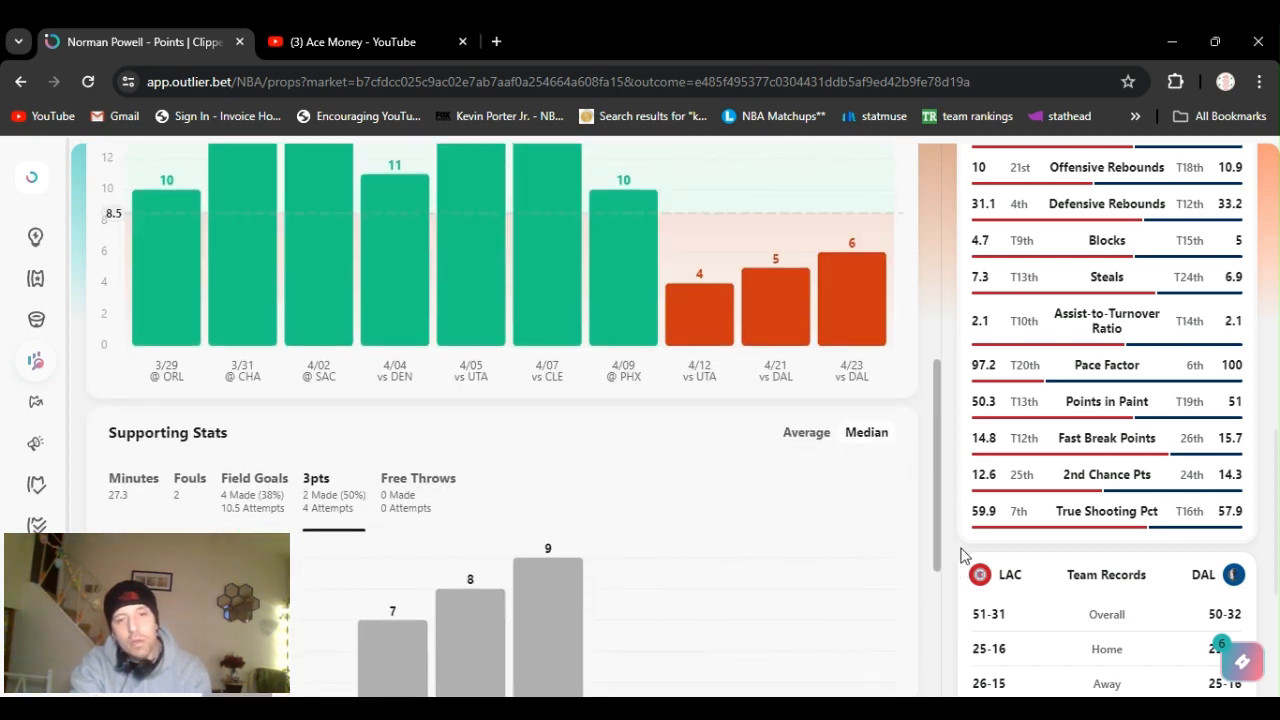
scroll("down", 3)
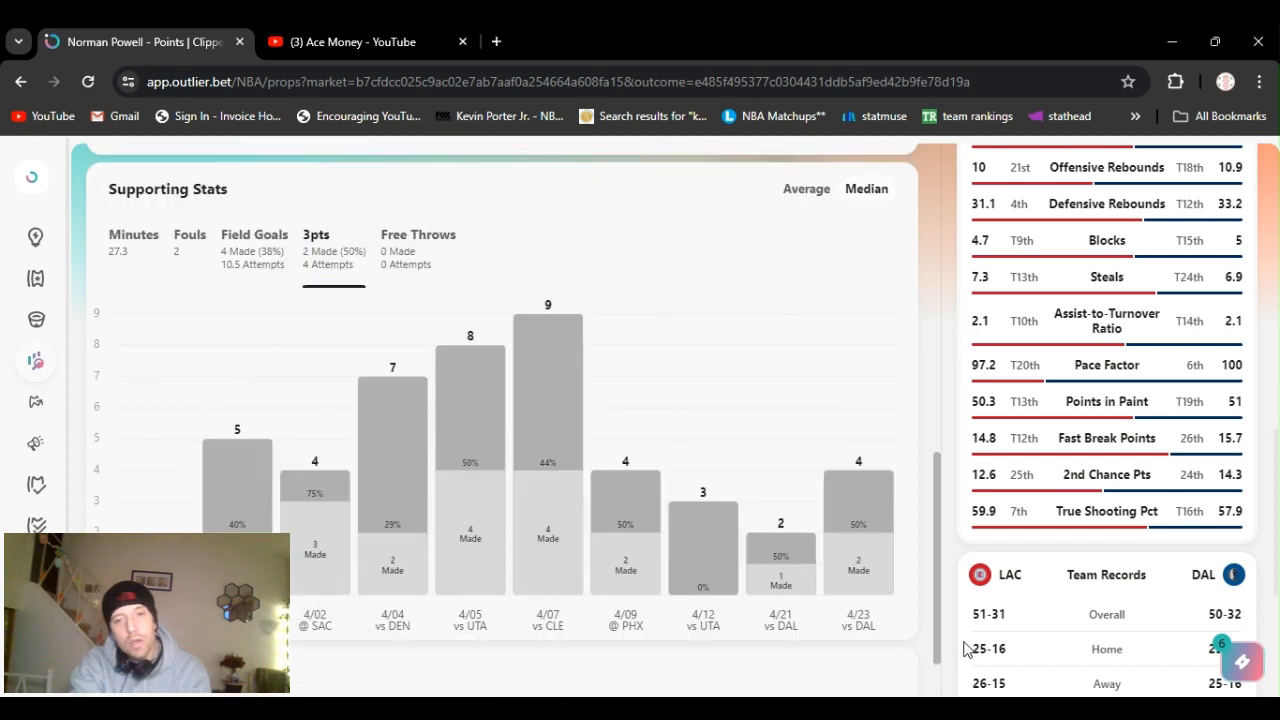
mouse_move(314, 480)
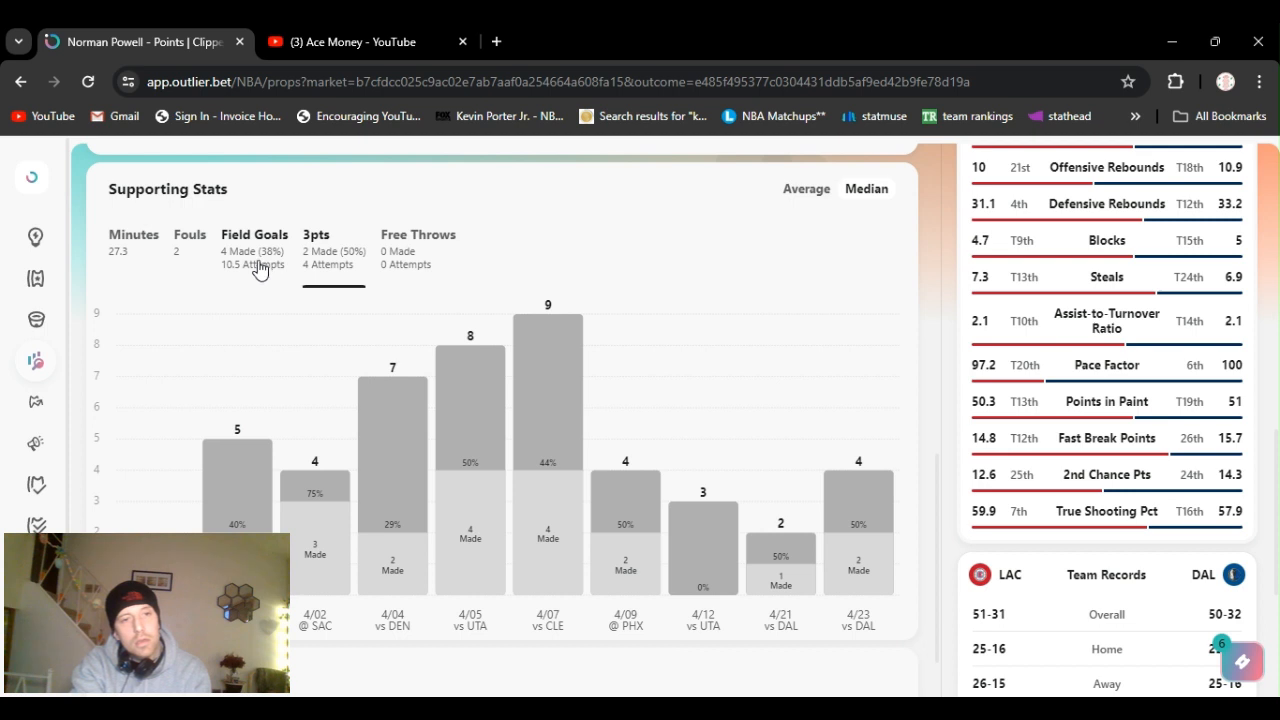
mouse_move(252, 244)
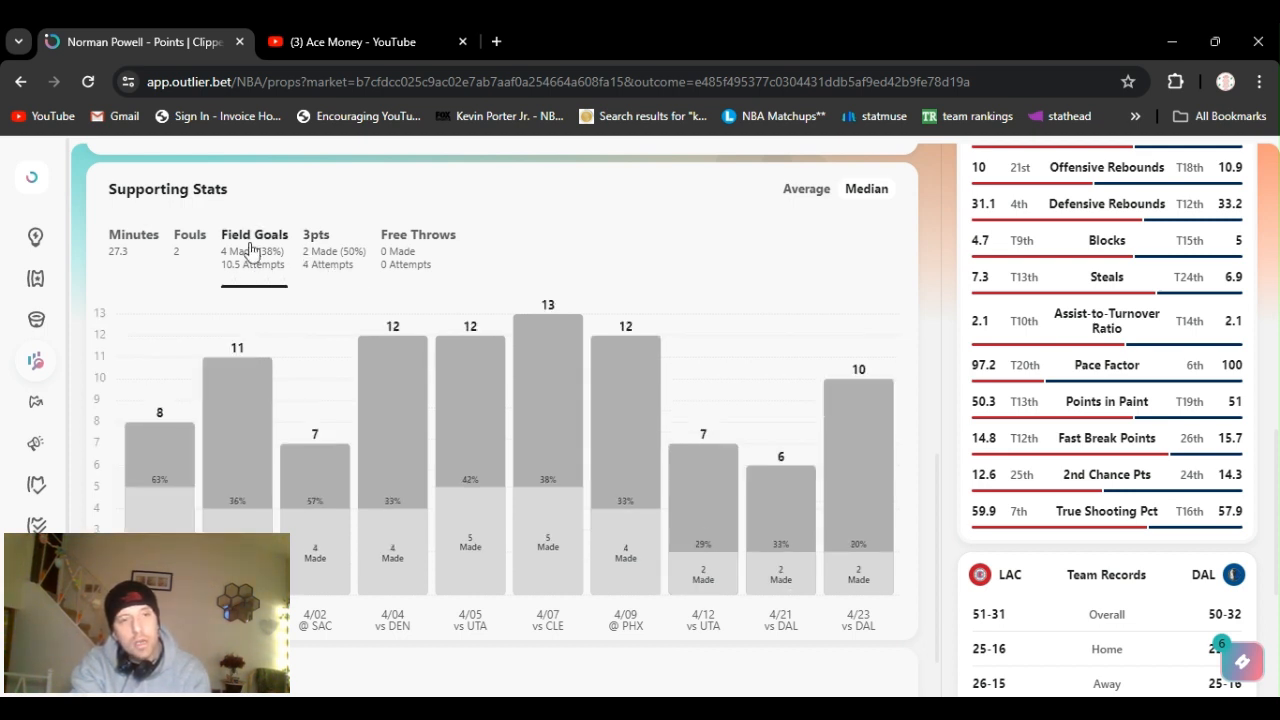
mouse_move(308, 304)
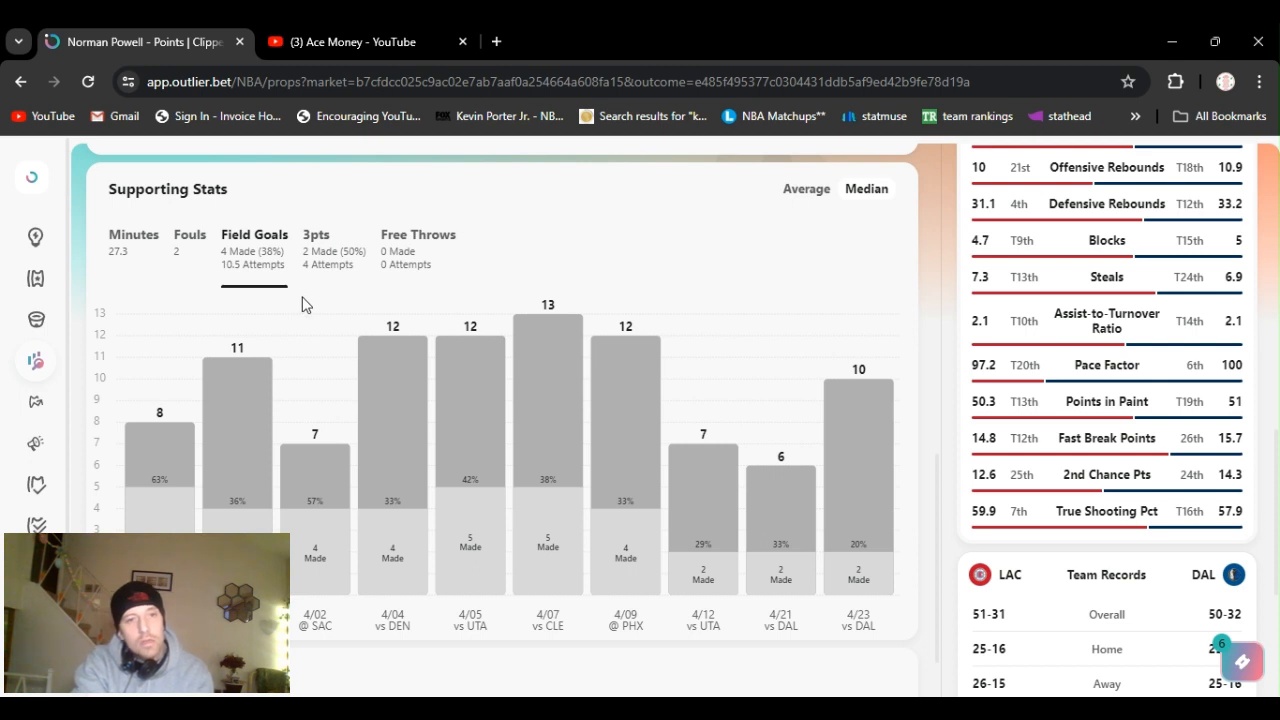
mouse_move(510, 224)
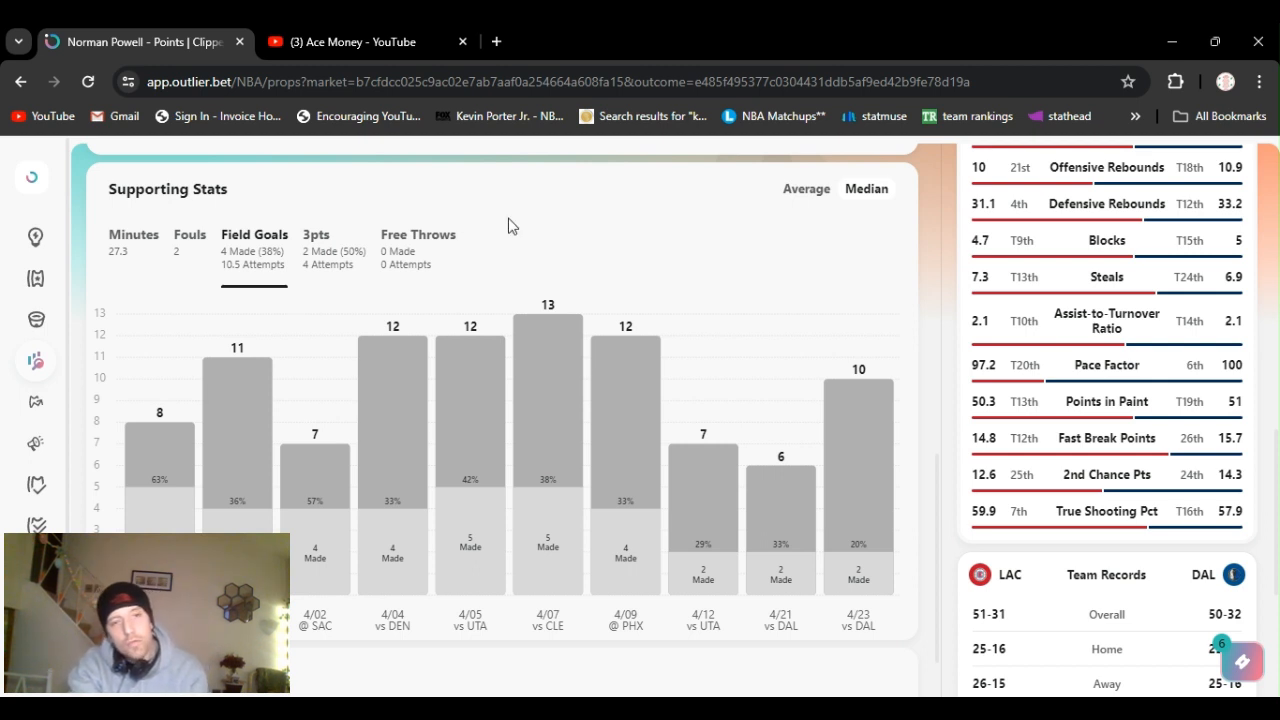
mouse_move(812, 240)
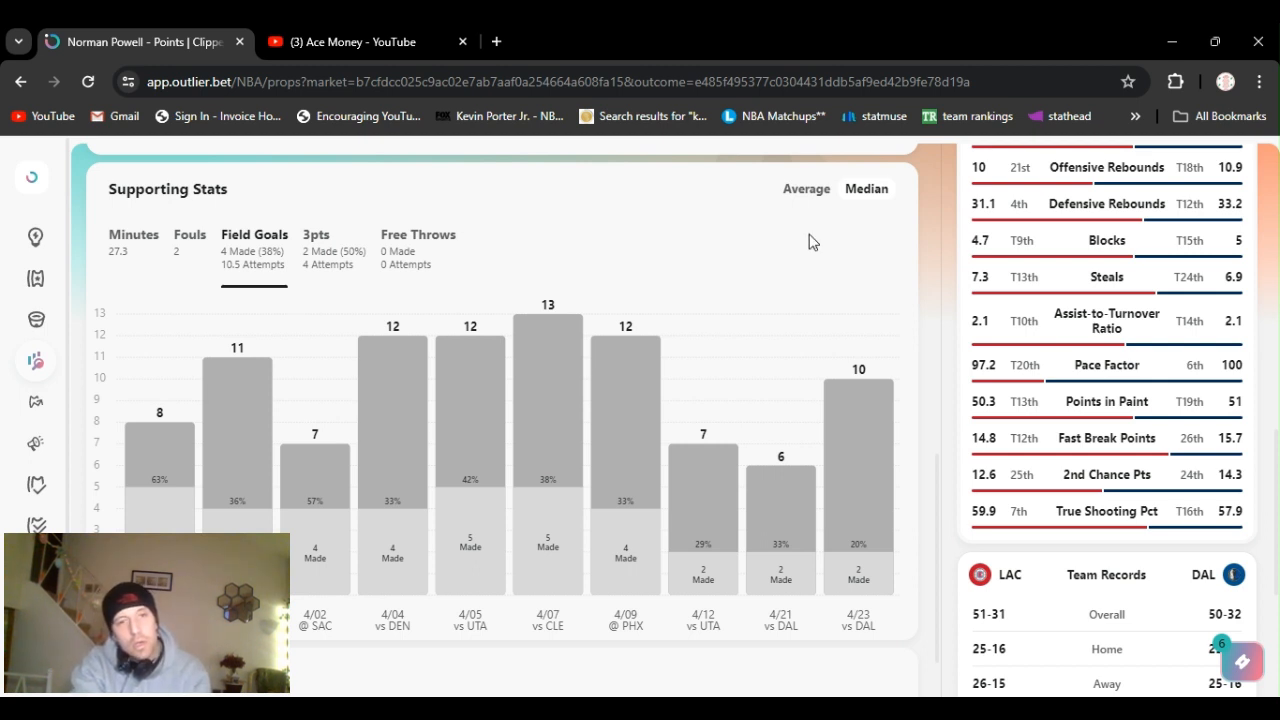
mouse_move(956, 274)
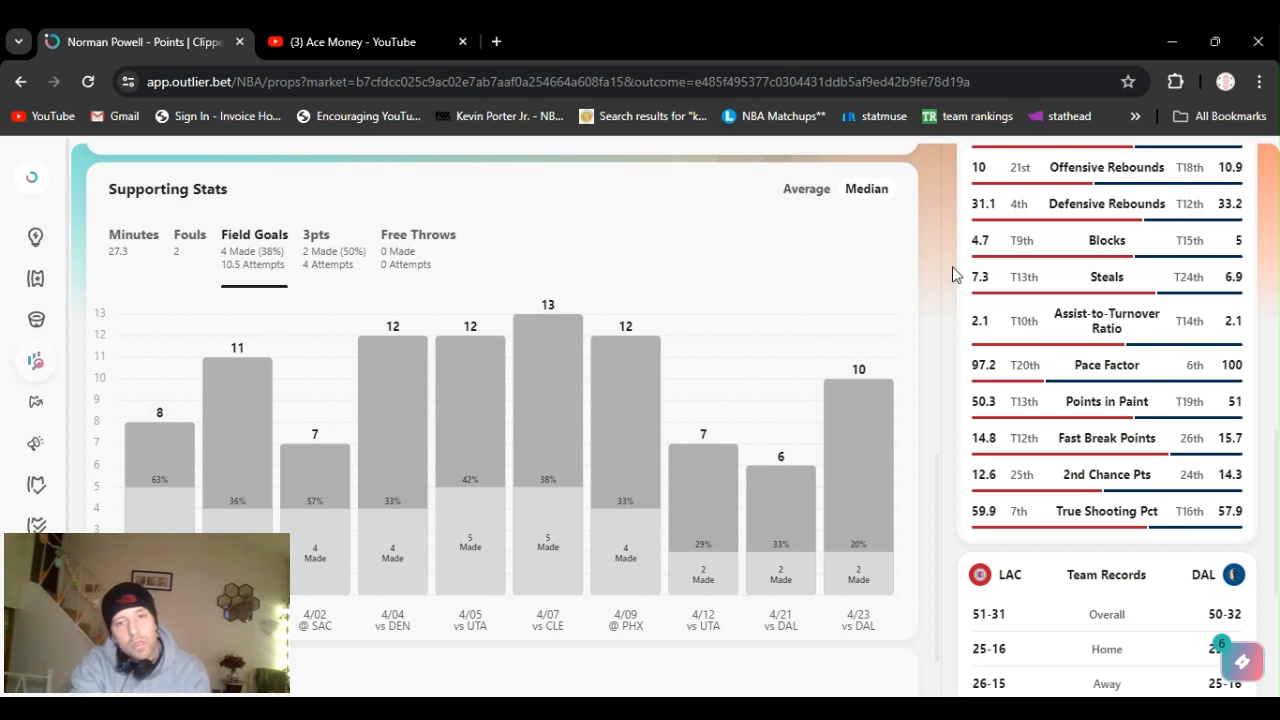
mouse_move(960, 456)
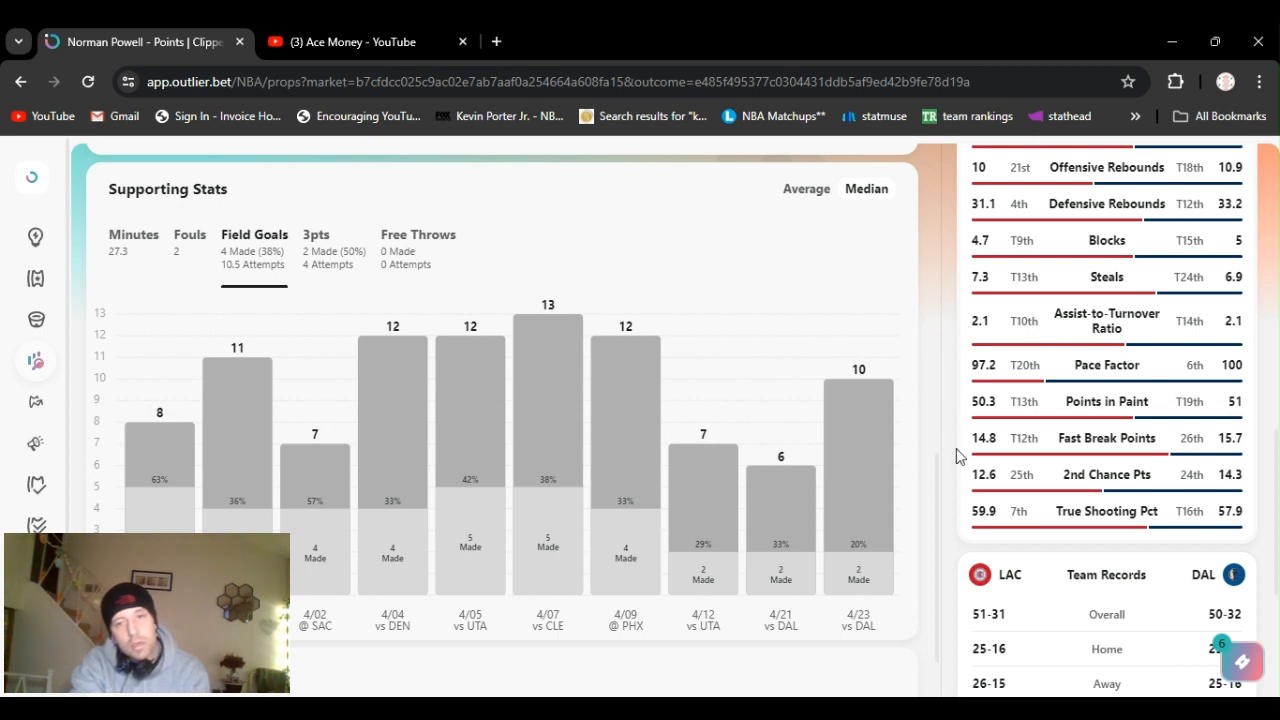
Scroll back up from Supporting Stats to Norman Powell's points chart
scroll("up", 3)
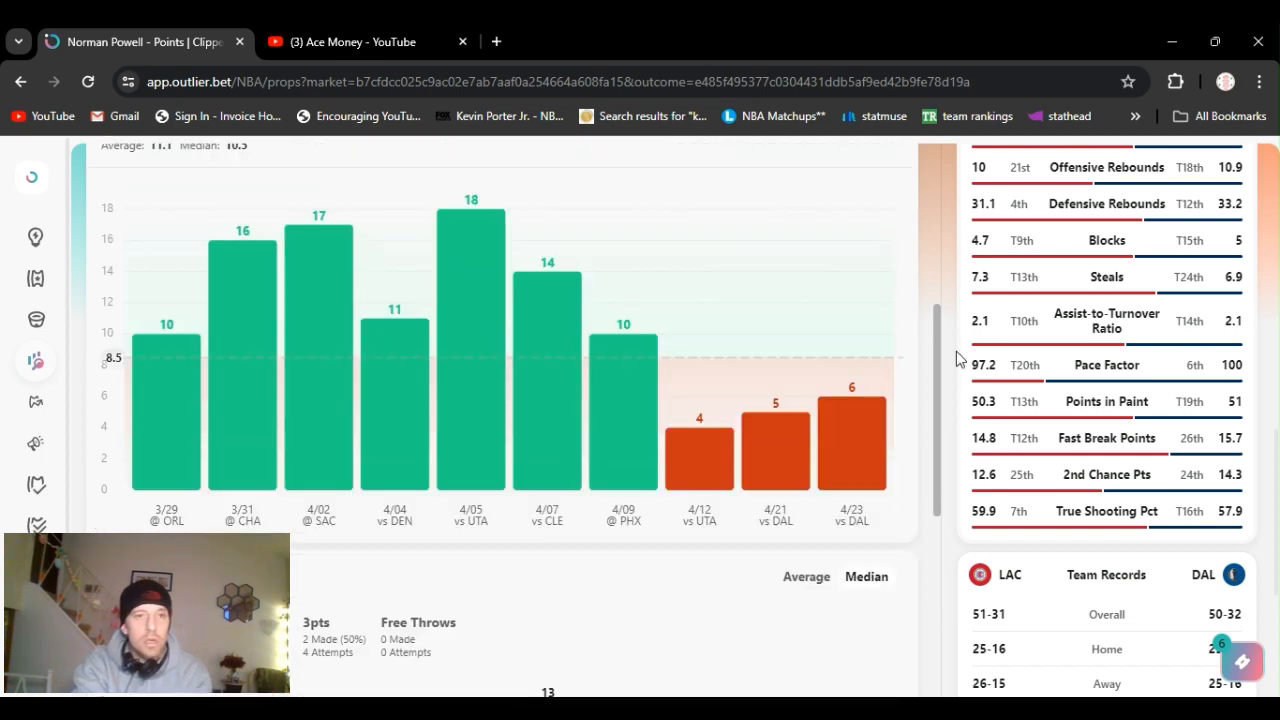
scroll("up", 3)
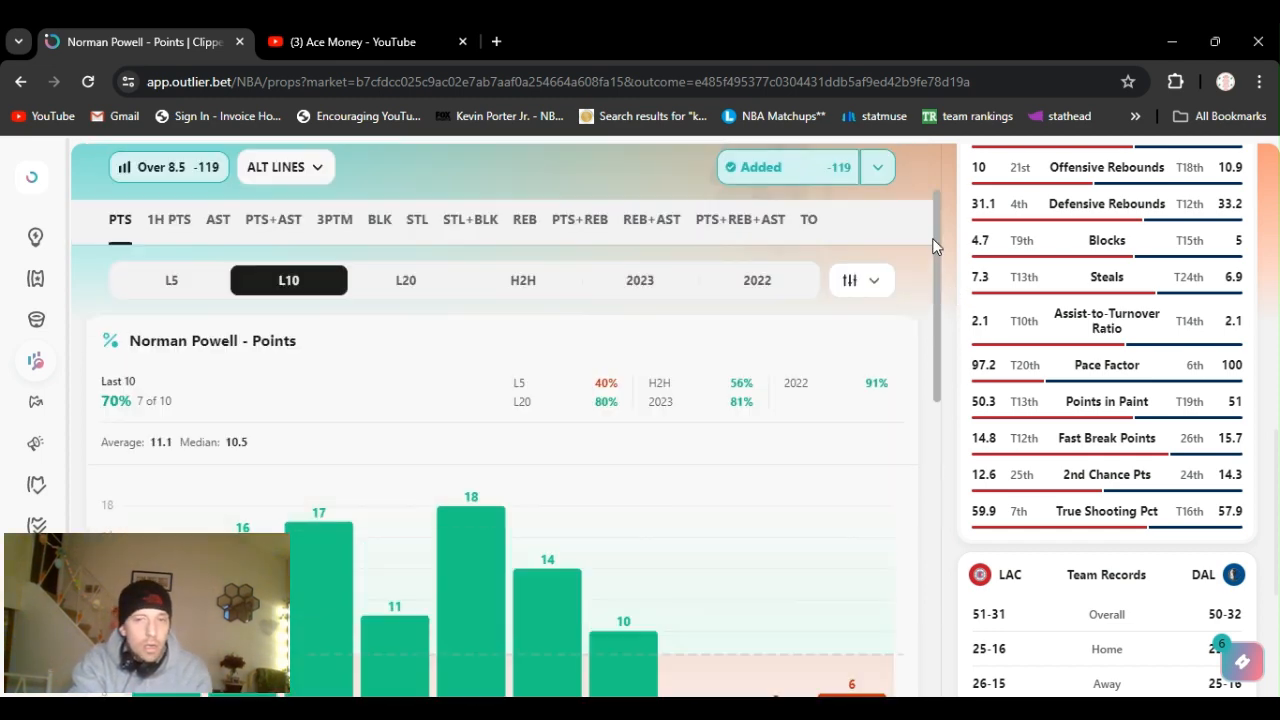
scroll("down", 3)
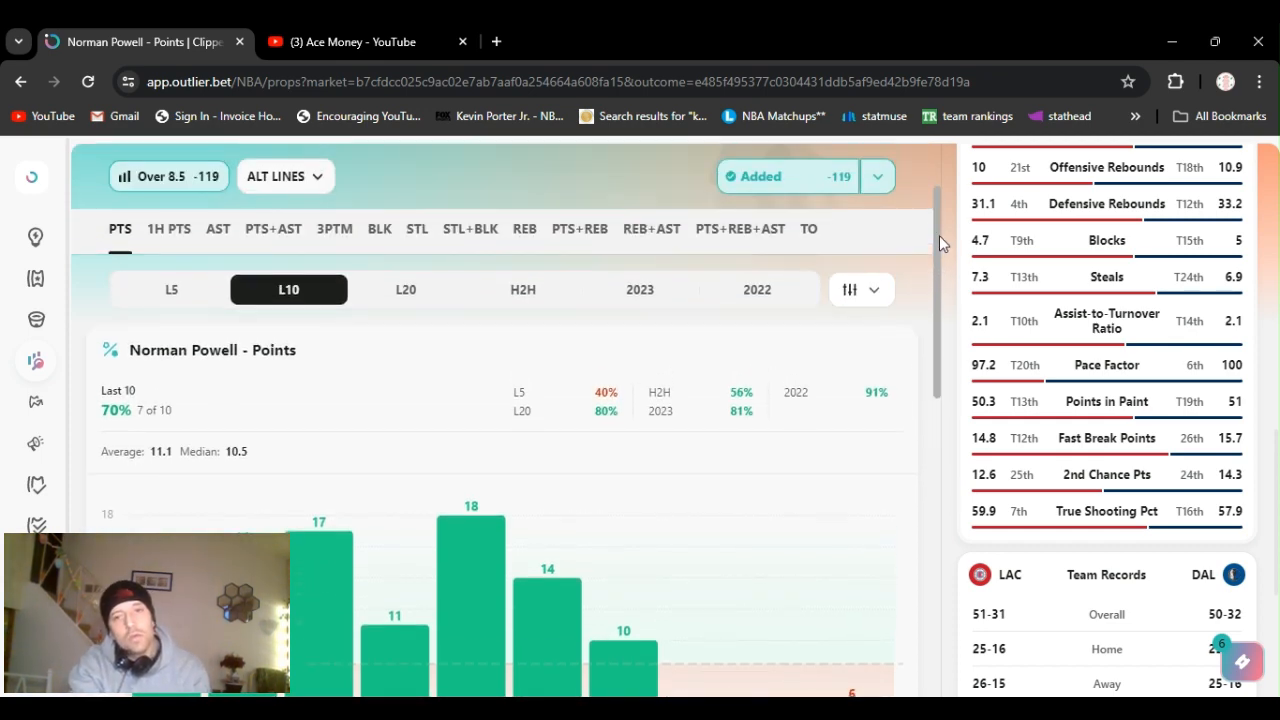
scroll("up", 3)
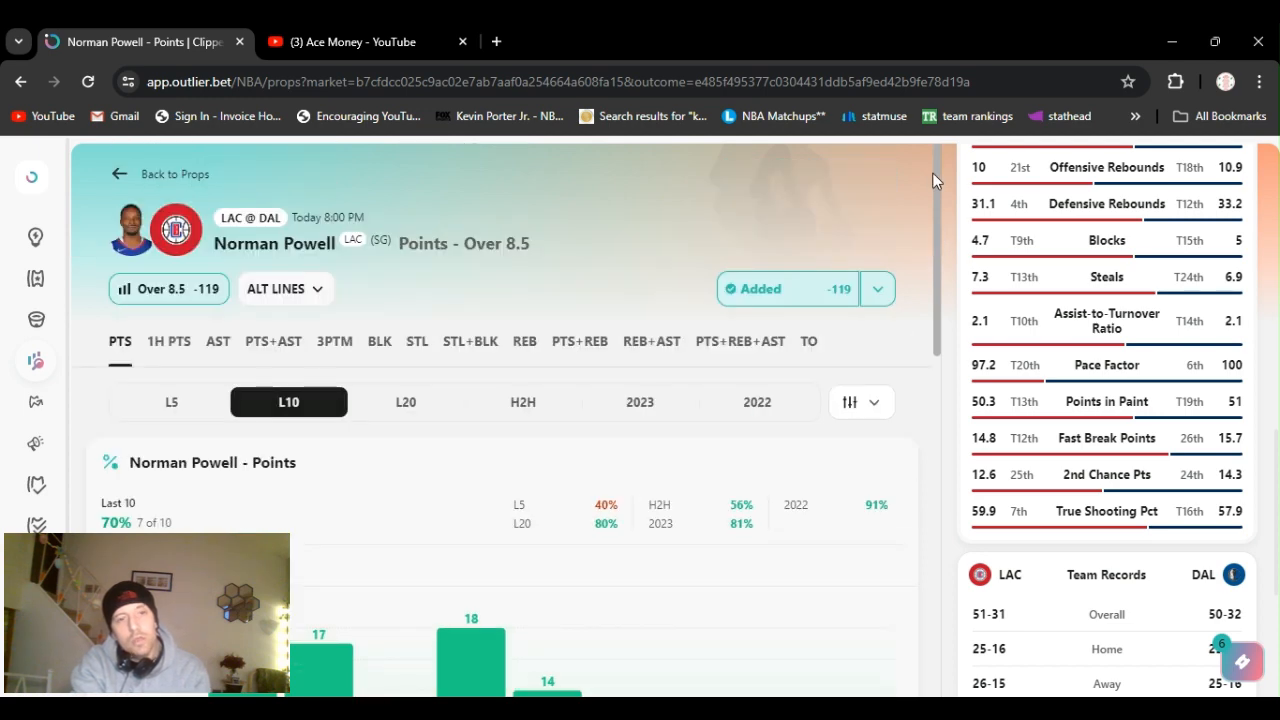
scroll("down", 3)
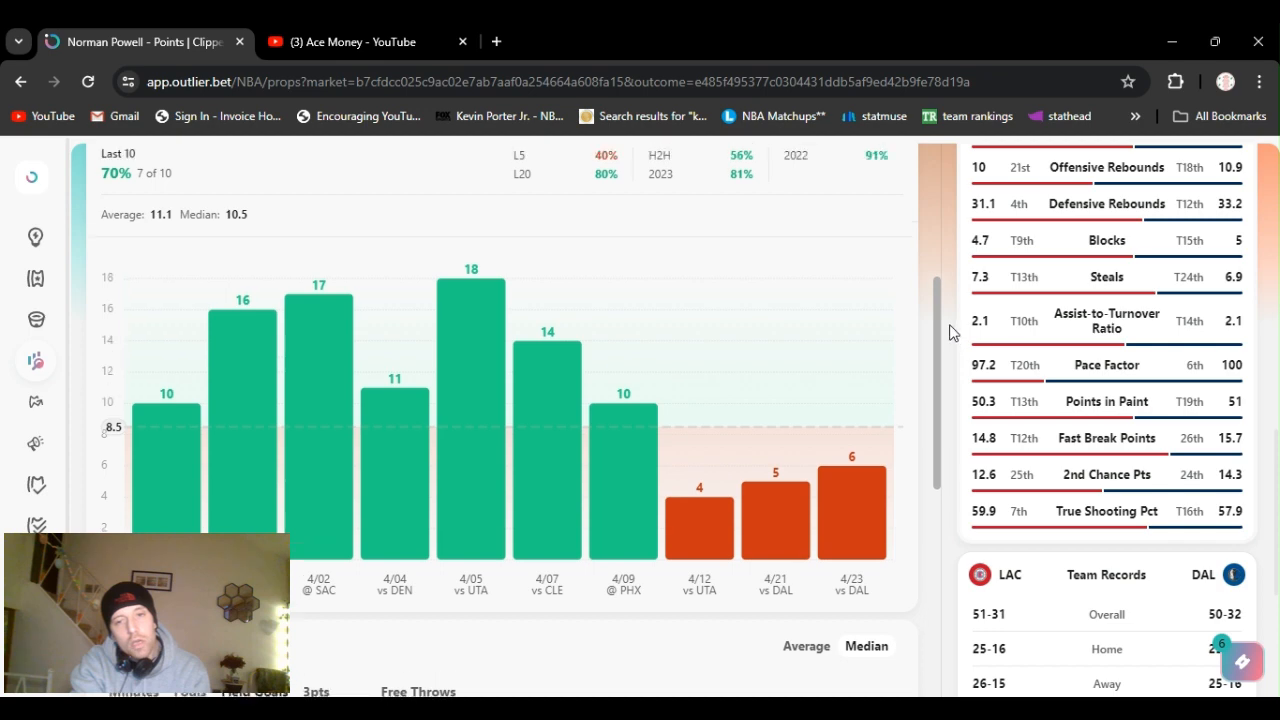
scroll("up", 3)
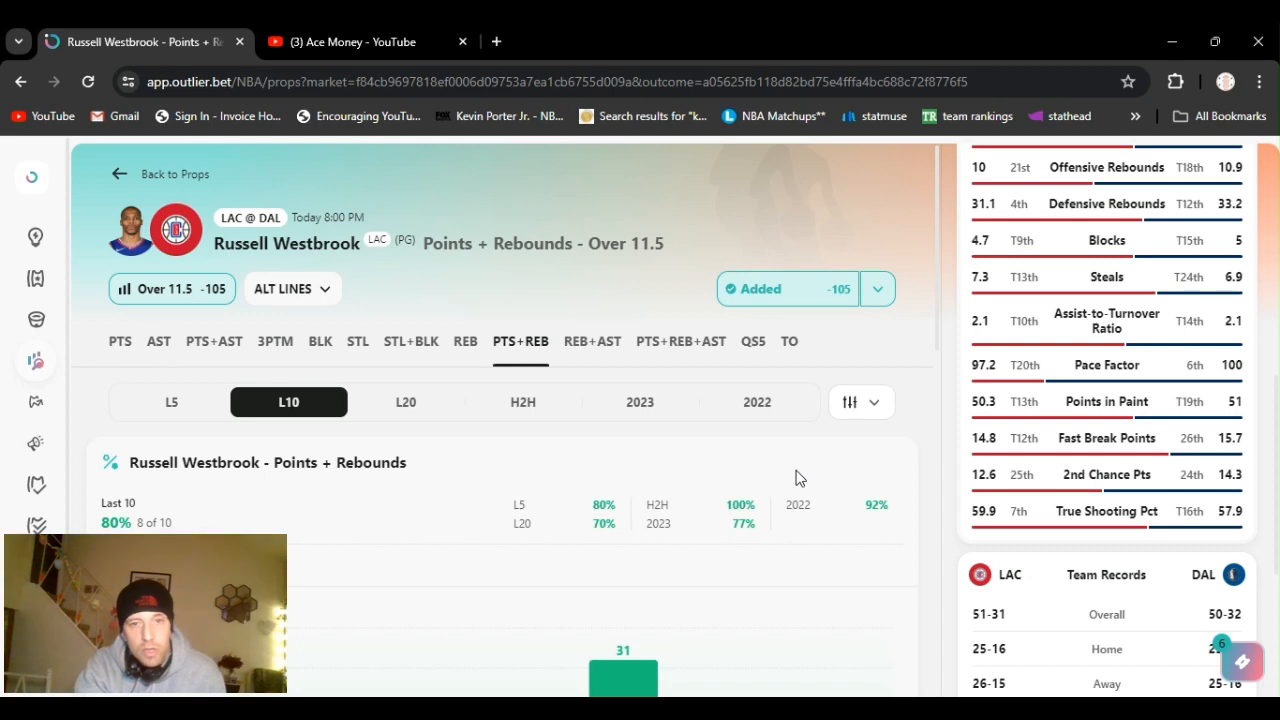
mouse_move(920, 250)
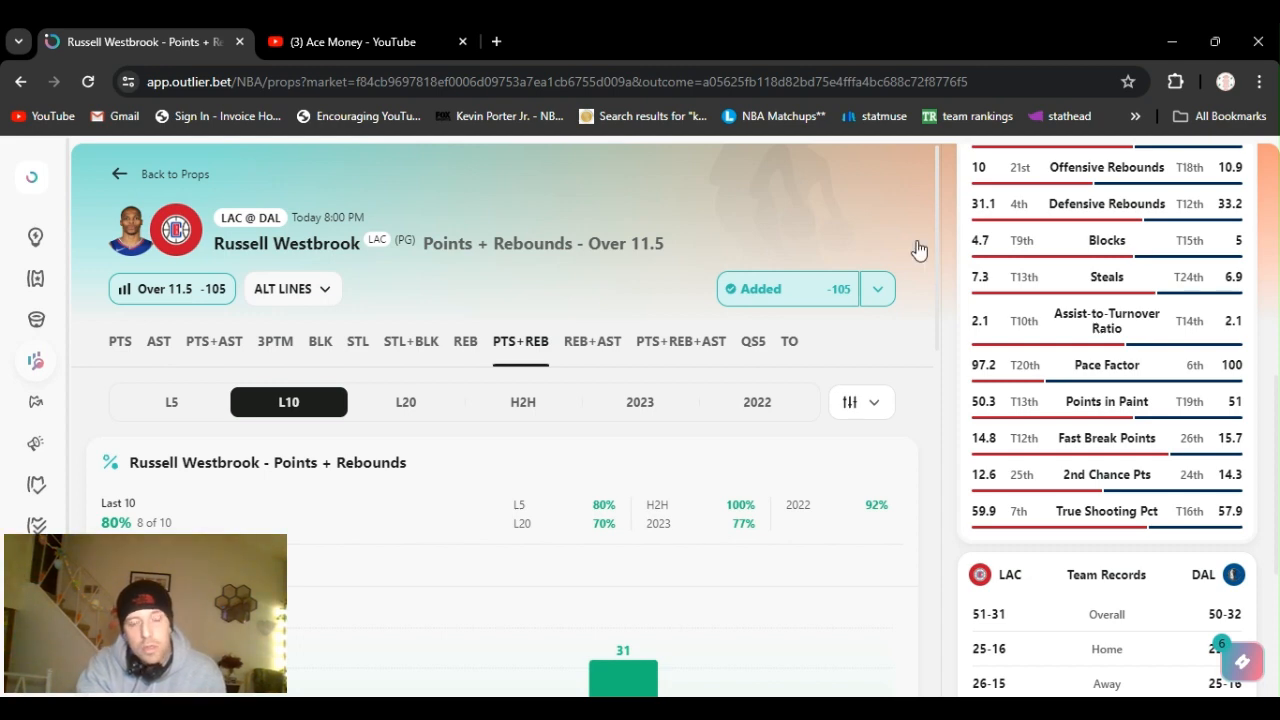
mouse_move(932, 234)
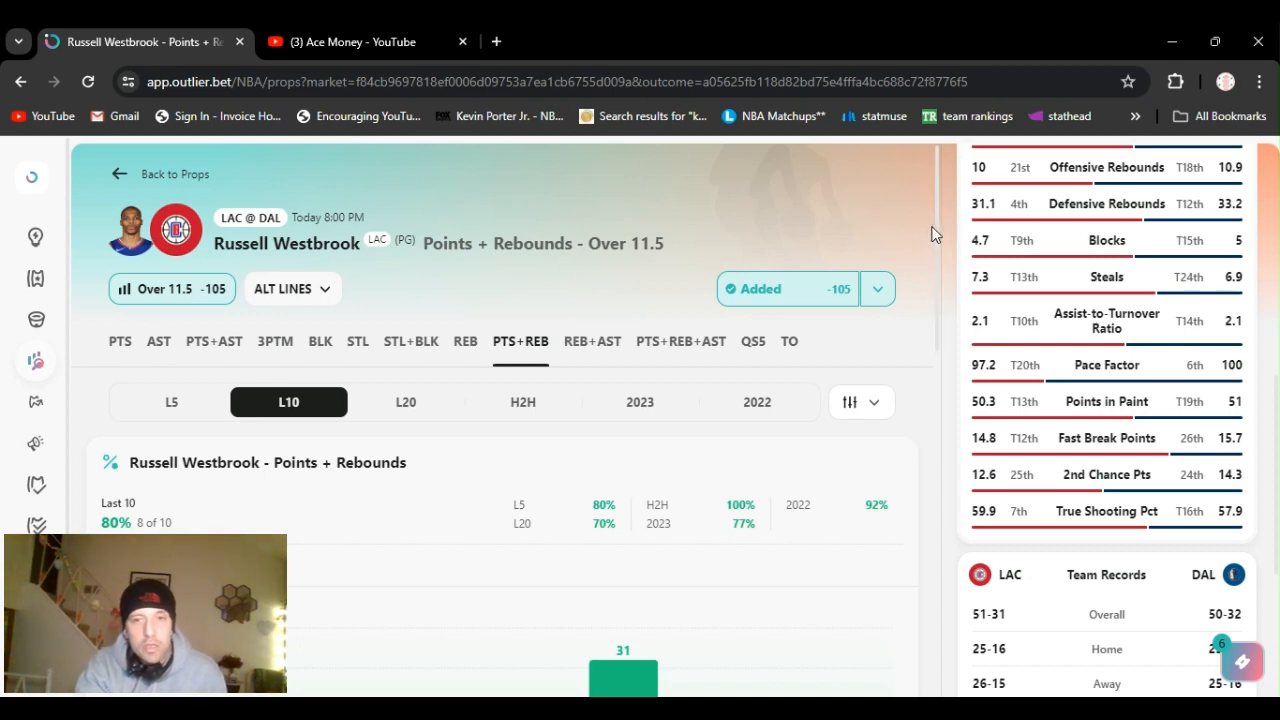
Scroll through Westbrook's L10 points + rebounds chart and minutes supporting stats
scroll("down", 3)
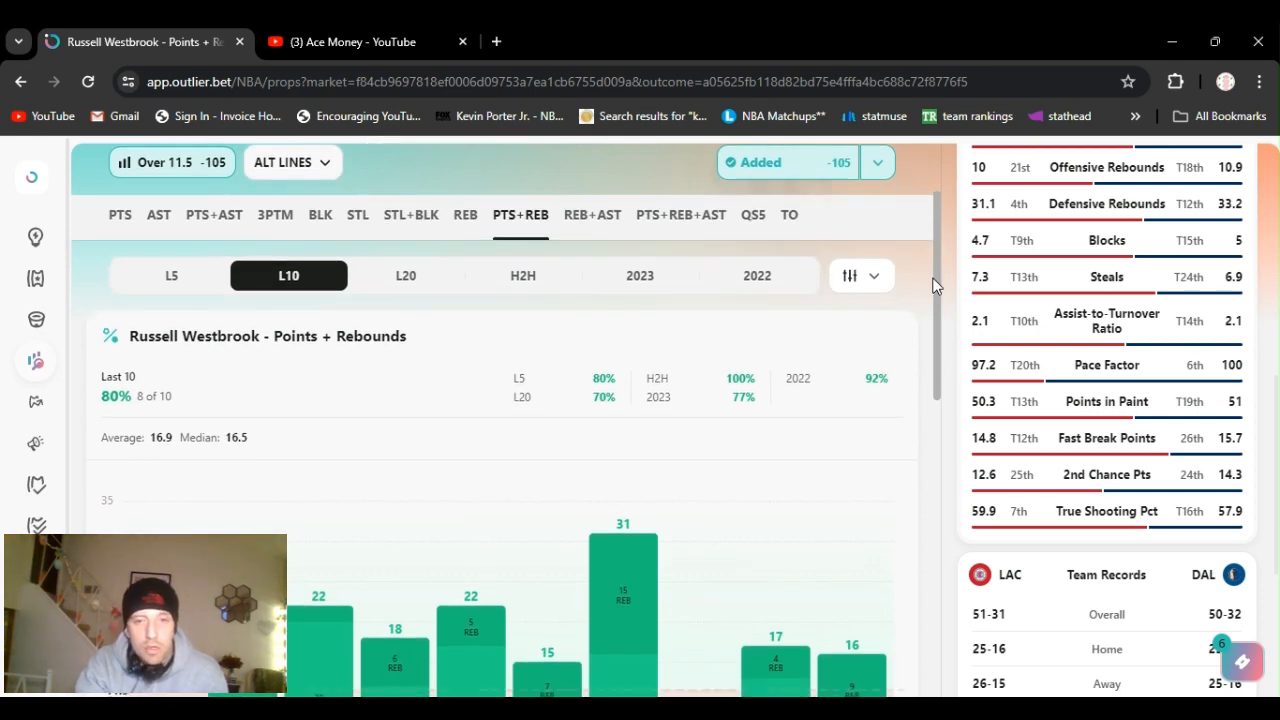
scroll("down", 3)
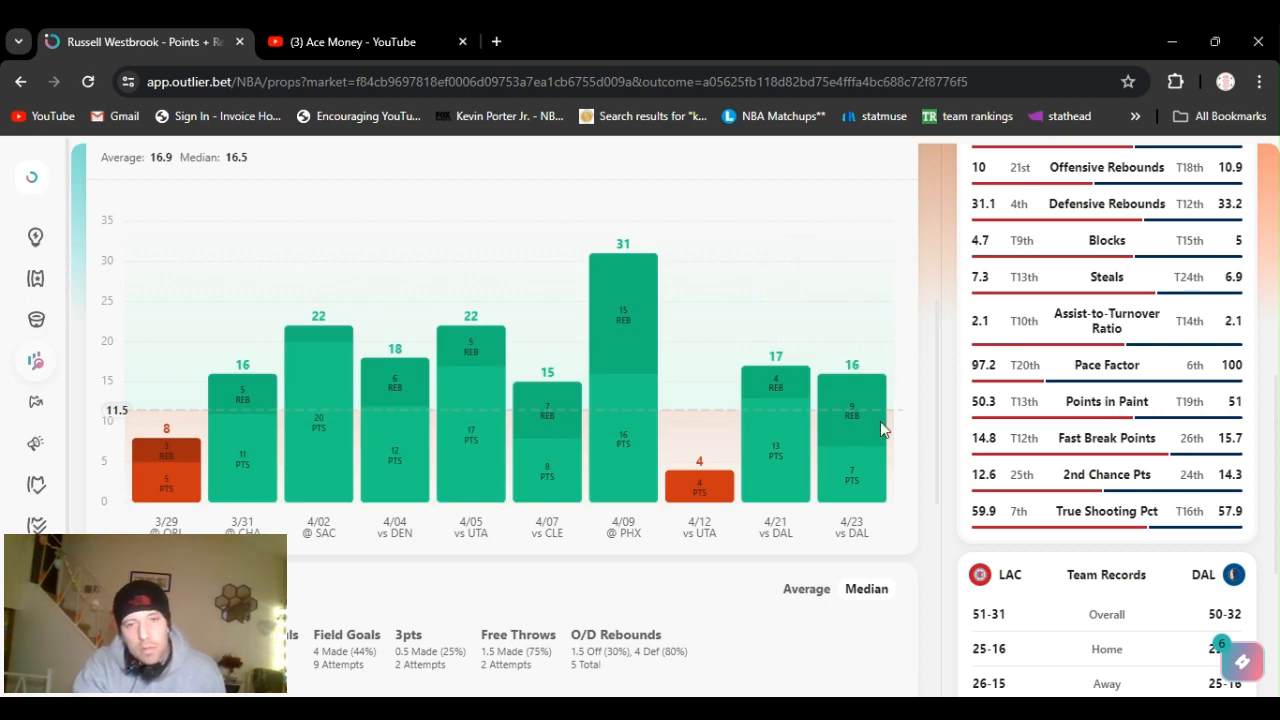
scroll("down", 3)
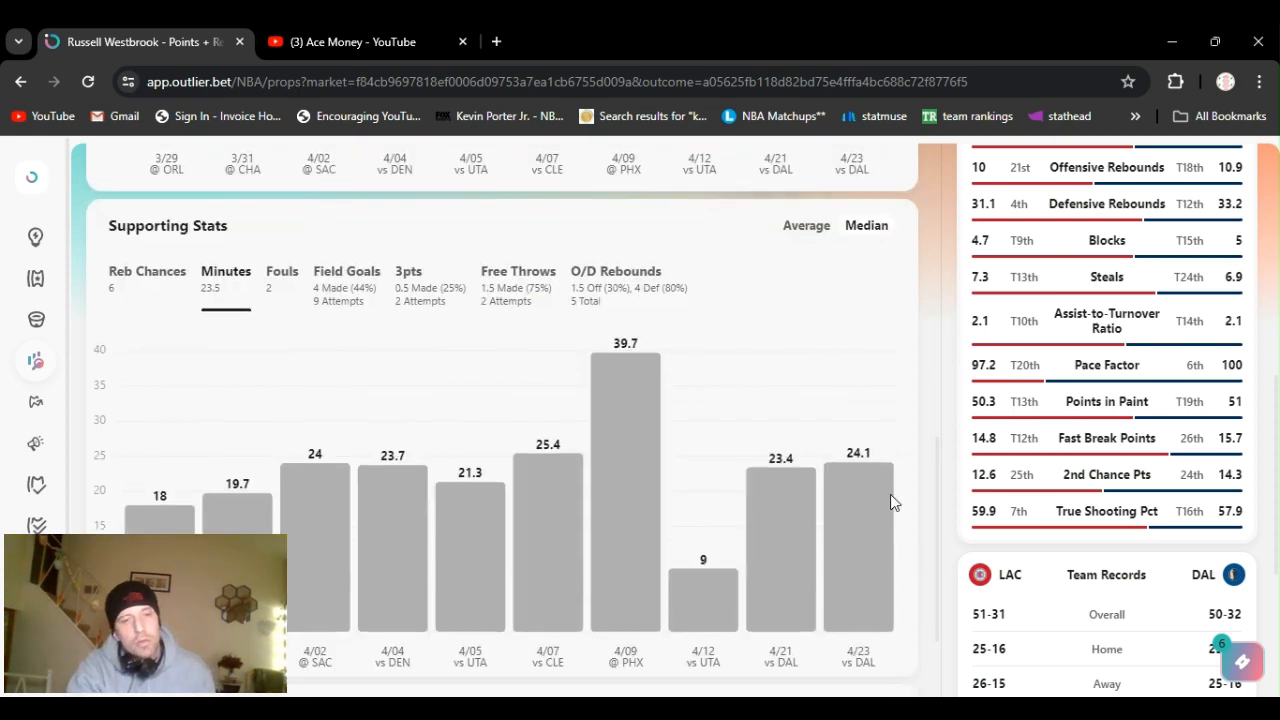
mouse_move(856, 510)
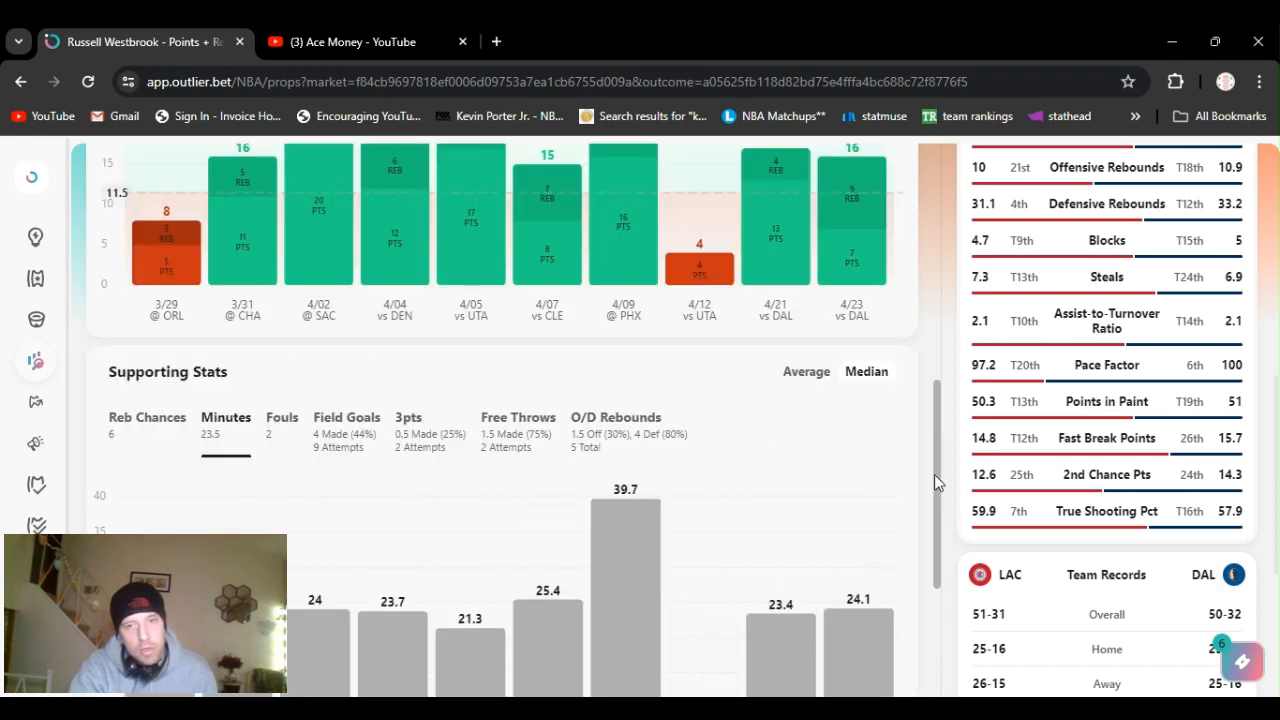
scroll("up", 3)
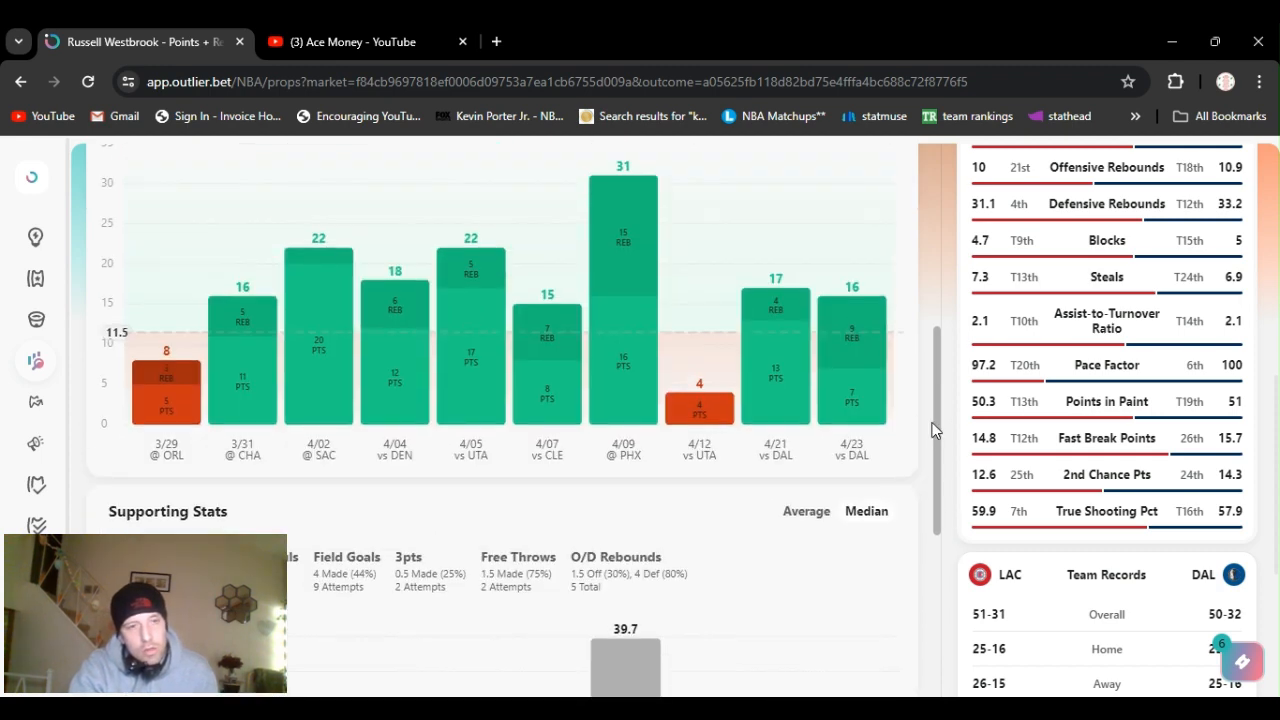
scroll("down", 3)
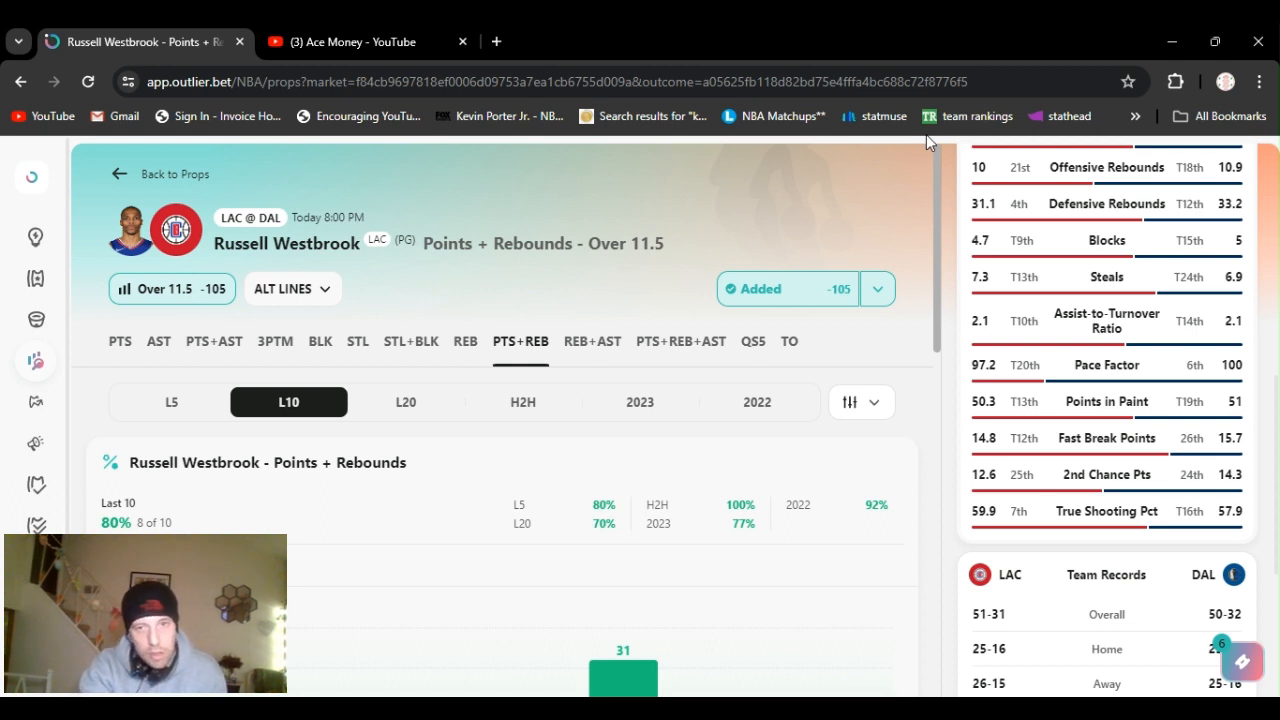
mouse_move(958, 204)
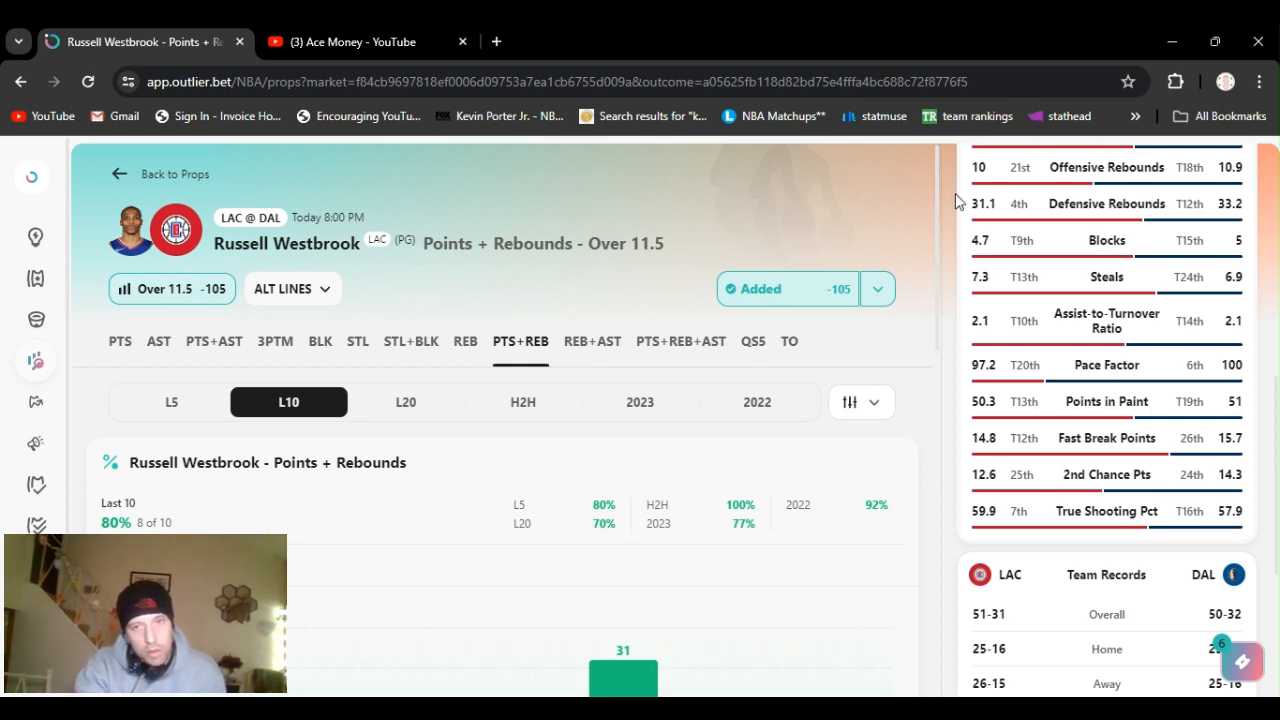